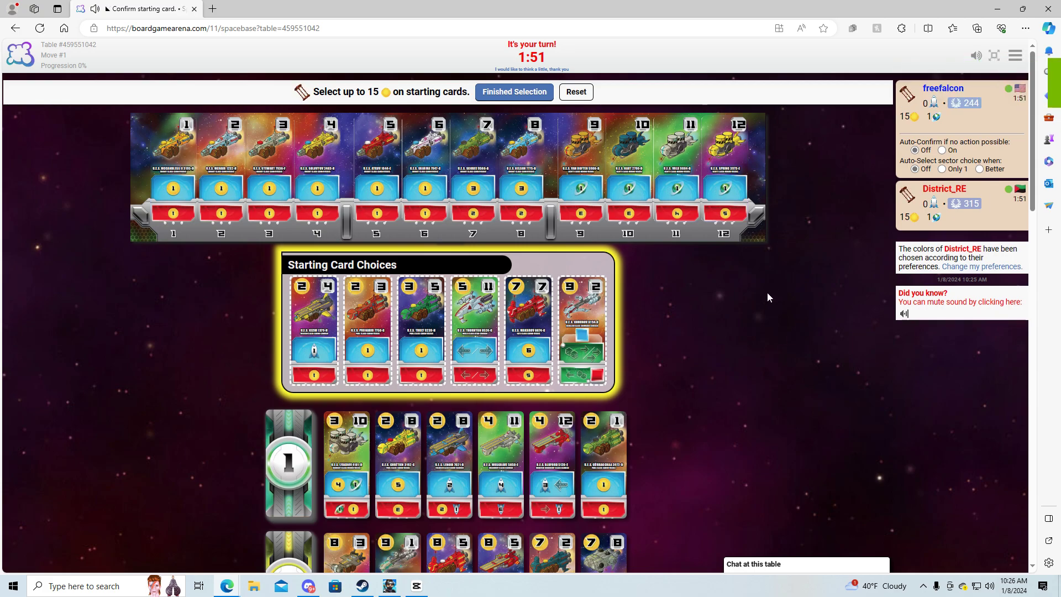
{"action": "mouse_move", "coordinate": [654, 310]}
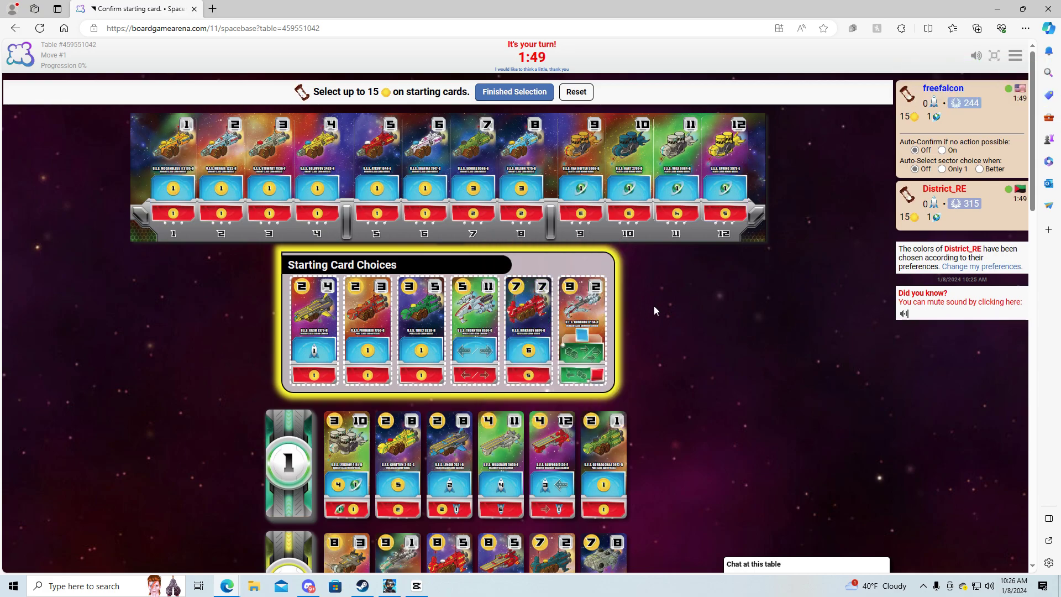
{"action": "mouse_move", "coordinate": [697, 326]}
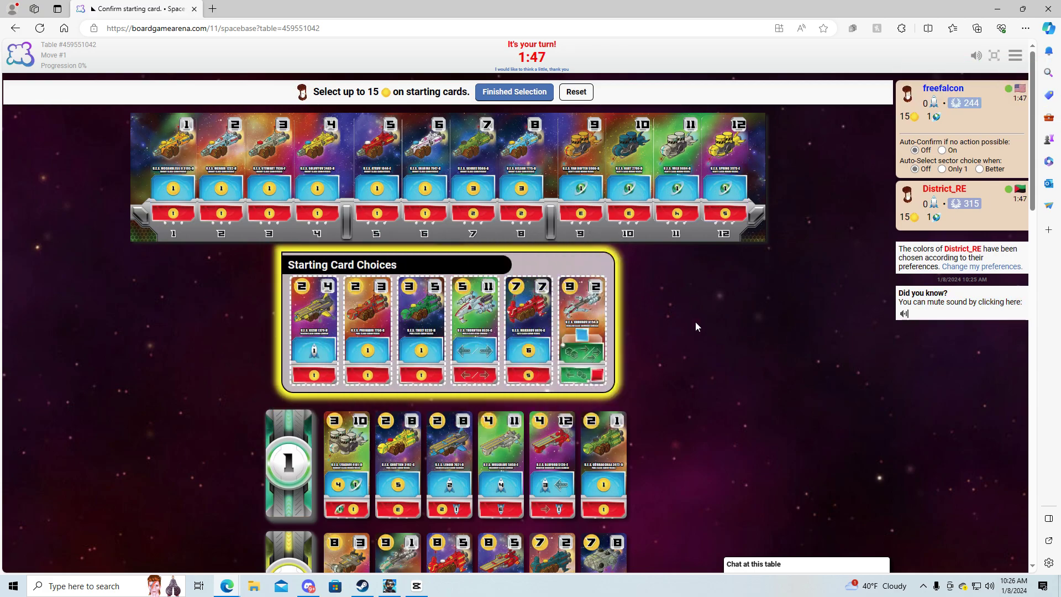
- Try the sector 11 and sector 2 starting cards, then reset the purchases
{"action": "scroll", "scroll_direction": "down", "scroll_amount": 3}
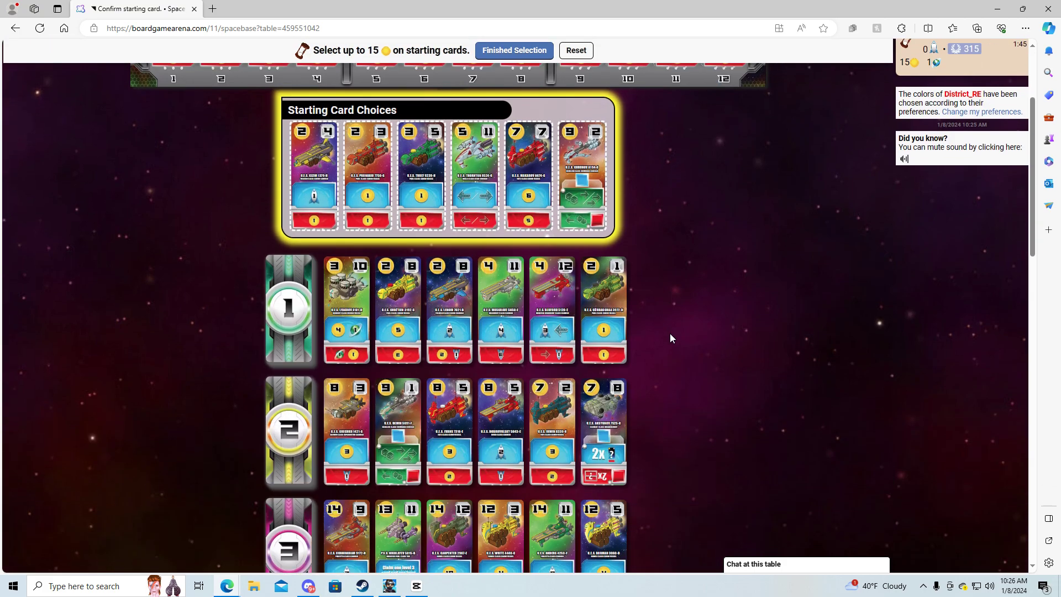
{"action": "scroll", "scroll_direction": "down", "scroll_amount": 3}
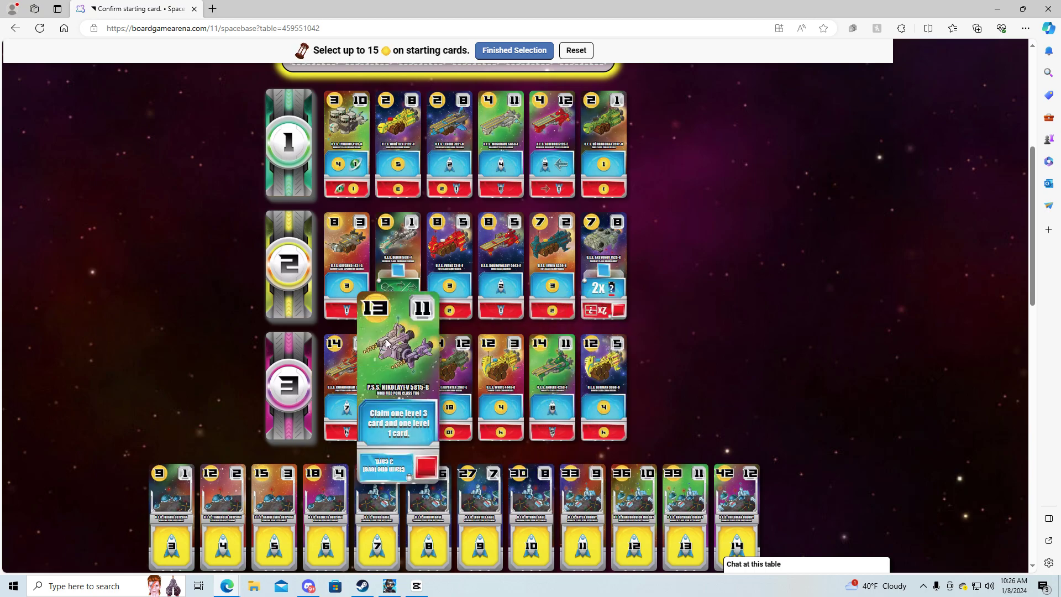
{"action": "mouse_move", "coordinate": [617, 377]}
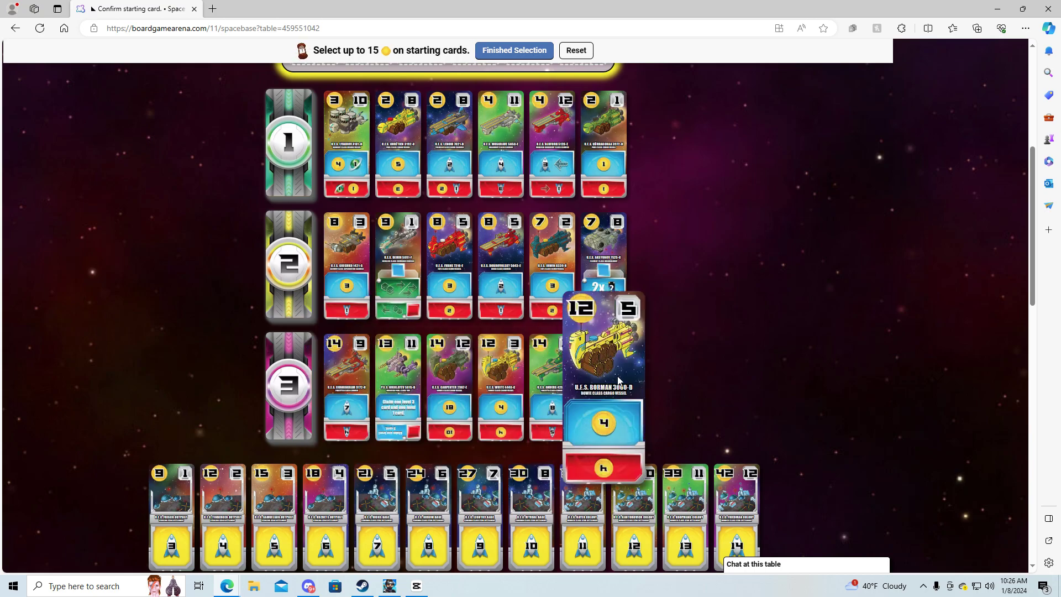
{"action": "mouse_move", "coordinate": [645, 390]}
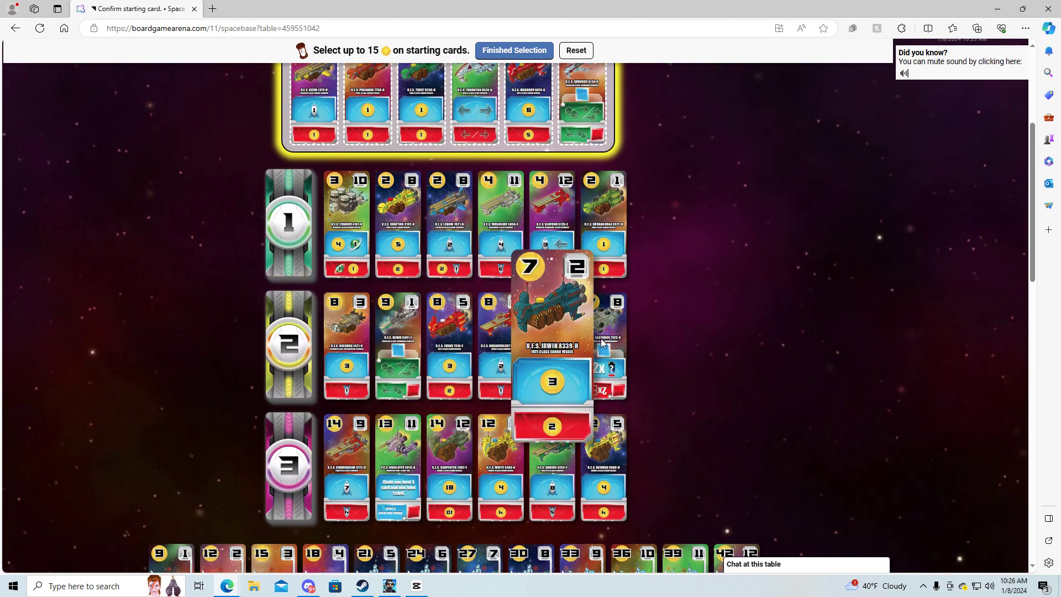
{"action": "scroll", "scroll_direction": "up", "scroll_amount": 3}
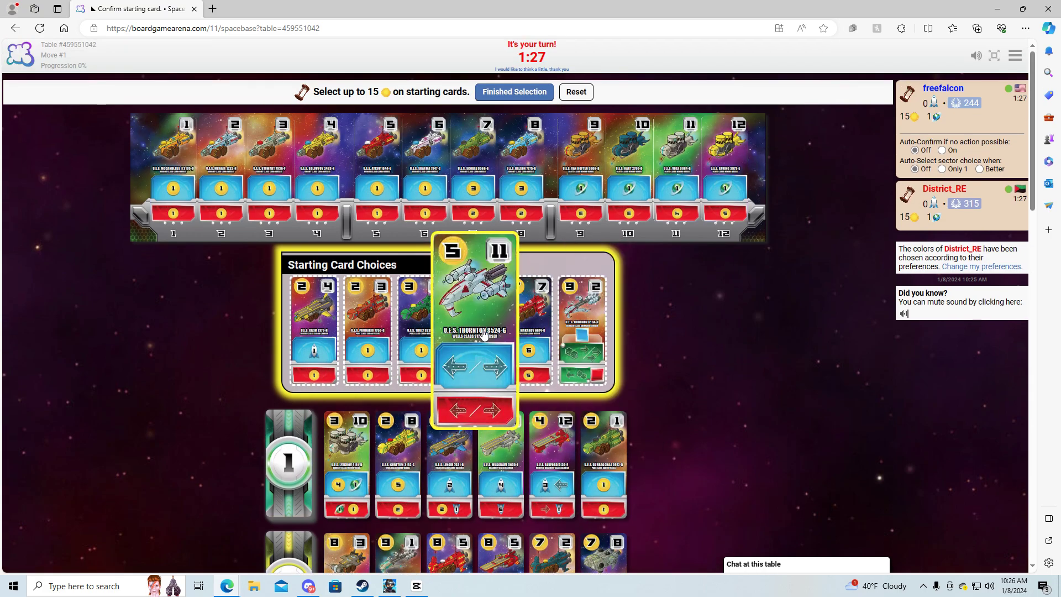
{"action": "left_click", "coordinate": [513, 91]}
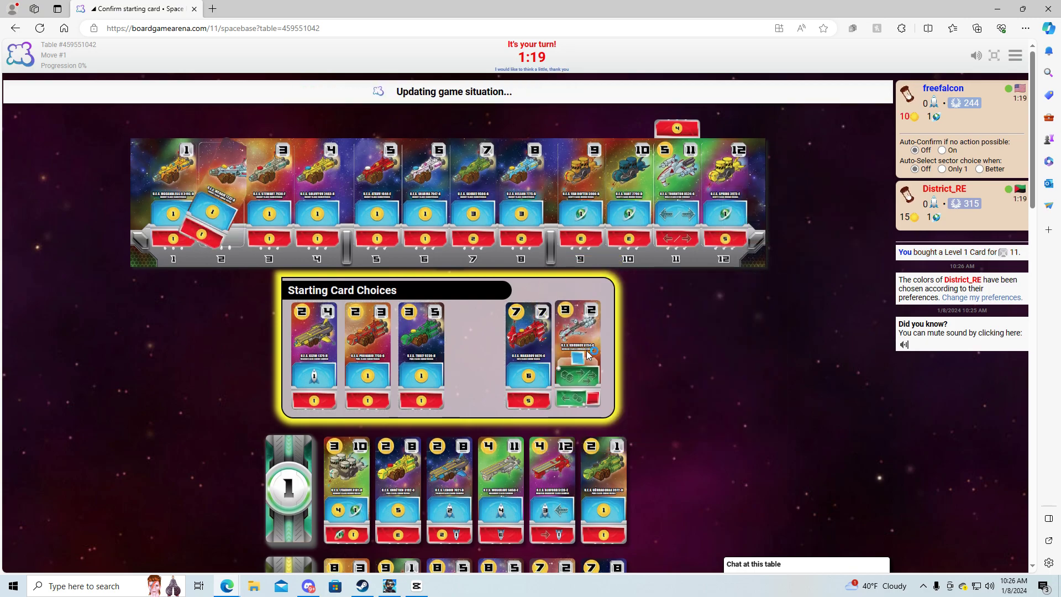
{"action": "left_click", "coordinate": [577, 351]}
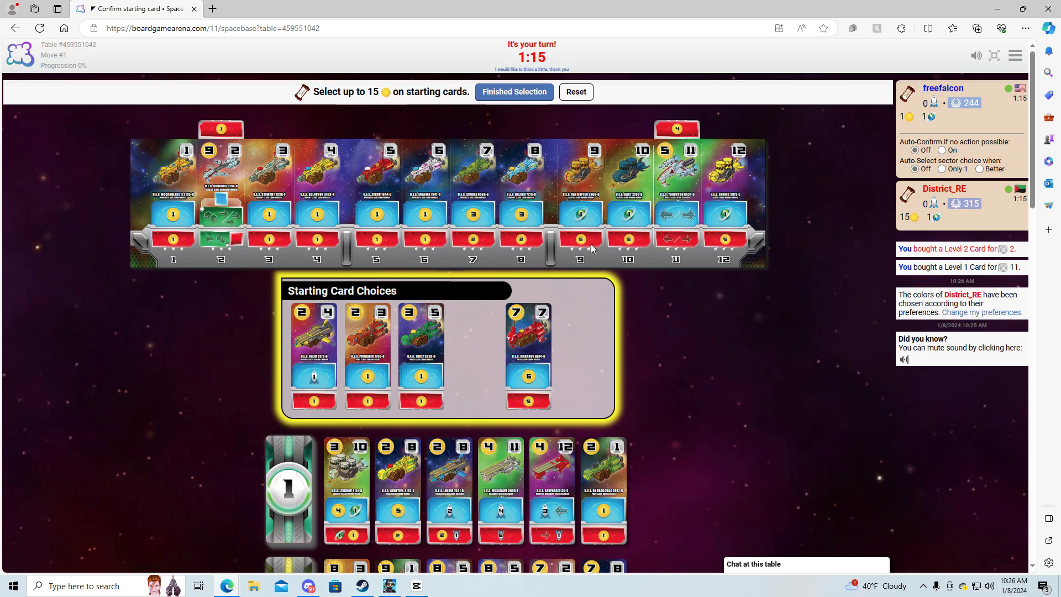
{"action": "left_click", "coordinate": [575, 91]}
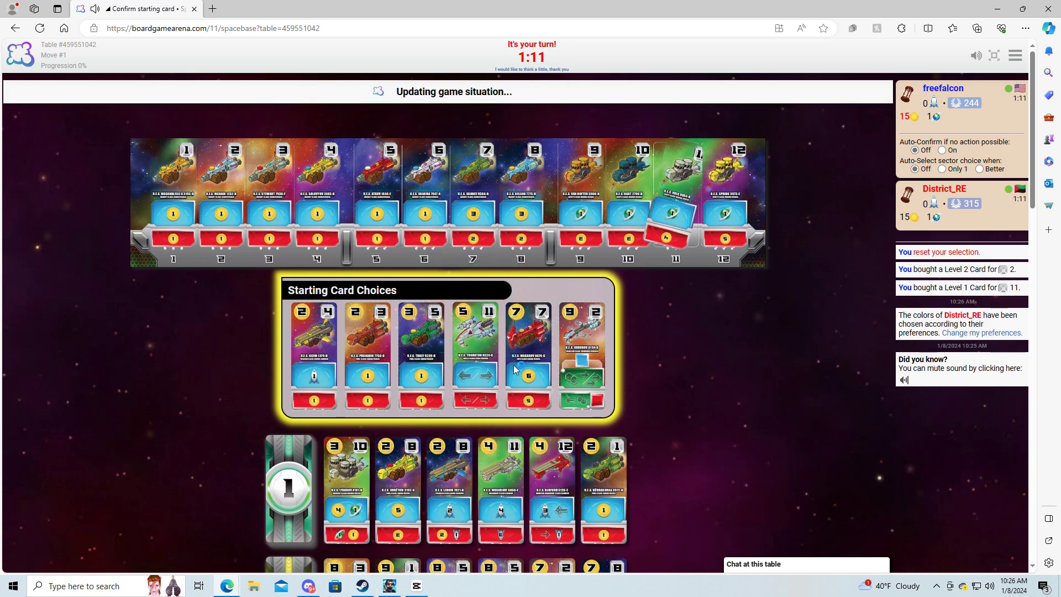
- Pick the sector 11, 7 and 5 starting cards and finish the selection
{"action": "left_click", "coordinate": [528, 355]}
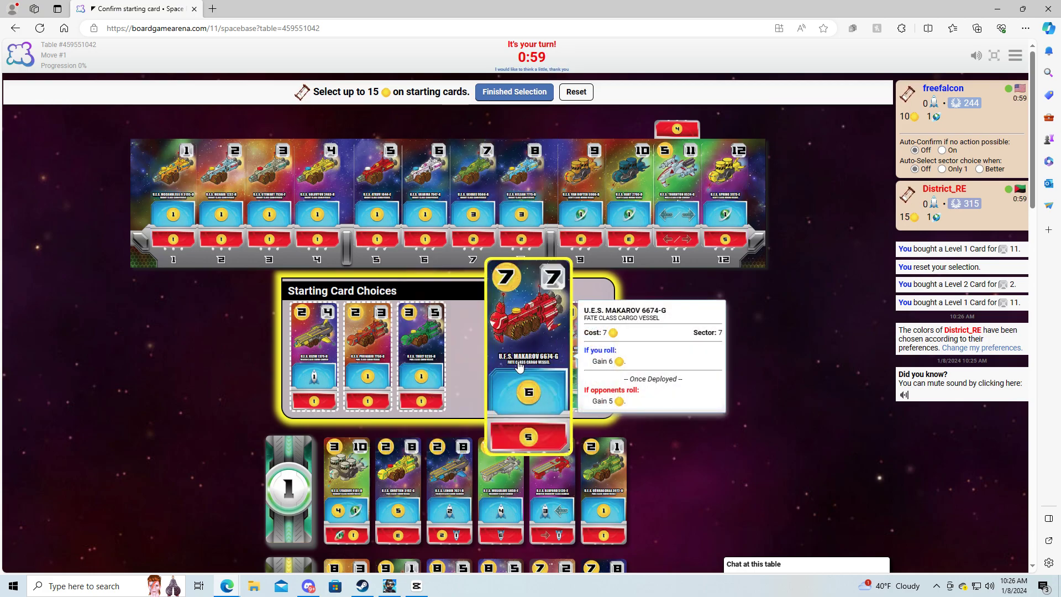
{"action": "left_click", "coordinate": [529, 355]}
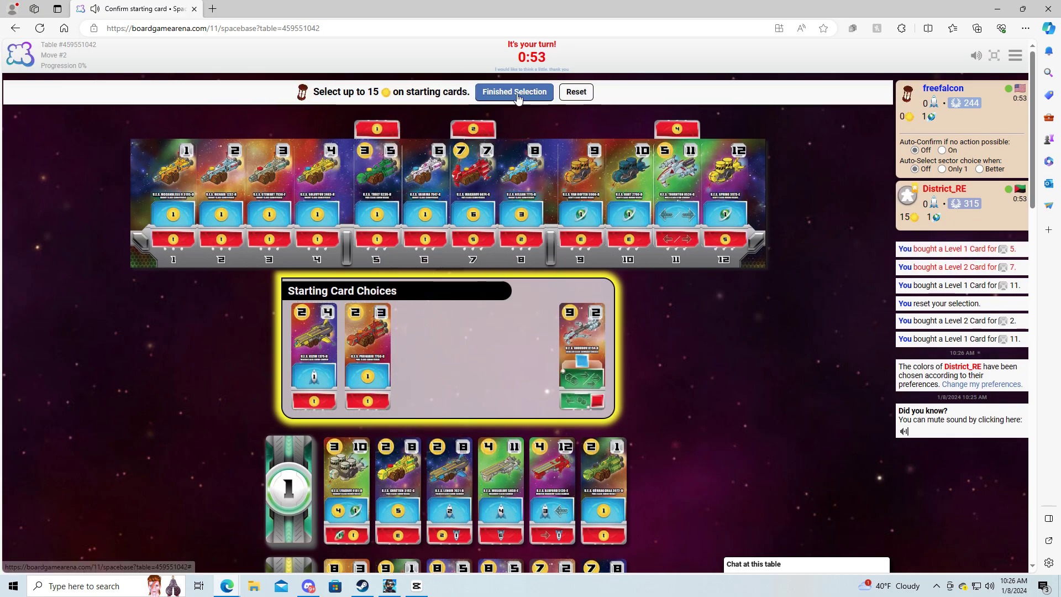
{"action": "left_click", "coordinate": [513, 91]}
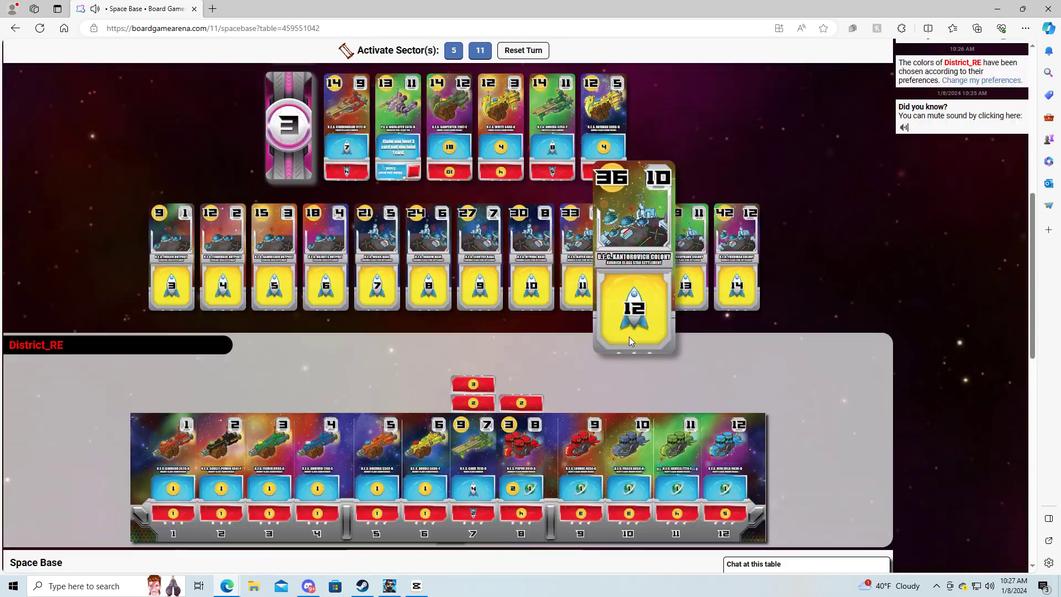
- Set Auto-Select to Better, activate sectors 2 and 4, and buy the sector 8 level 2 card
{"action": "scroll", "scroll_direction": "down", "scroll_amount": 3}
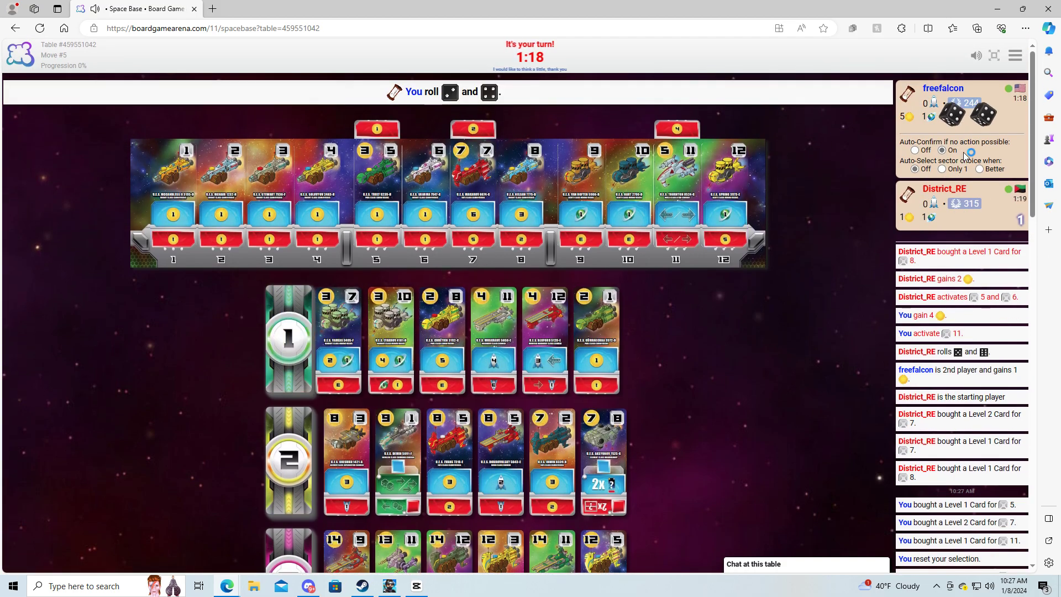
{"action": "left_click", "coordinate": [980, 168]}
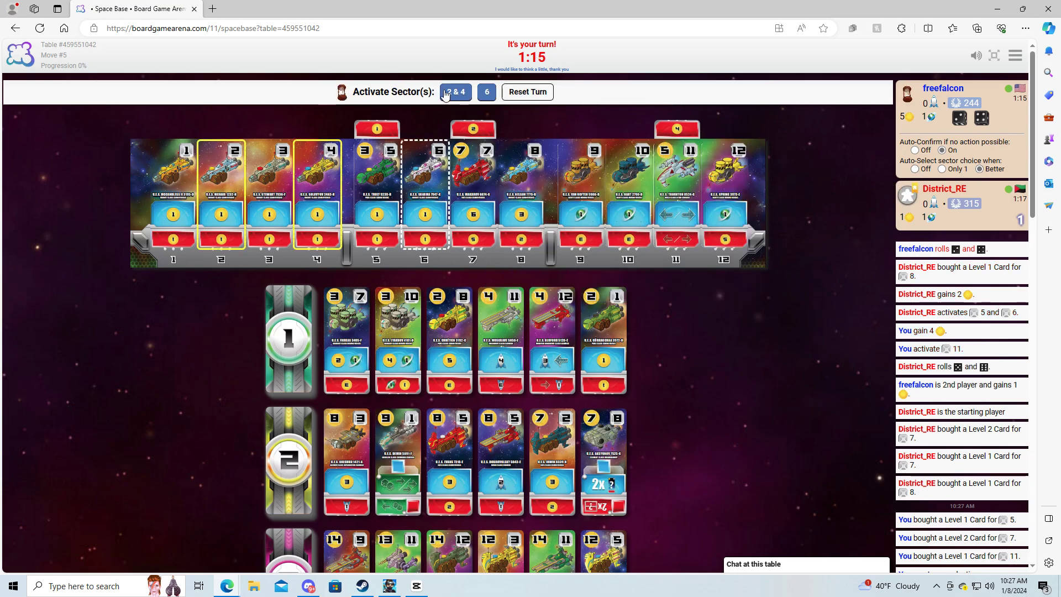
{"action": "left_click", "coordinate": [455, 91]}
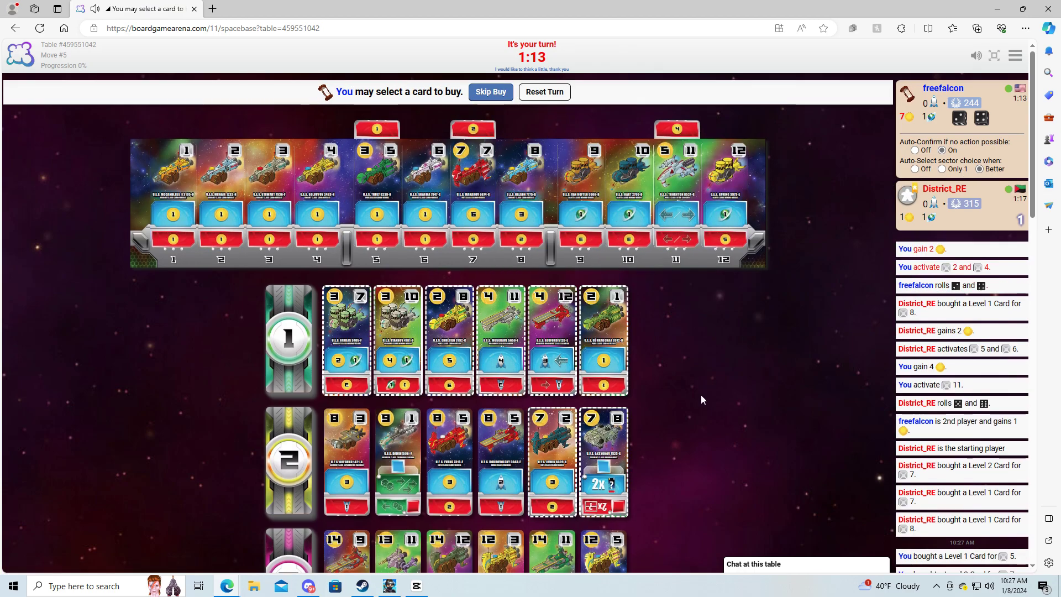
{"action": "left_click", "coordinate": [602, 460]}
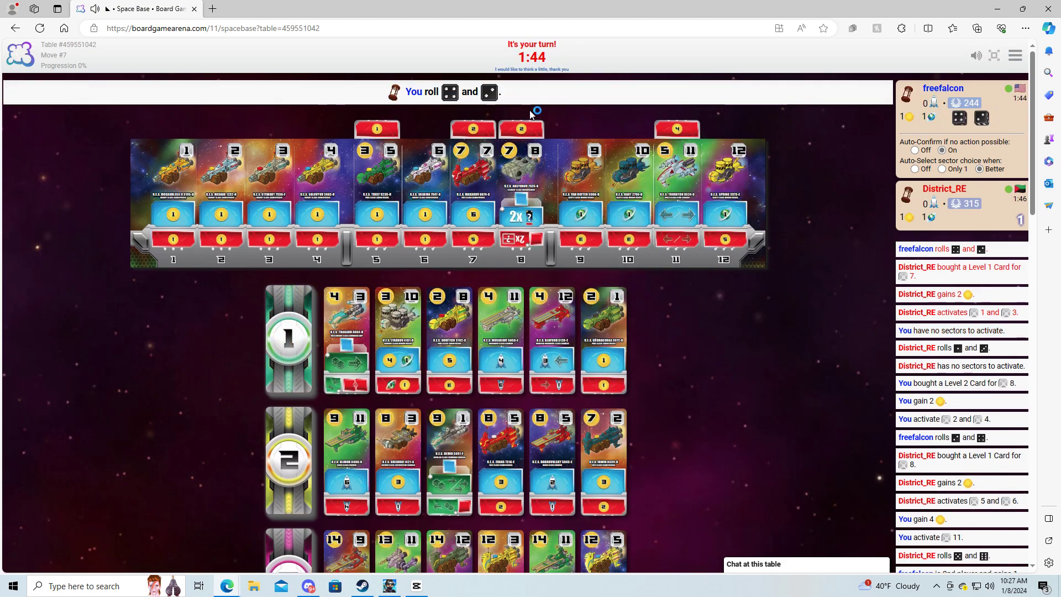
- Buy the level 1 card for sector 10, then the Bluford card for sector 12
{"action": "left_click", "coordinate": [397, 339]}
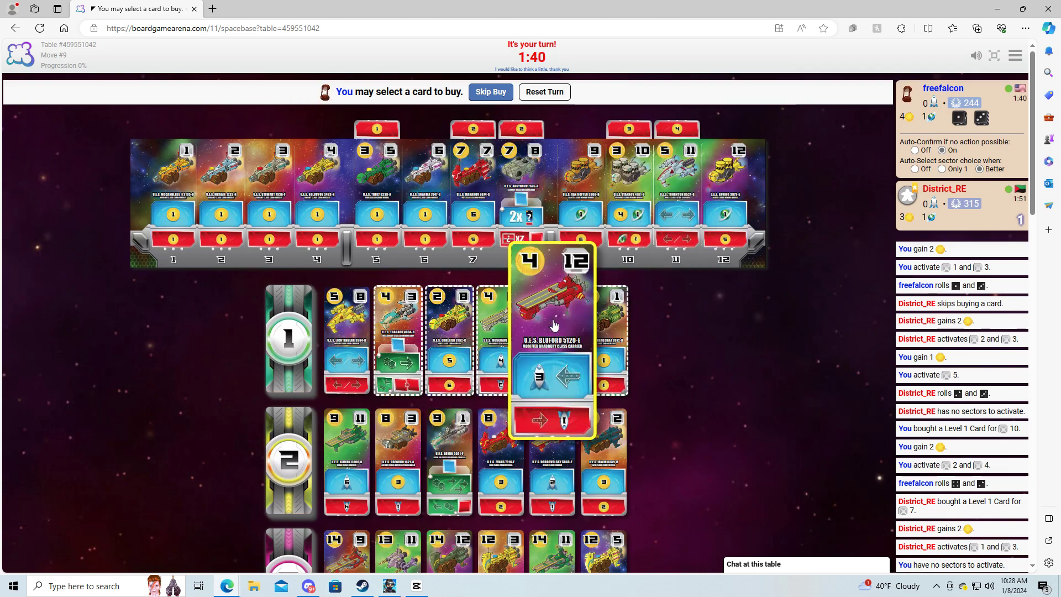
{"action": "mouse_move", "coordinate": [560, 332]}
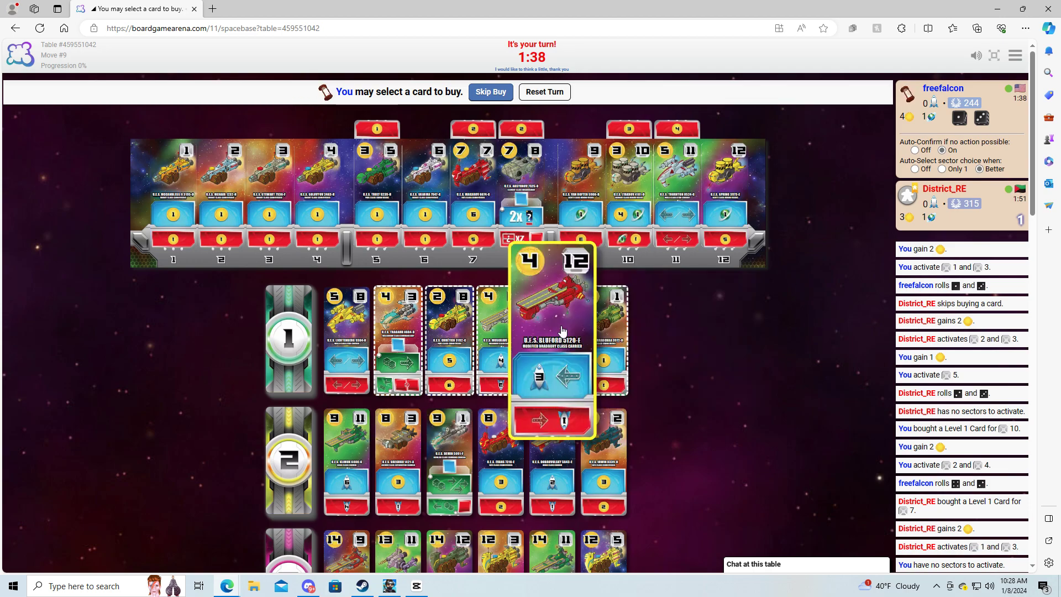
{"action": "left_click", "coordinate": [549, 338]}
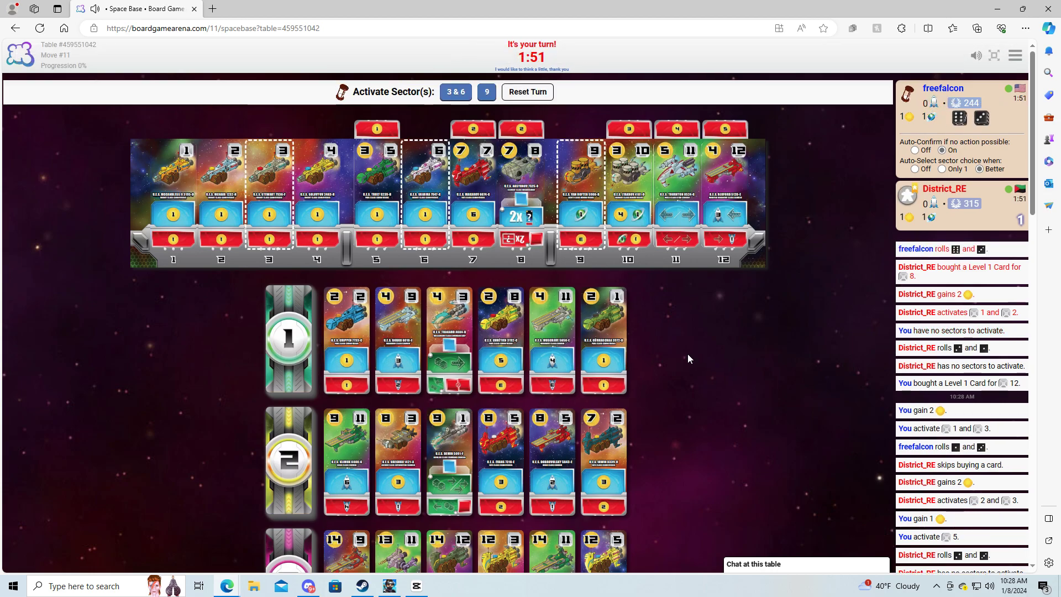
{"action": "mouse_move", "coordinate": [502, 79]}
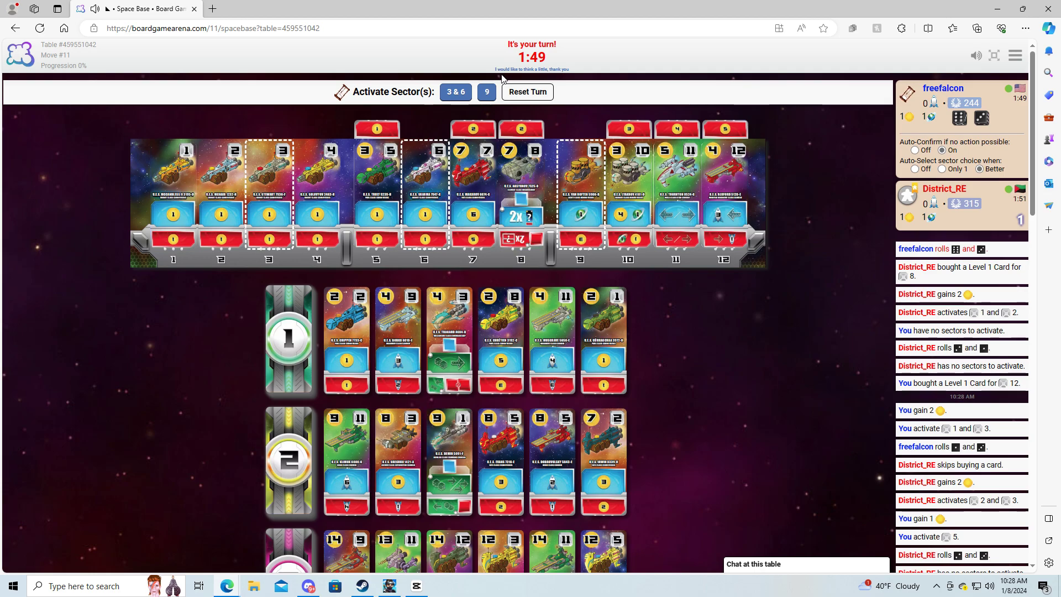
- Buy a level 1 card for sector 11, replacing its current card
{"action": "scroll", "scroll_direction": "down", "scroll_amount": 3}
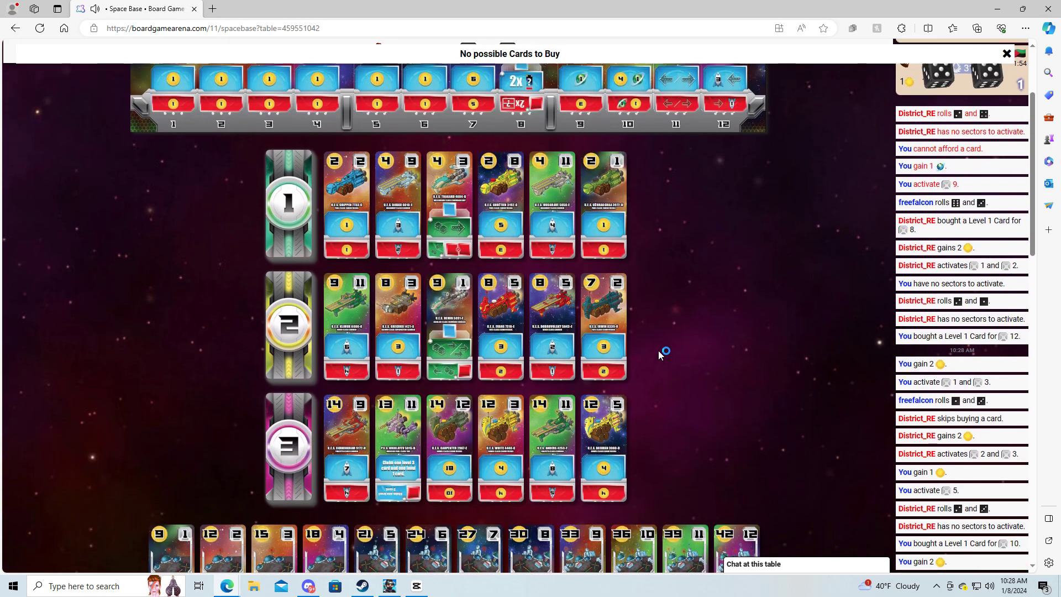
{"action": "scroll", "scroll_direction": "down", "scroll_amount": 3}
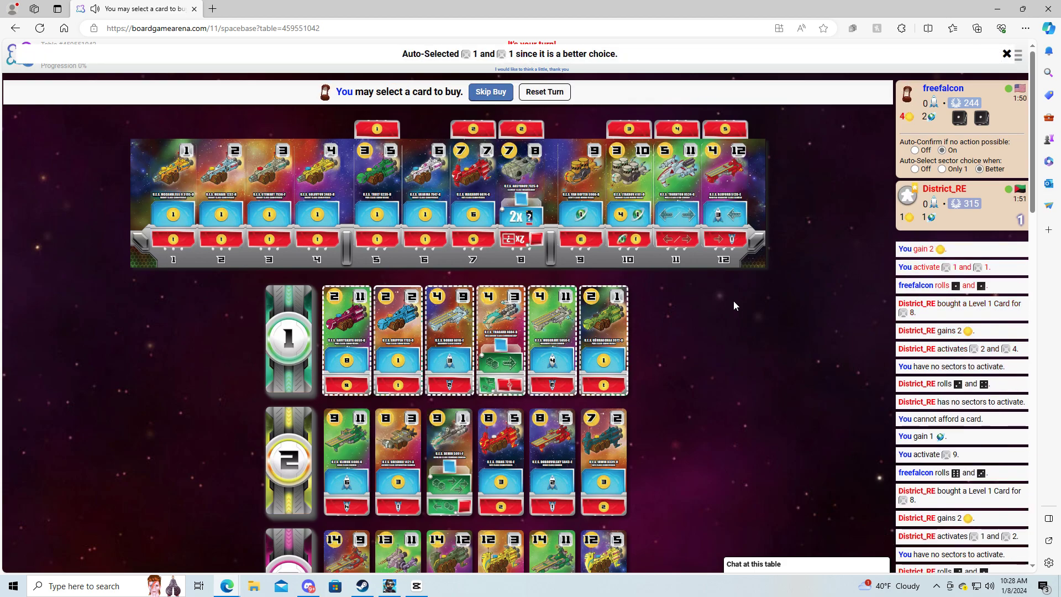
{"action": "left_click", "coordinate": [448, 340]}
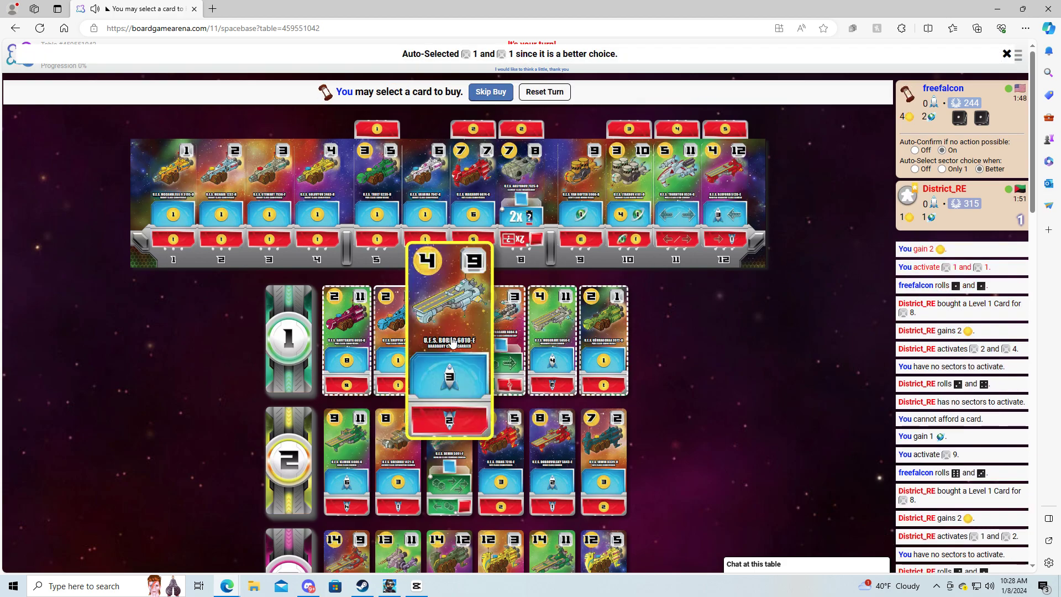
{"action": "left_click", "coordinate": [449, 338]}
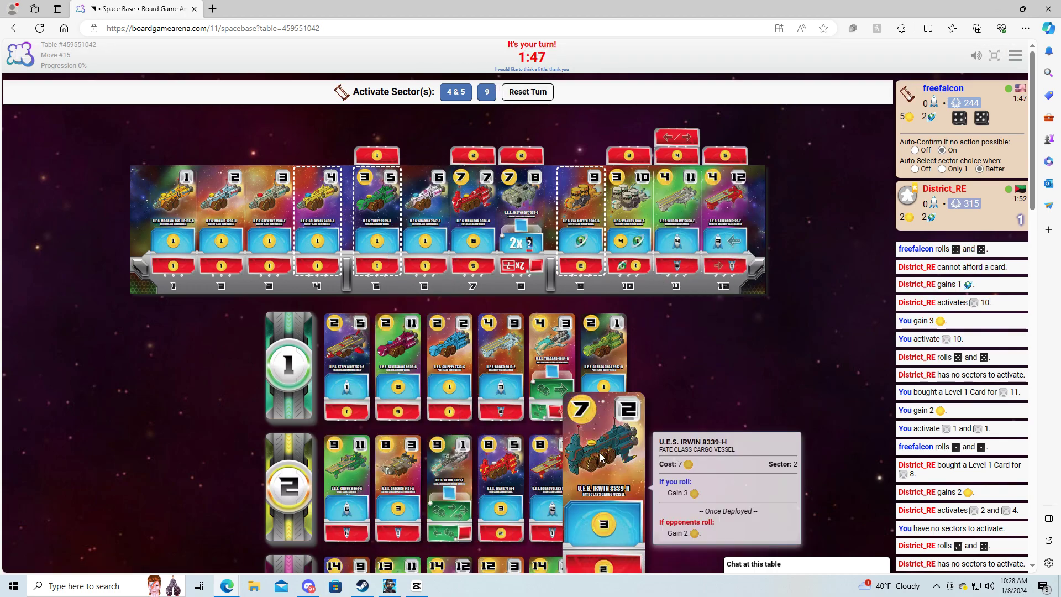
- Activate sector 9 from the roll and buy a level 1 card for sector 9
{"action": "left_click", "coordinate": [485, 91]}
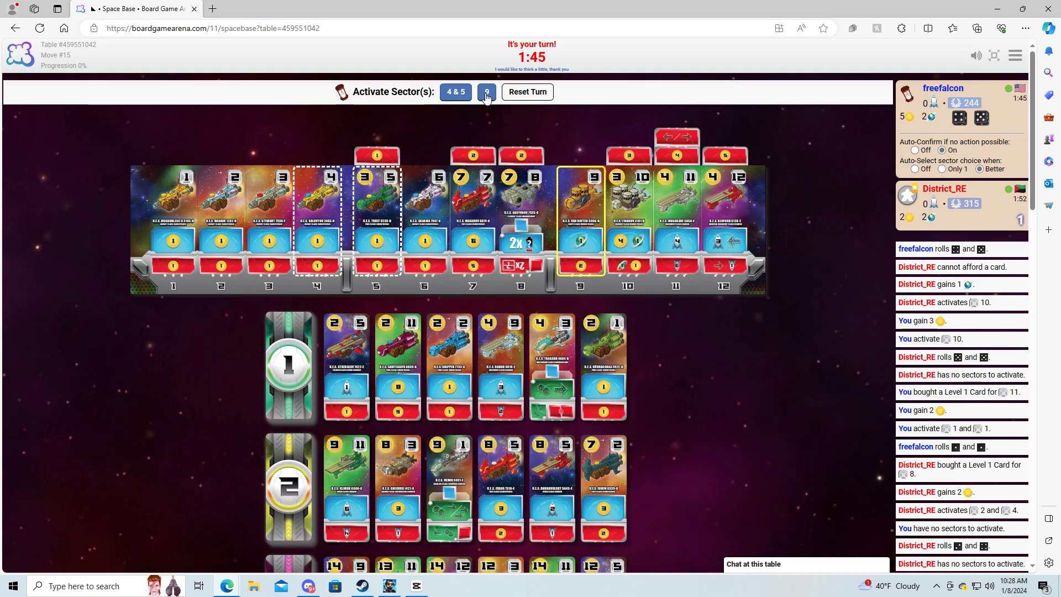
{"action": "left_click", "coordinate": [485, 91]}
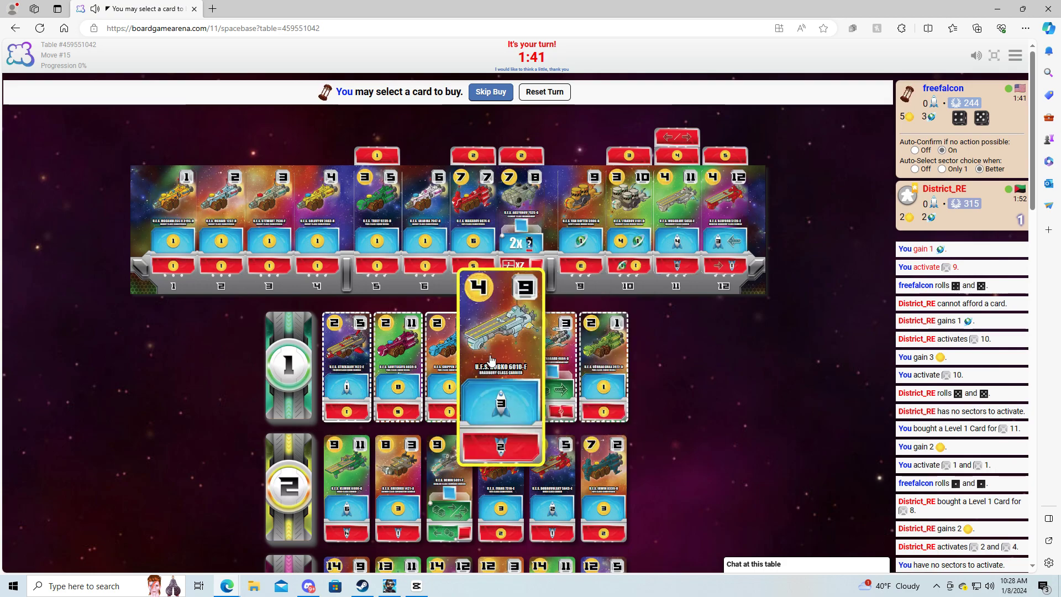
{"action": "left_click", "coordinate": [500, 365]}
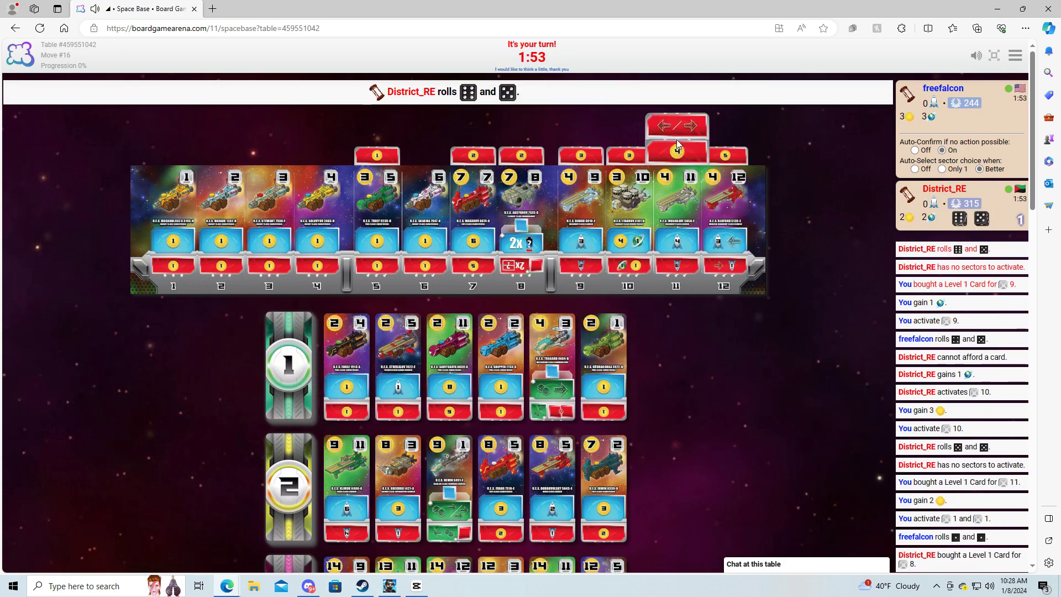
{"action": "left_click", "coordinate": [677, 147]}
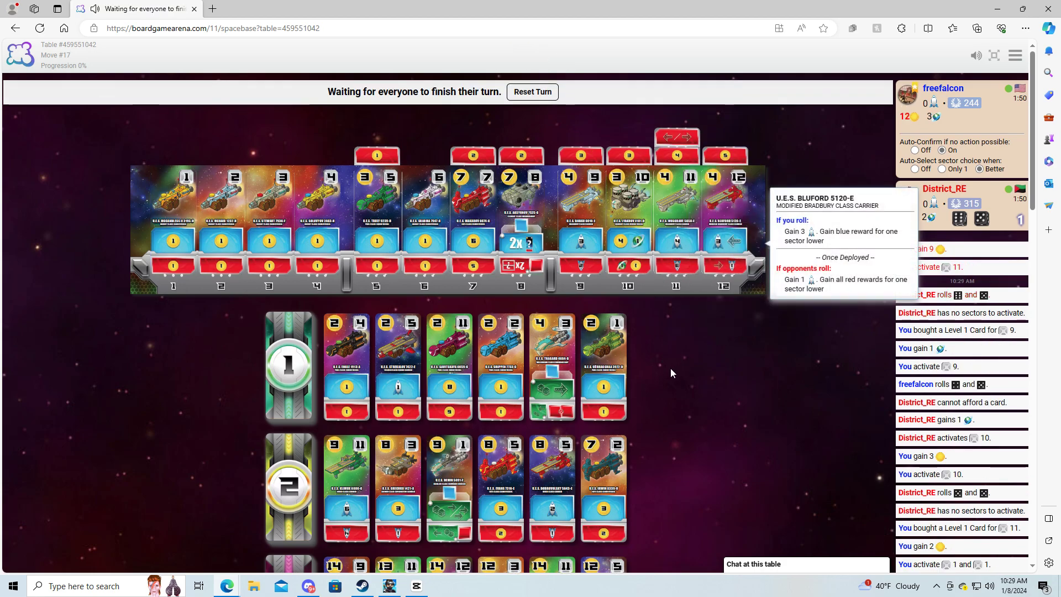
- Scroll the board to review the card market and colony as rolls resolve
{"action": "scroll", "scroll_direction": "down", "scroll_amount": 3}
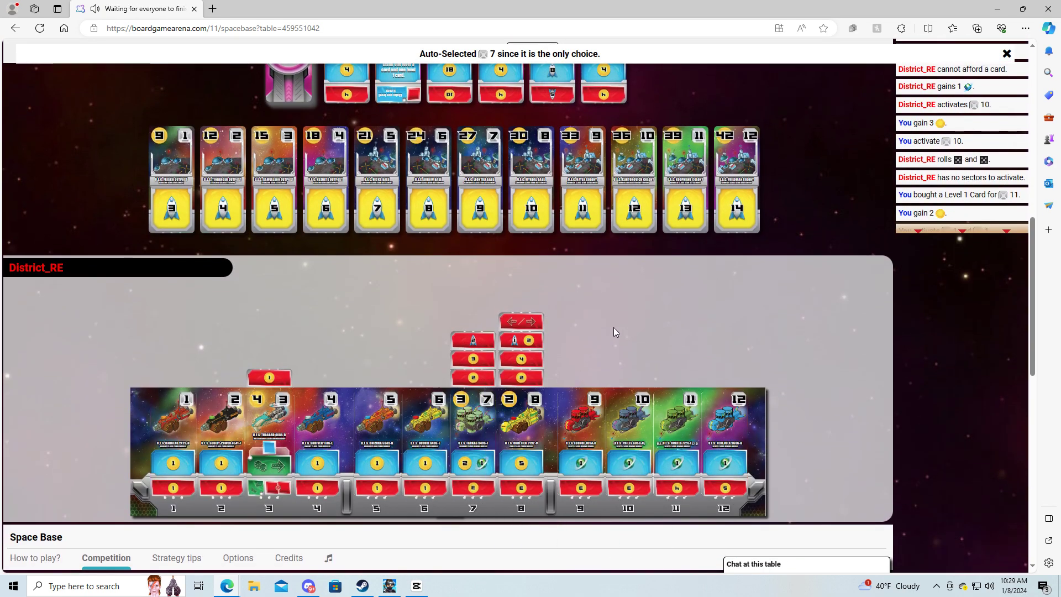
{"action": "mouse_move", "coordinate": [612, 328]}
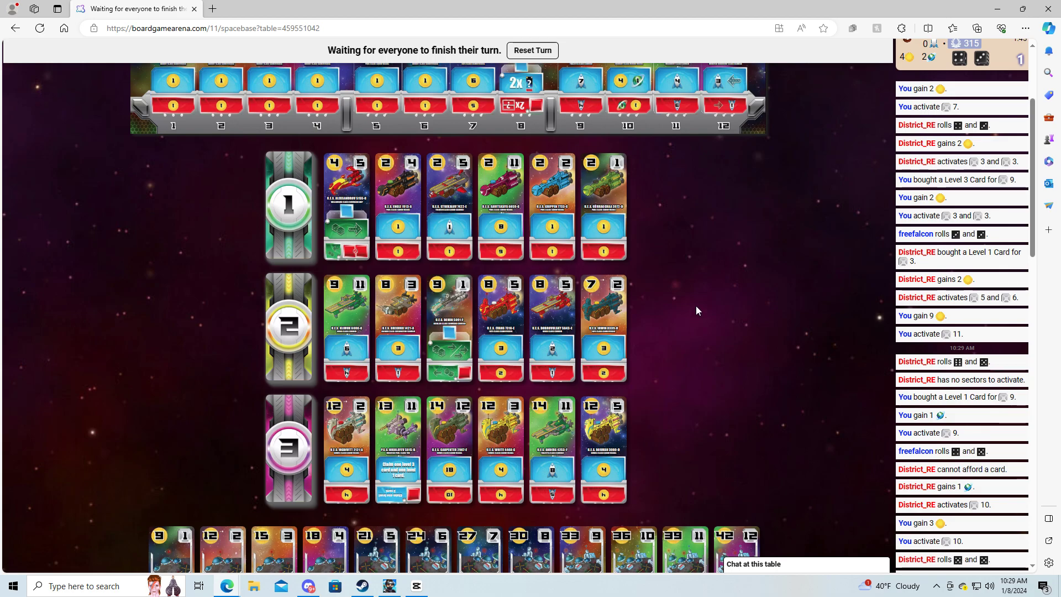
{"action": "scroll", "scroll_direction": "up", "scroll_amount": 3}
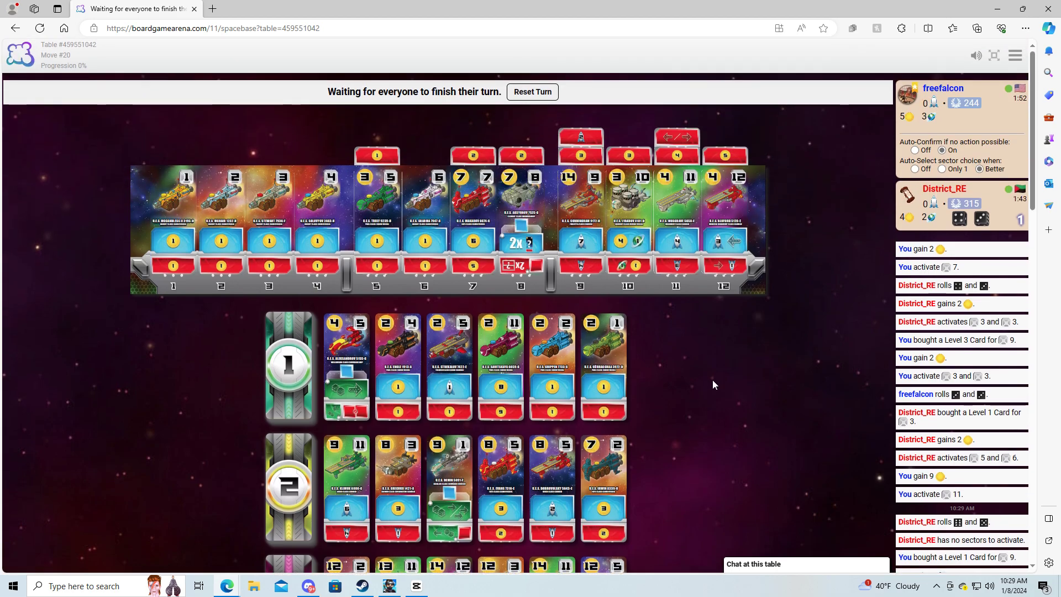
{"action": "scroll", "scroll_direction": "down", "scroll_amount": 3}
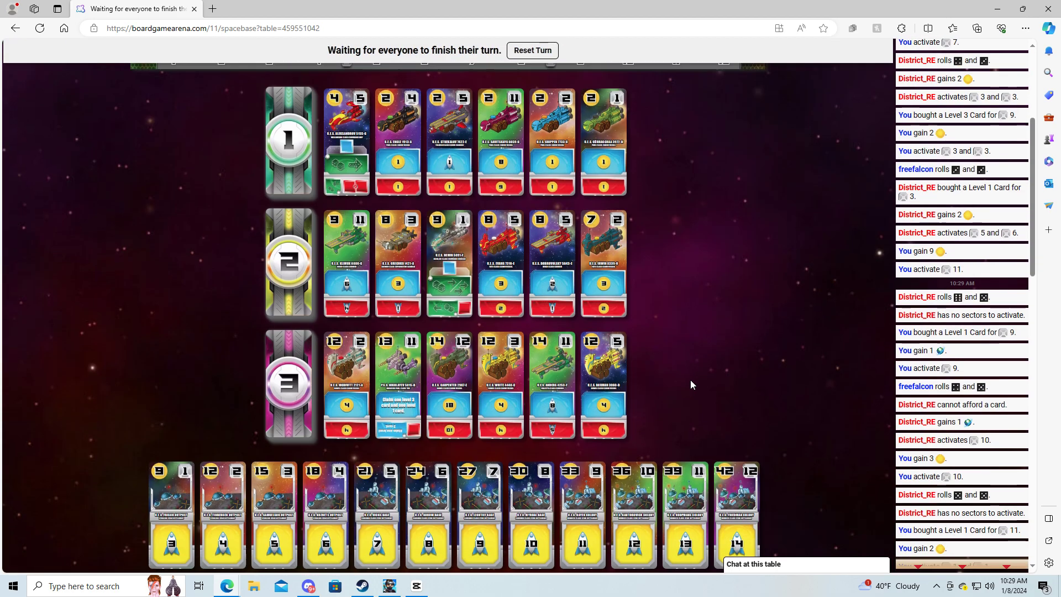
{"action": "scroll", "scroll_direction": "down", "scroll_amount": 3}
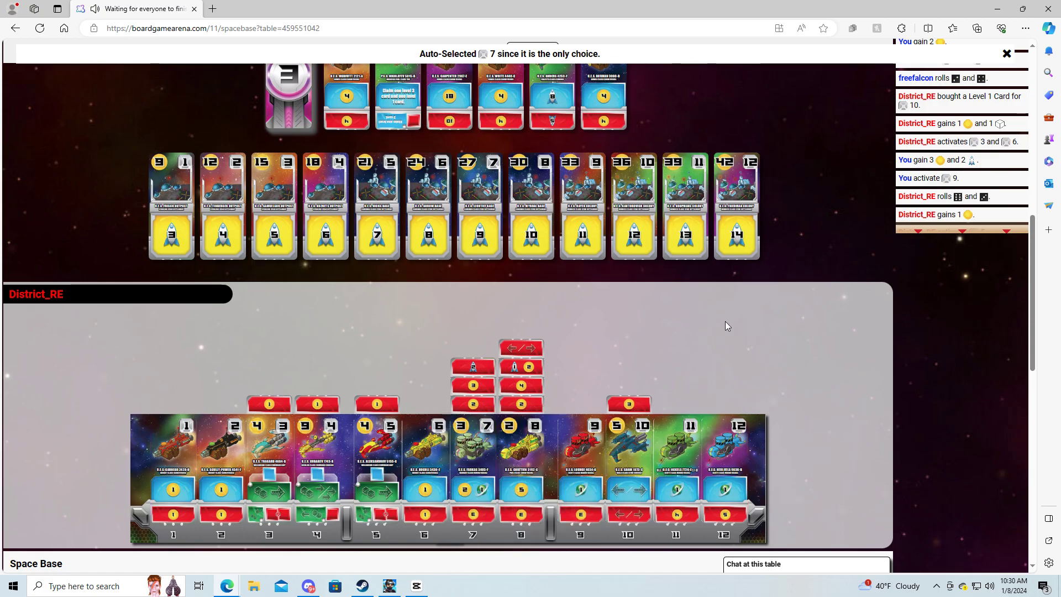
{"action": "mouse_move", "coordinate": [713, 344]}
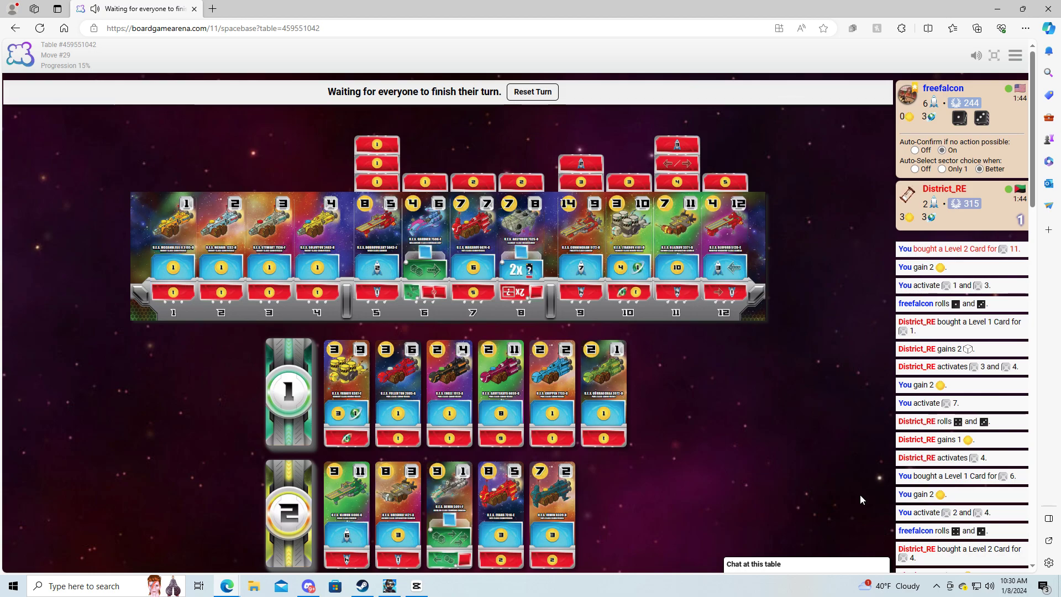
{"action": "mouse_move", "coordinate": [797, 498]}
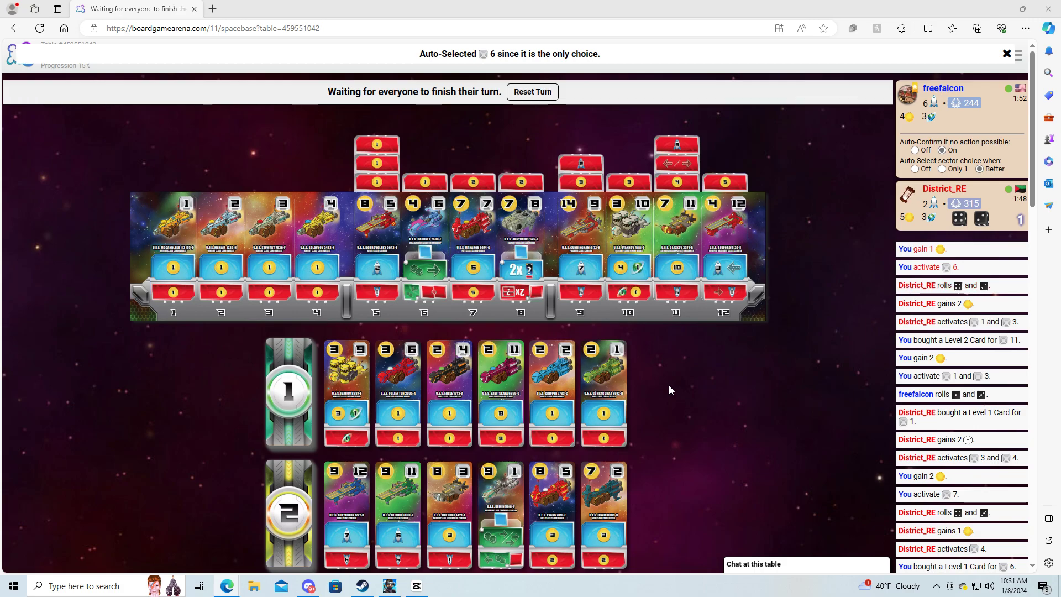
- Dismiss the auto-selected sector notice and scroll the board while awaiting the next roll
{"action": "left_click", "coordinate": [1006, 54]}
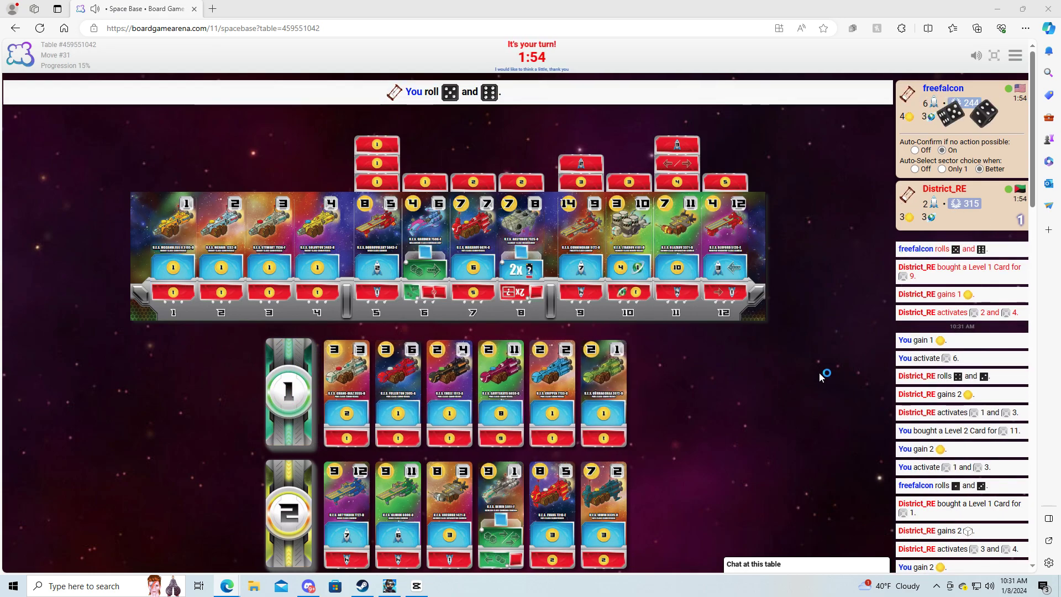
{"action": "mouse_move", "coordinate": [724, 105]}
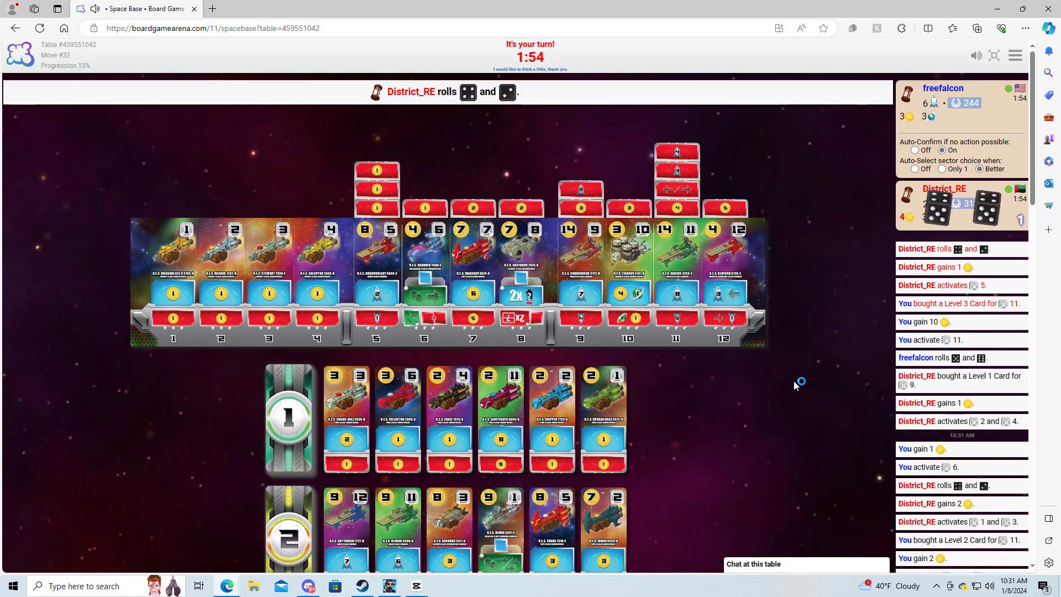
{"action": "mouse_move", "coordinate": [782, 384]}
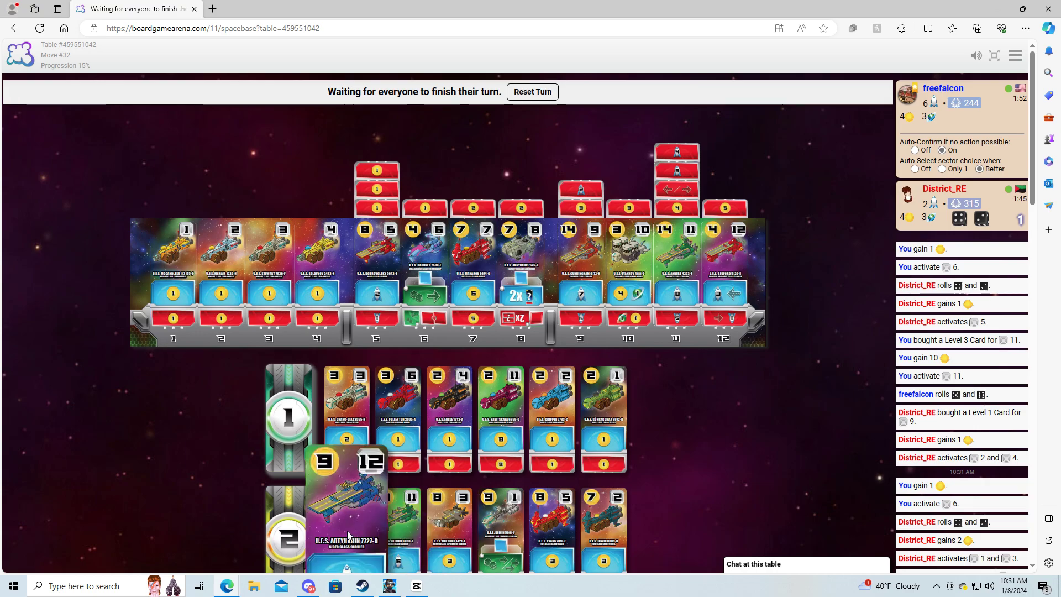
{"action": "mouse_move", "coordinate": [750, 185]}
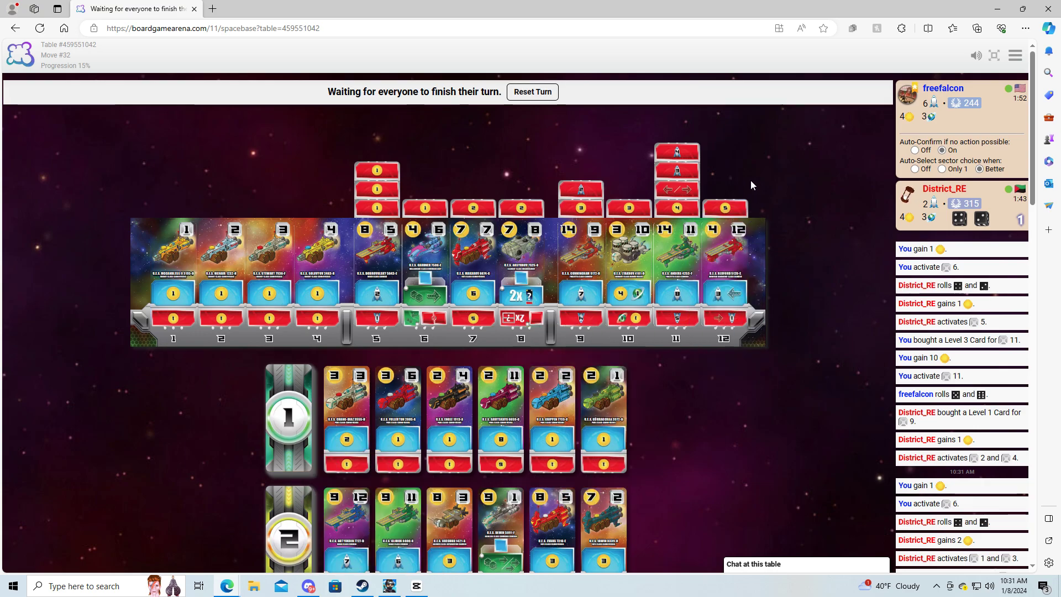
{"action": "mouse_move", "coordinate": [723, 195]}
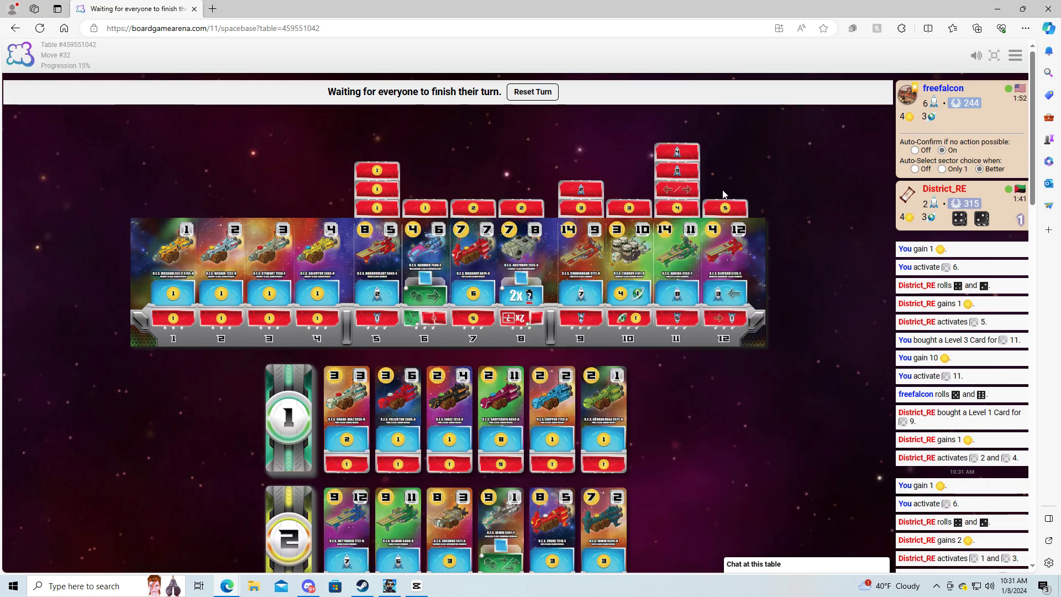
{"action": "scroll", "scroll_direction": "down", "scroll_amount": 3}
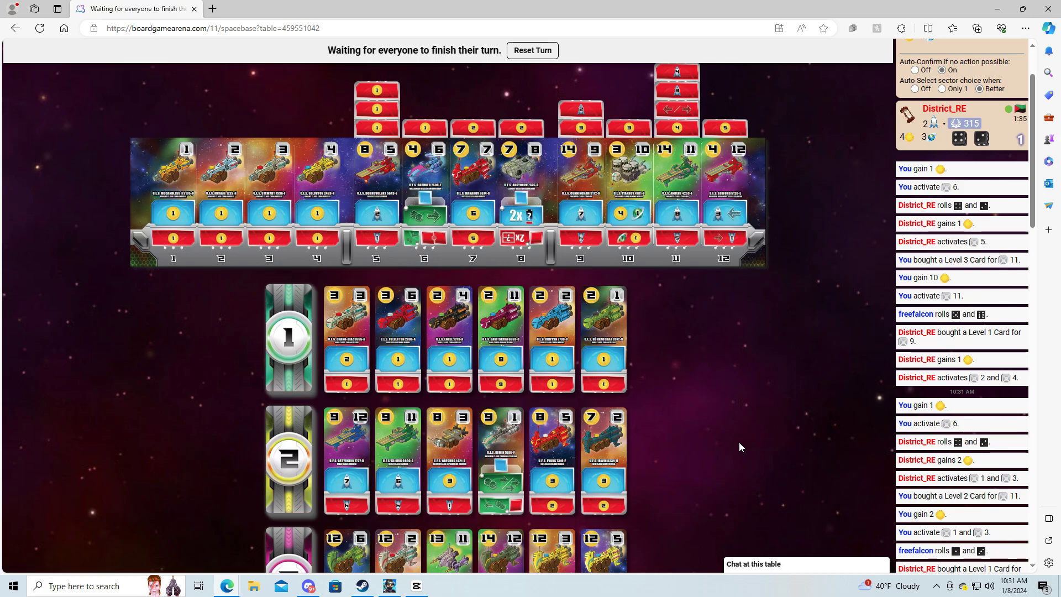
{"action": "mouse_move", "coordinate": [733, 407]}
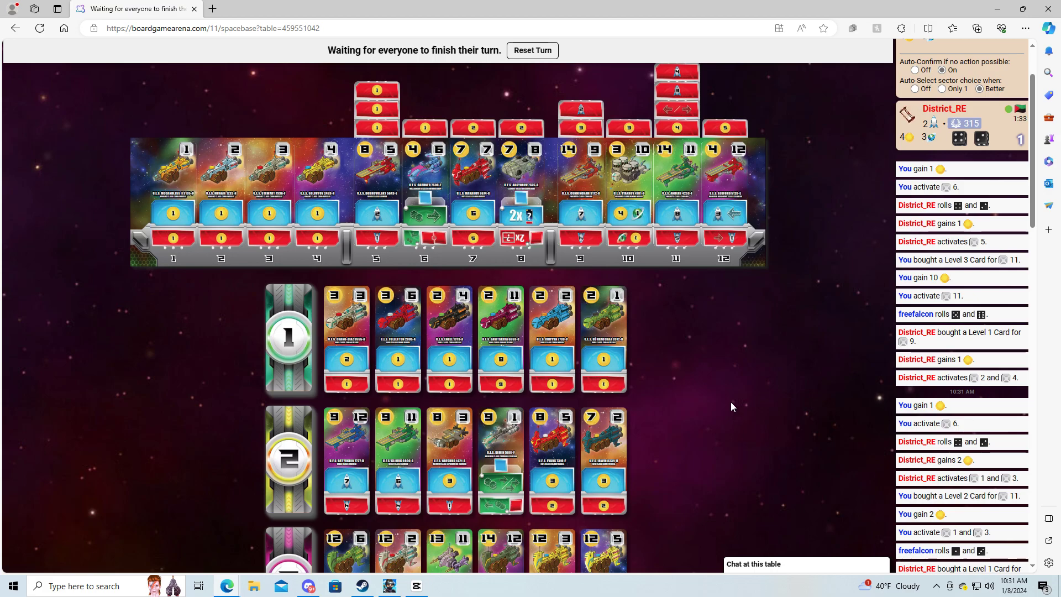
{"action": "scroll", "scroll_direction": "down", "scroll_amount": 3}
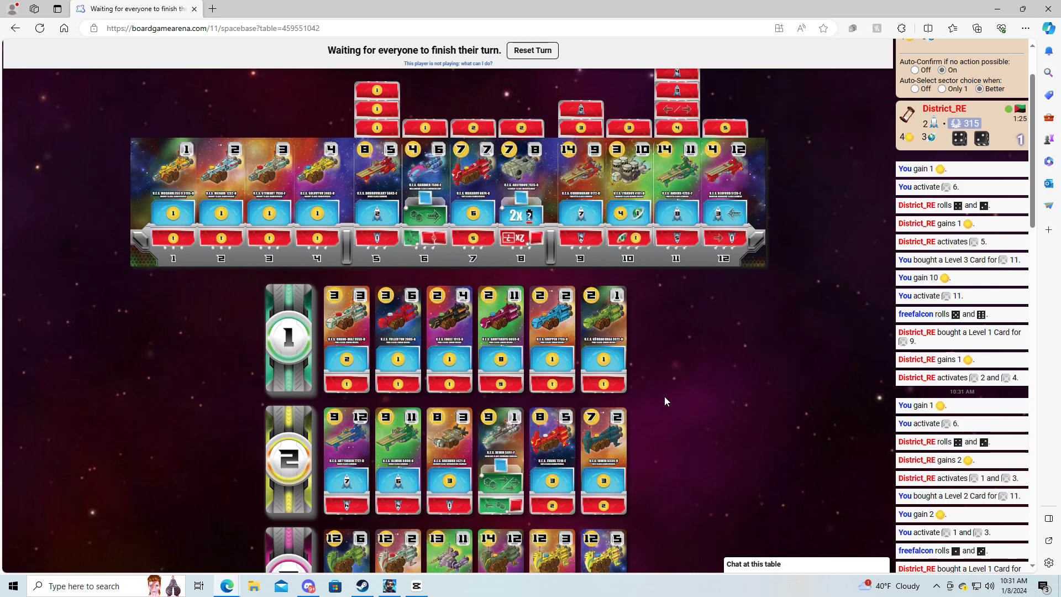
{"action": "mouse_move", "coordinate": [660, 401]}
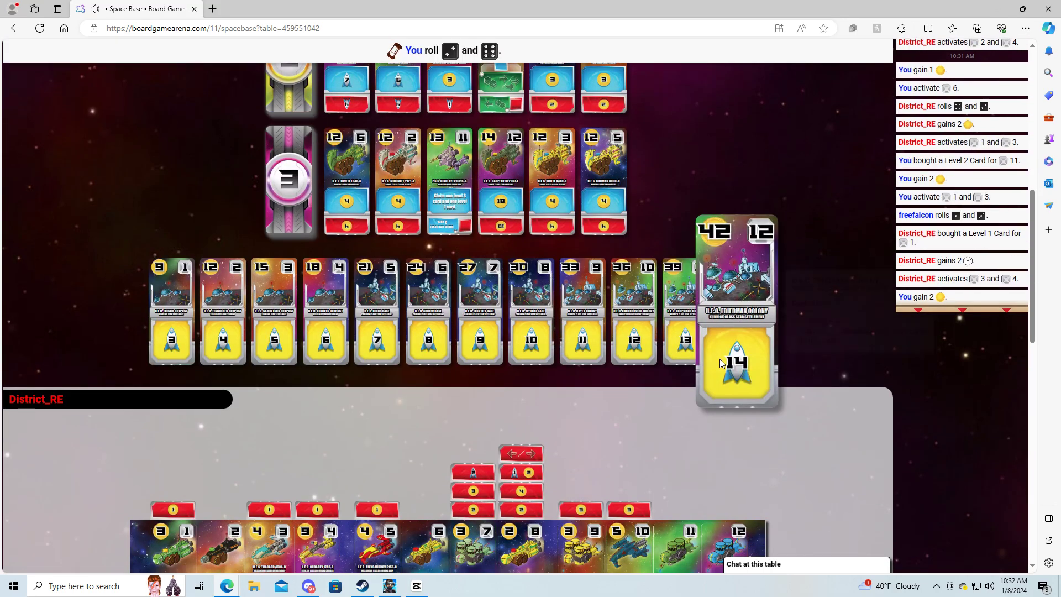
{"action": "scroll", "scroll_direction": "down", "scroll_amount": 3}
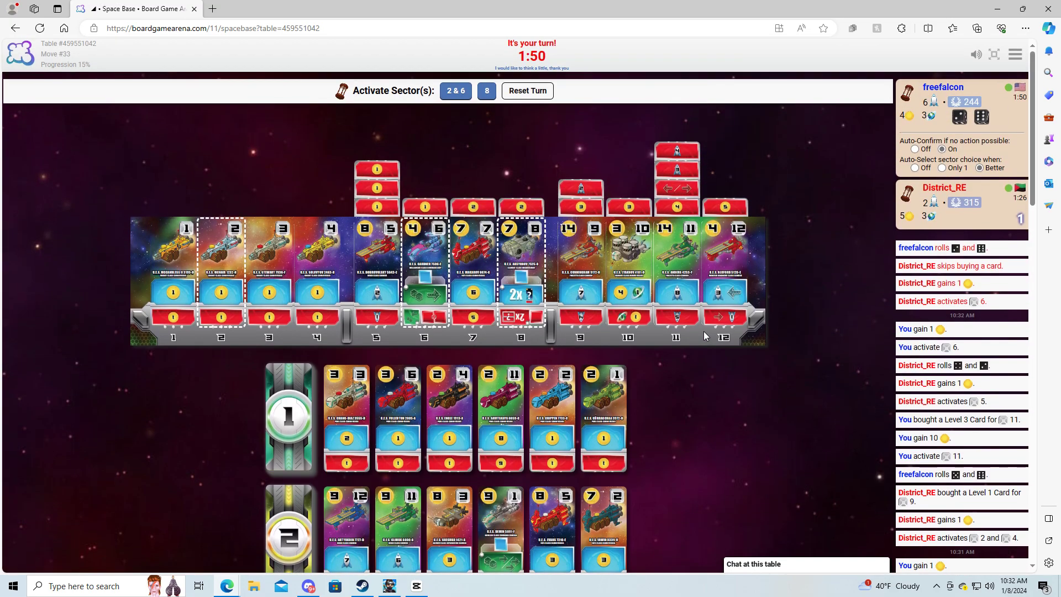
- Choose the '2 & 6' option to activate sectors 2 and 6 this roll
{"action": "scroll", "scroll_direction": "down", "scroll_amount": 3}
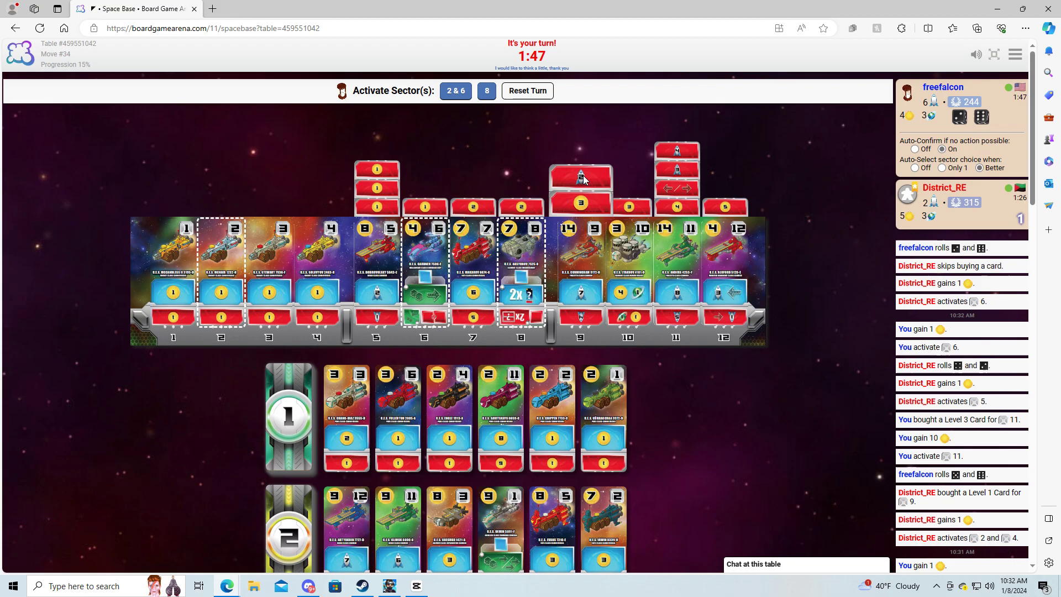
{"action": "left_click", "coordinate": [486, 90]}
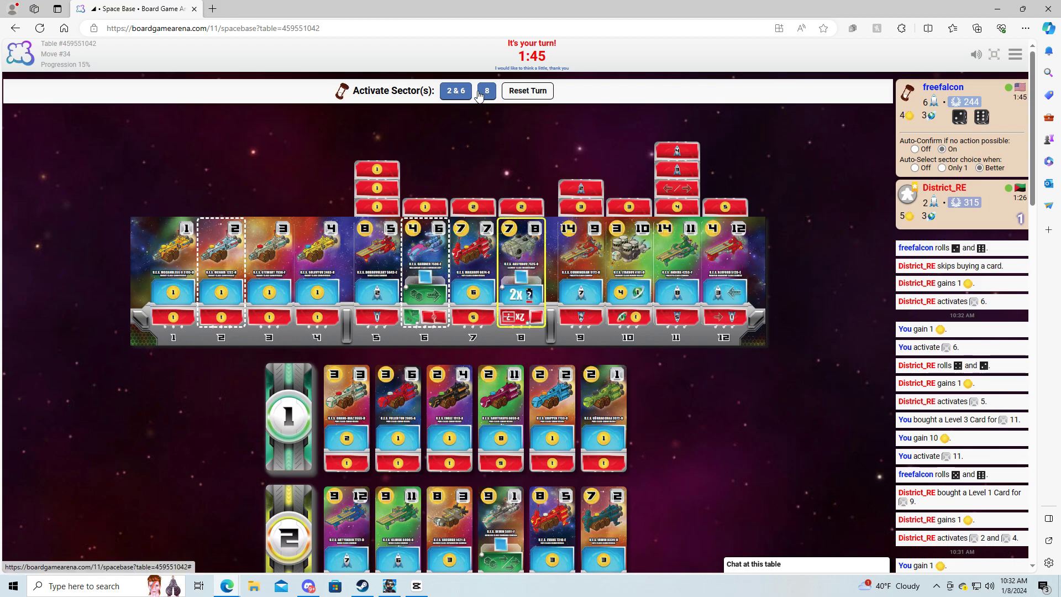
{"action": "left_click", "coordinate": [455, 91]}
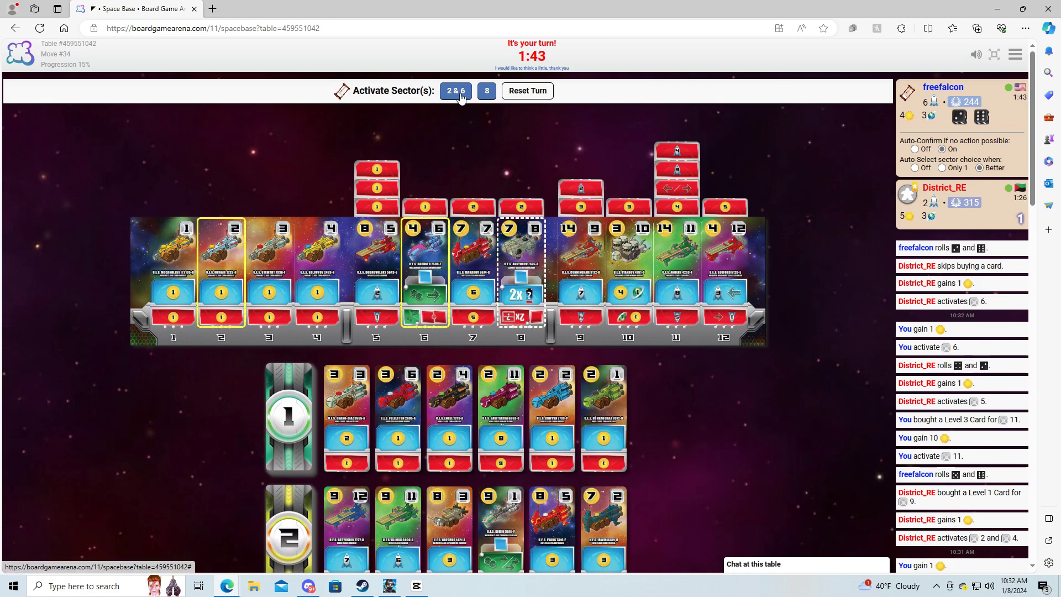
{"action": "left_click", "coordinate": [455, 91]}
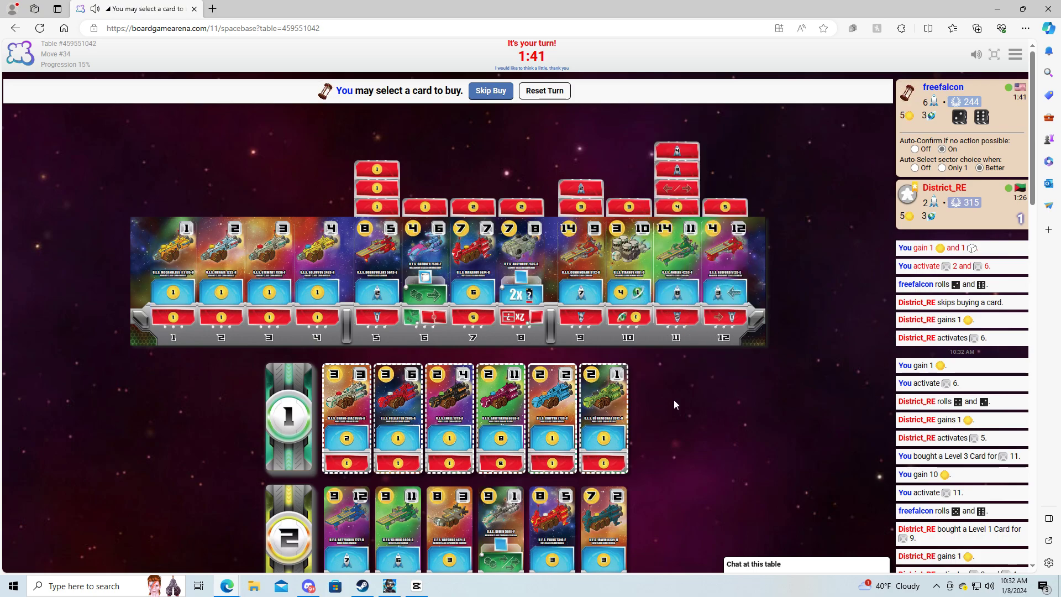
{"action": "mouse_move", "coordinate": [647, 418]}
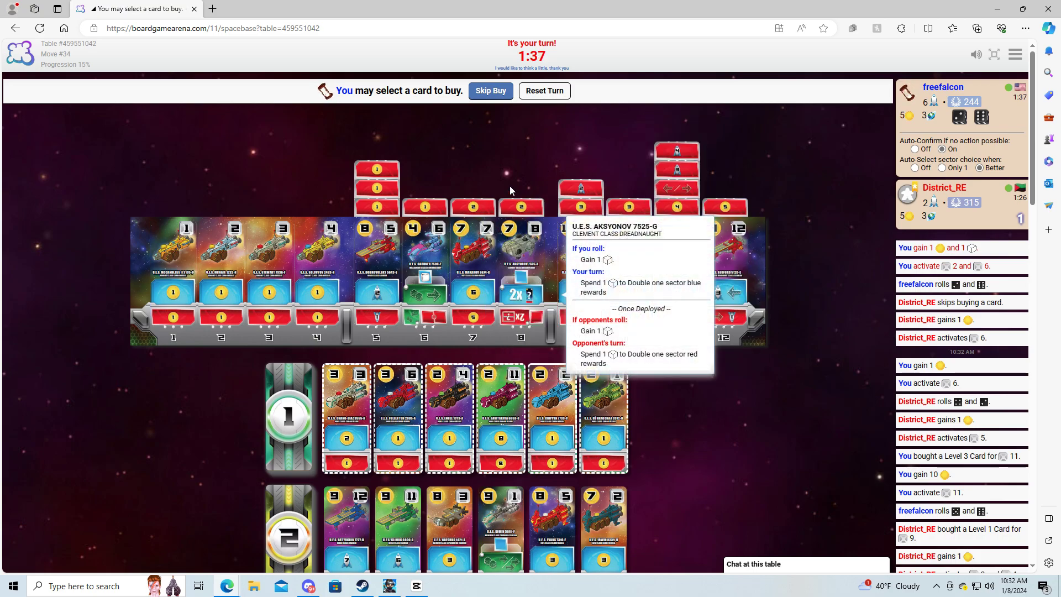
{"action": "mouse_move", "coordinate": [714, 394]}
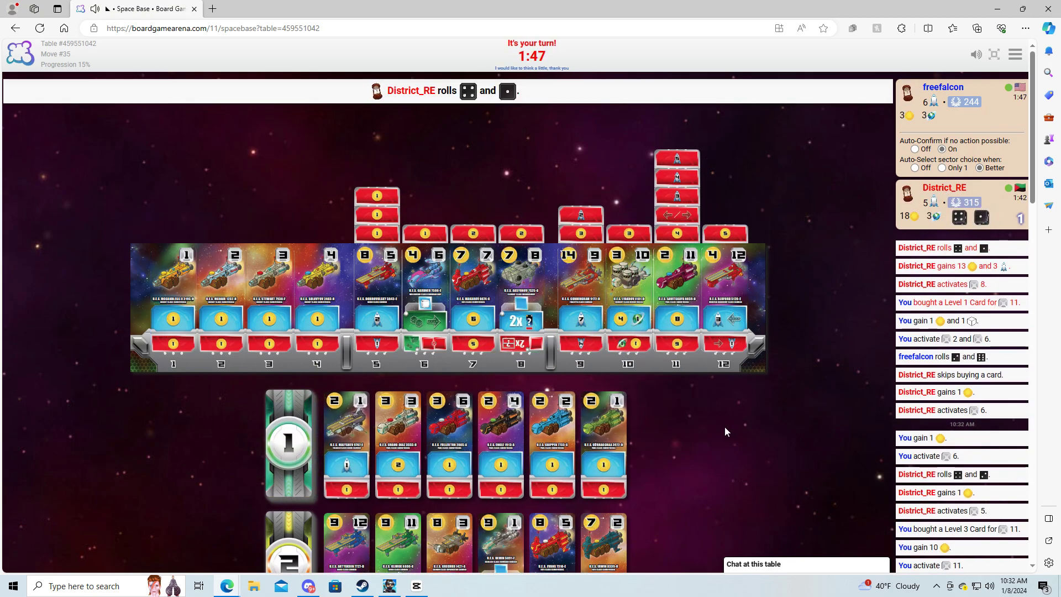
- Activate sector 5 for its reward, then wait through the opponent's turn
{"action": "left_click", "coordinate": [376, 215]}
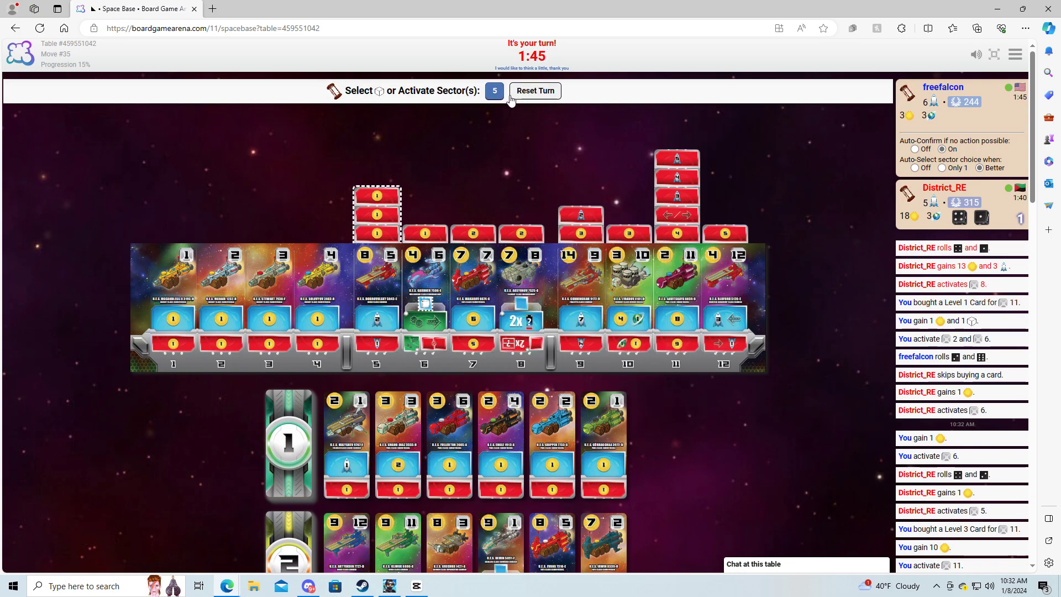
{"action": "left_click", "coordinate": [494, 90]}
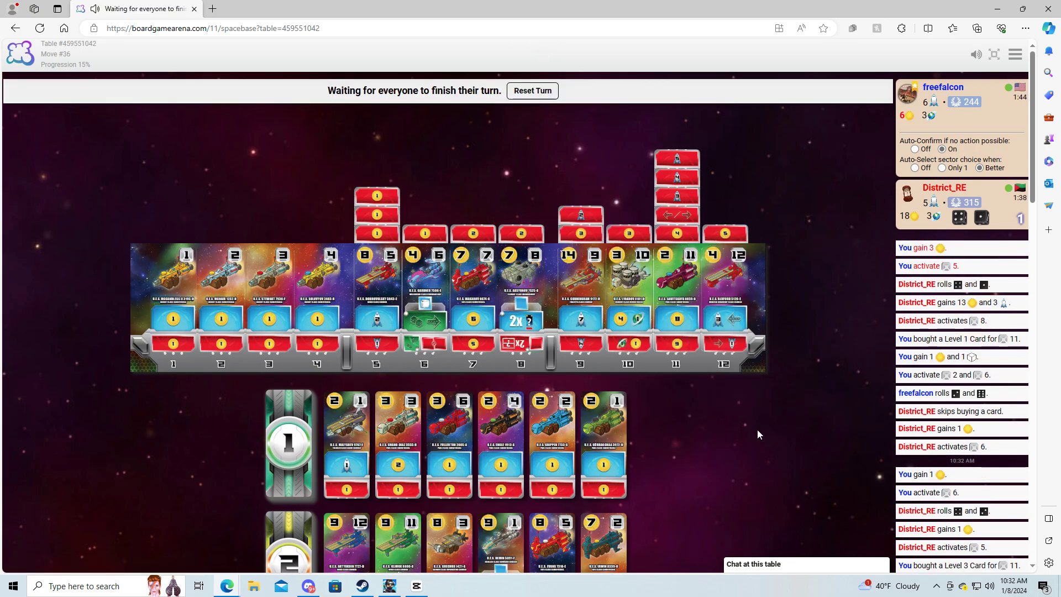
{"action": "mouse_move", "coordinate": [690, 431]}
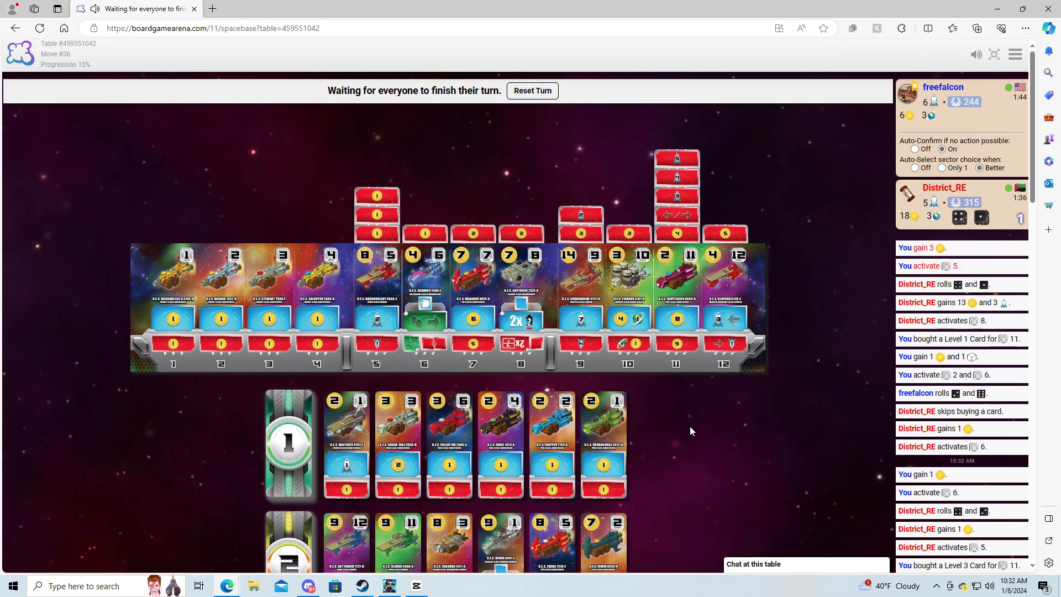
{"action": "scroll", "scroll_direction": "down", "scroll_amount": 3}
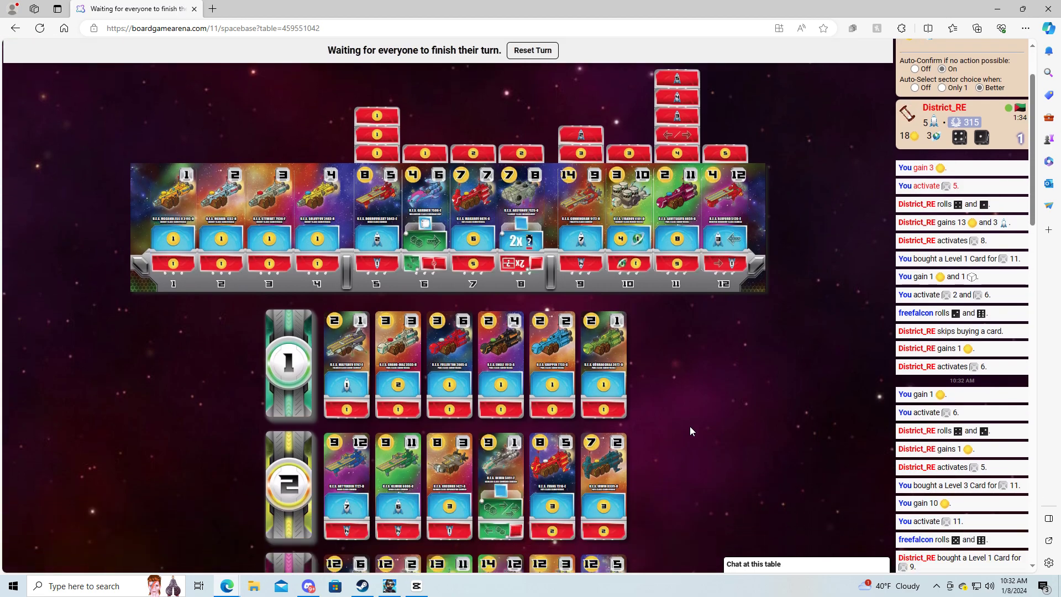
{"action": "mouse_move", "coordinate": [602, 461]}
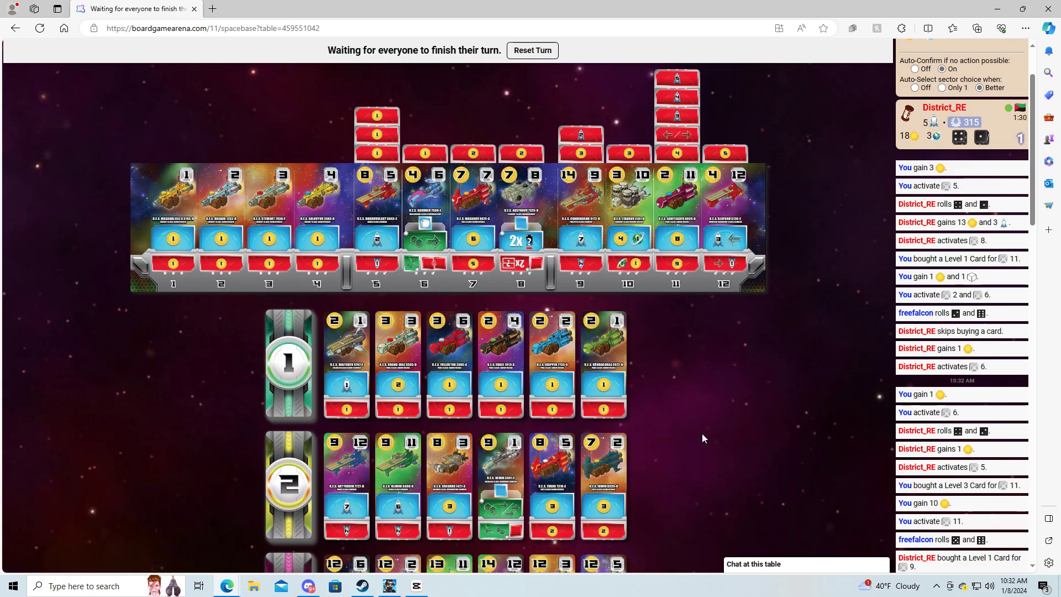
{"action": "mouse_move", "coordinate": [347, 474]}
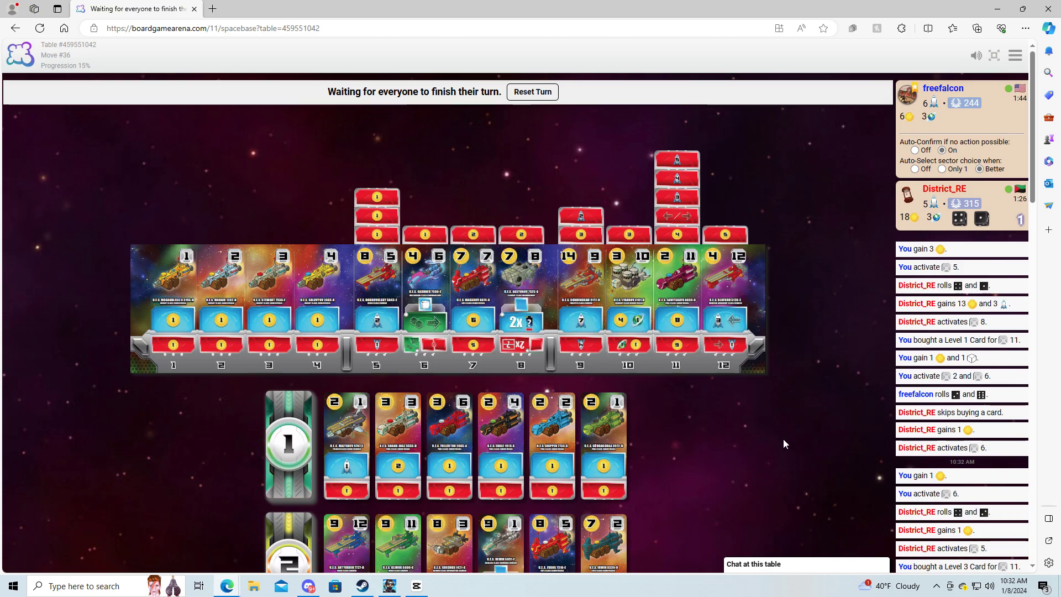
{"action": "mouse_move", "coordinate": [702, 433]}
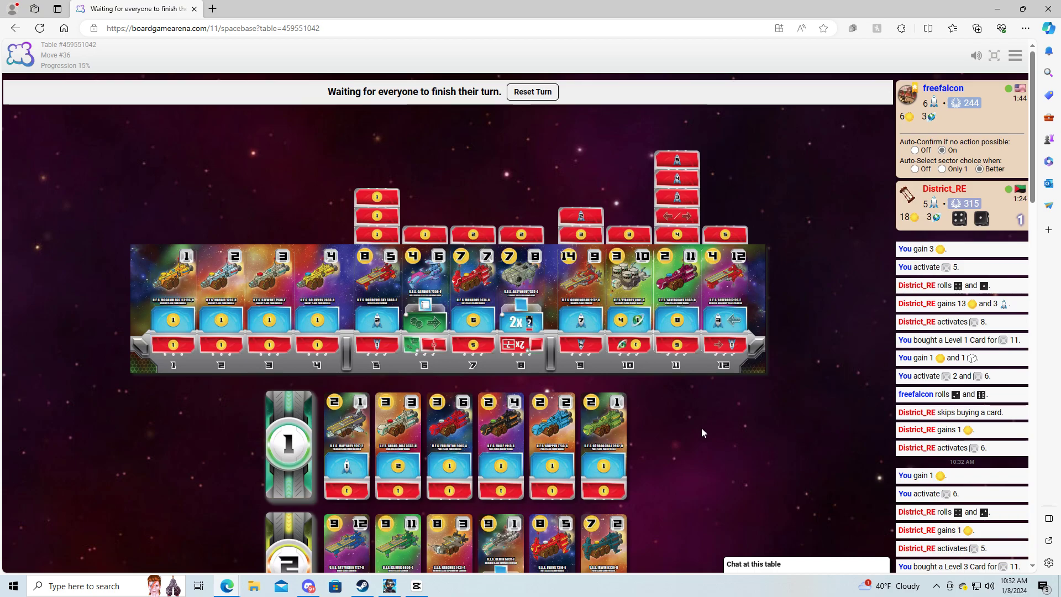
{"action": "scroll", "scroll_direction": "down", "scroll_amount": 3}
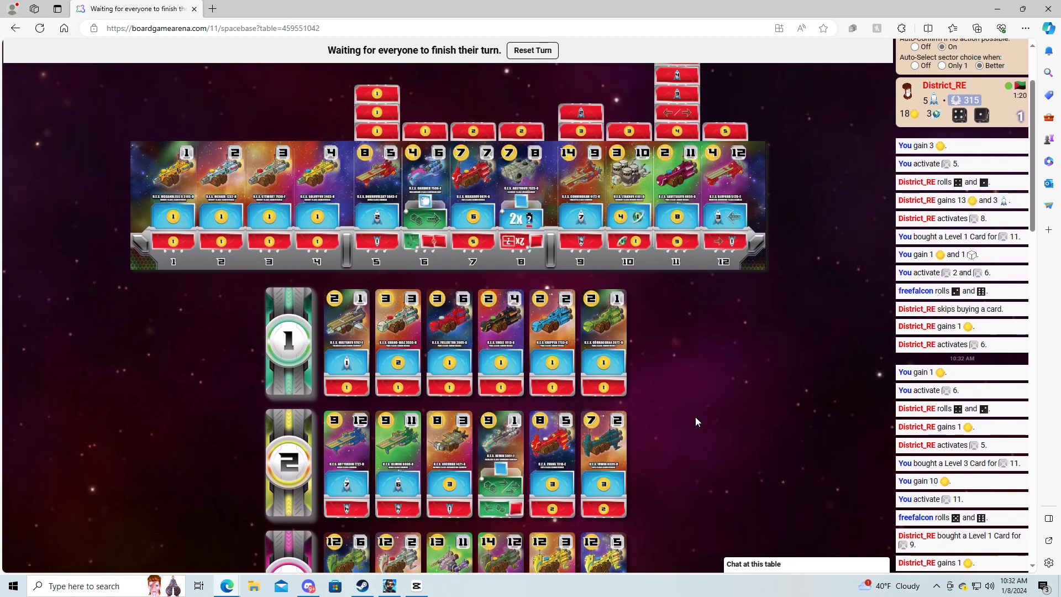
{"action": "scroll", "scroll_direction": "down", "scroll_amount": 3}
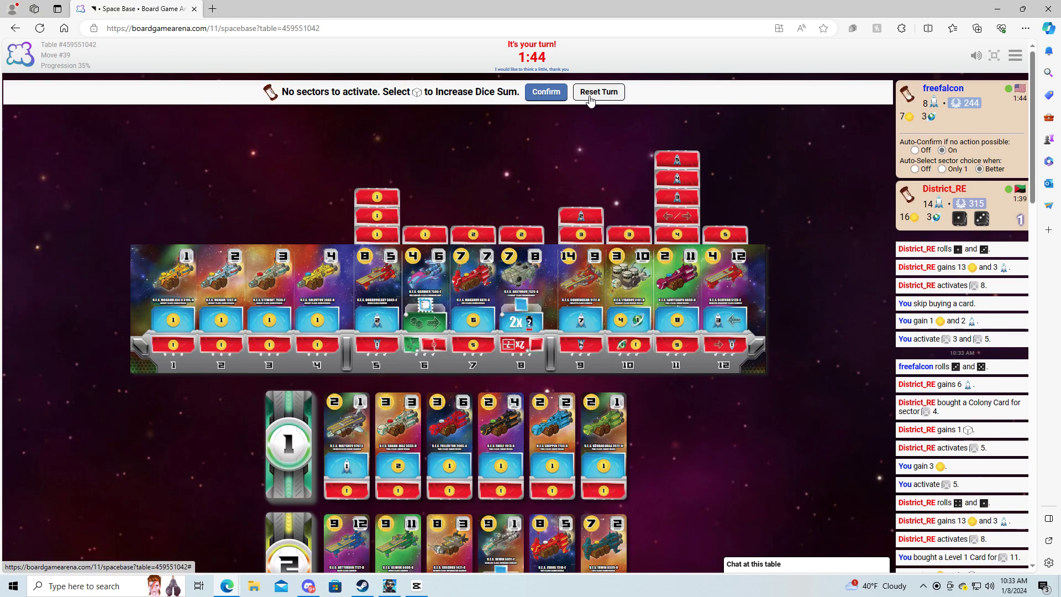
- Confirm the turn without activation, activate sectors 1 and 2, then activate sector 7
{"action": "left_click", "coordinate": [545, 91]}
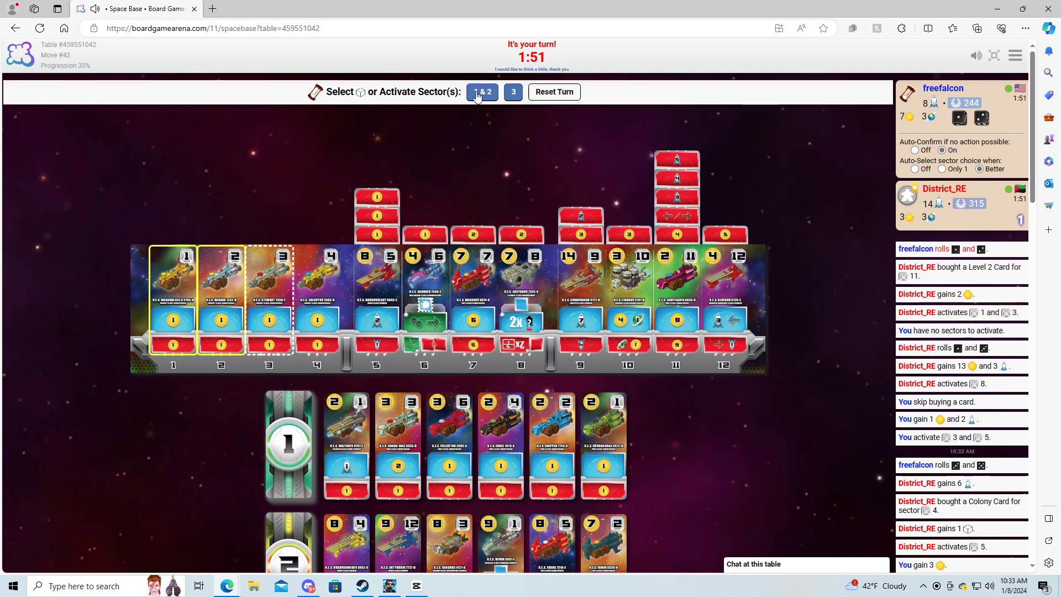
{"action": "left_click", "coordinate": [482, 91]}
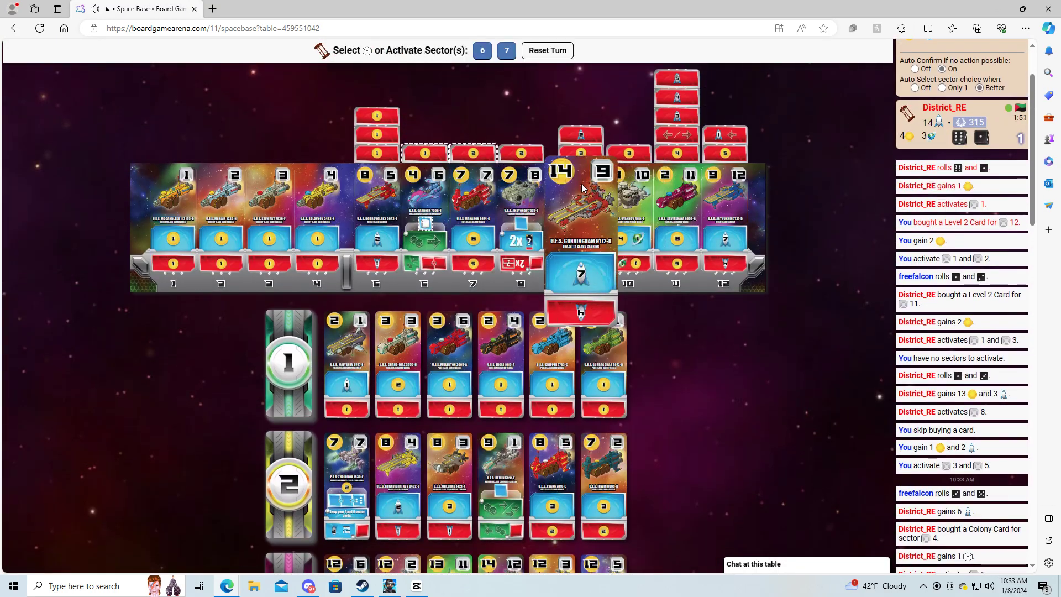
{"action": "left_click", "coordinate": [507, 50]}
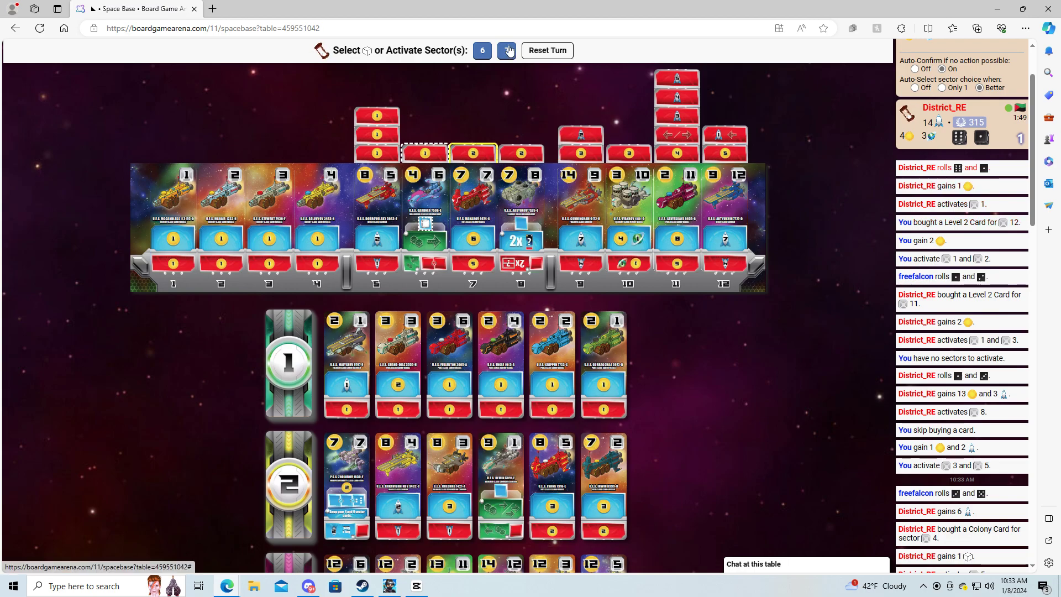
{"action": "left_click", "coordinate": [507, 50]}
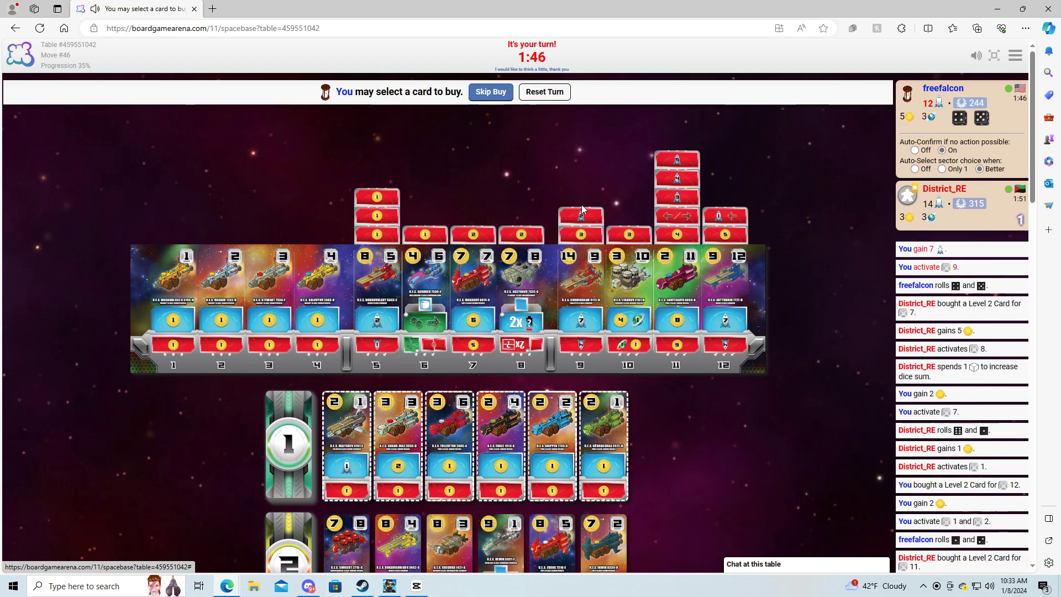
- Skip the card buy and confirm the next turn with no sectors to activate
{"action": "scroll", "scroll_direction": "down", "scroll_amount": 3}
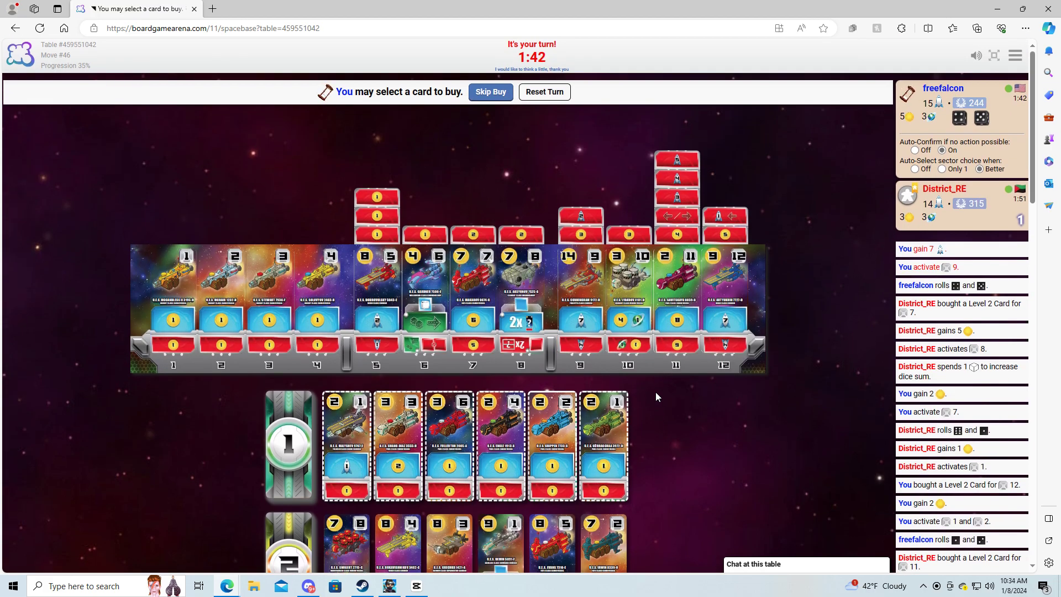
{"action": "left_click", "coordinate": [490, 91]}
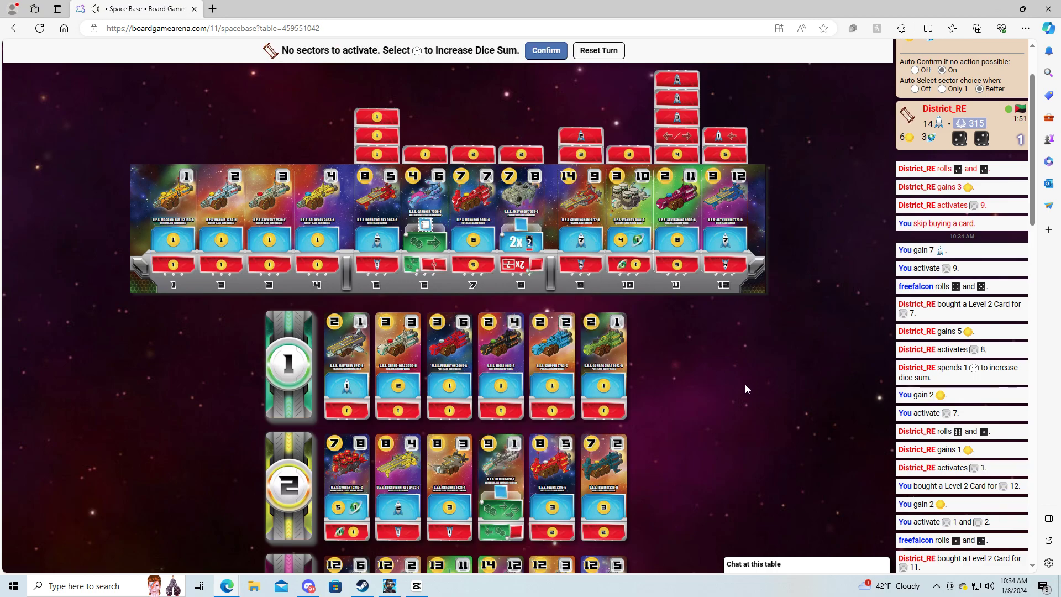
{"action": "left_click", "coordinate": [545, 50]}
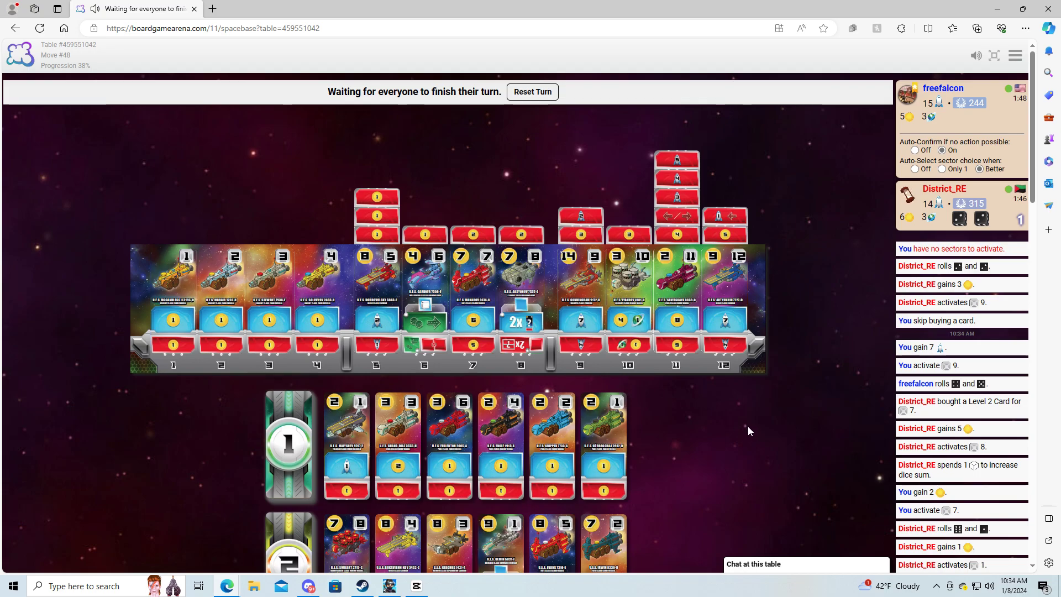
{"action": "mouse_move", "coordinate": [798, 425]}
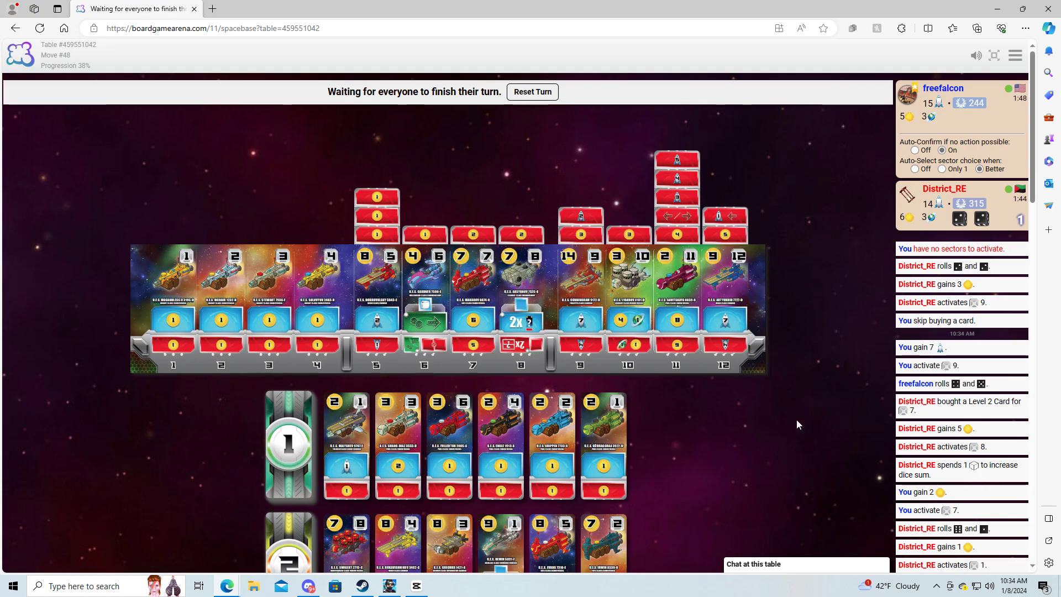
{"action": "scroll", "scroll_direction": "down", "scroll_amount": 3}
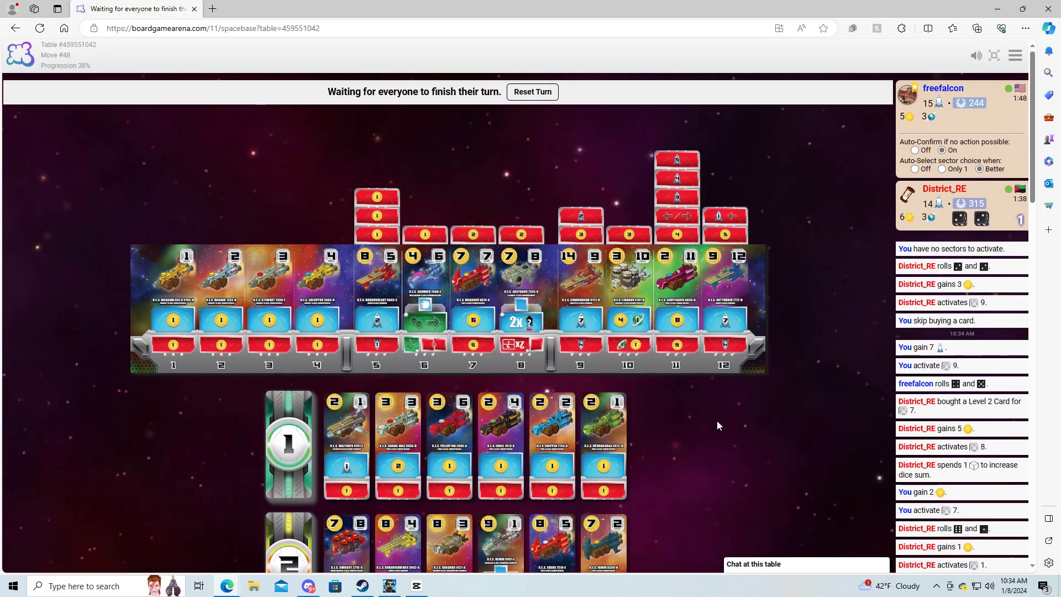
{"action": "mouse_move", "coordinate": [676, 177]}
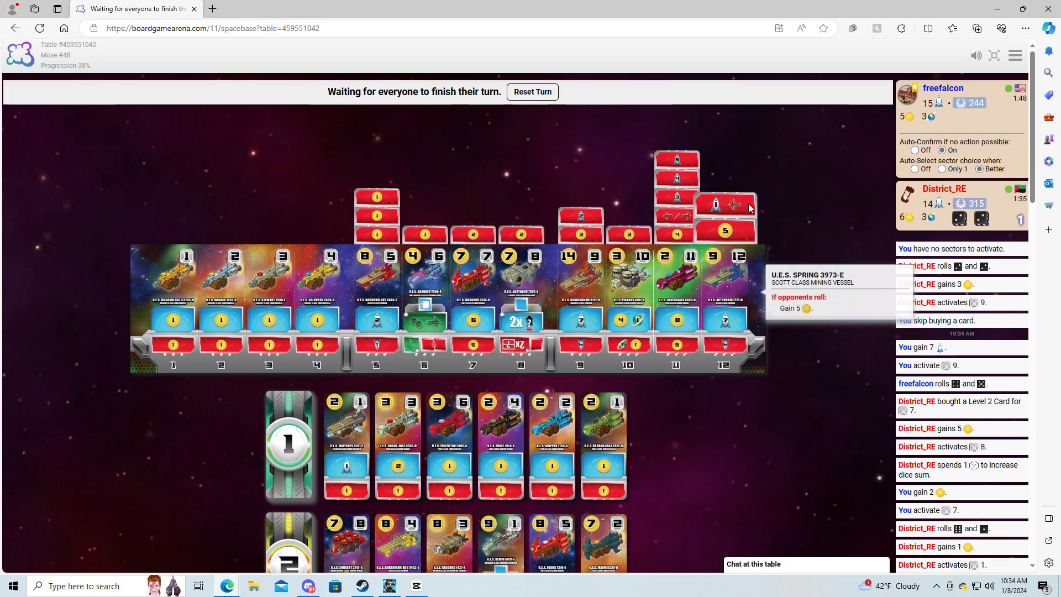
{"action": "mouse_move", "coordinate": [801, 389]}
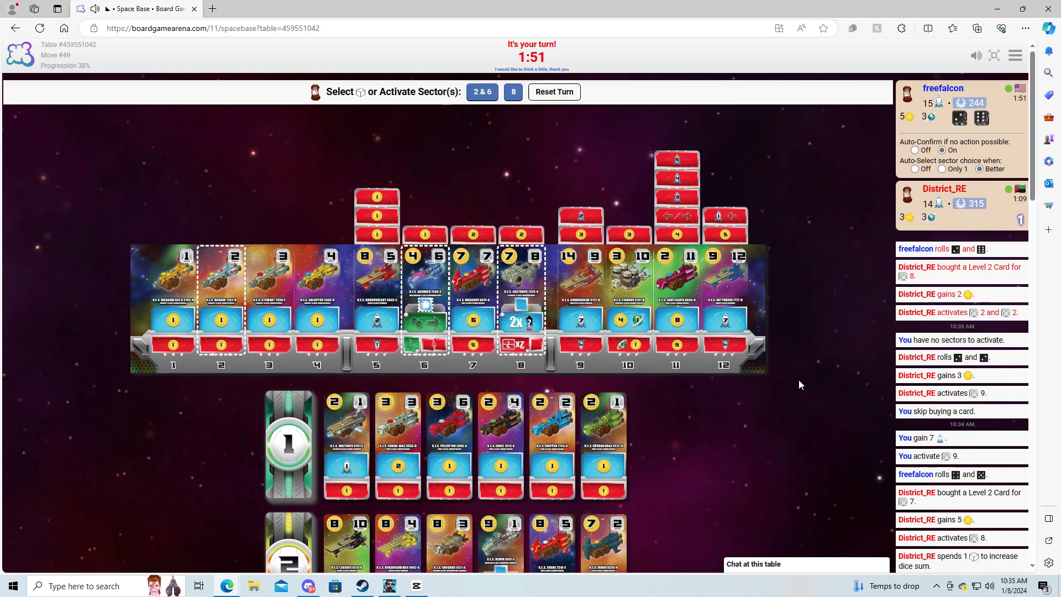
- Collect sector 8's 2 coins, buy no card, and wait through the opponent's turn
{"action": "left_click", "coordinate": [512, 91]}
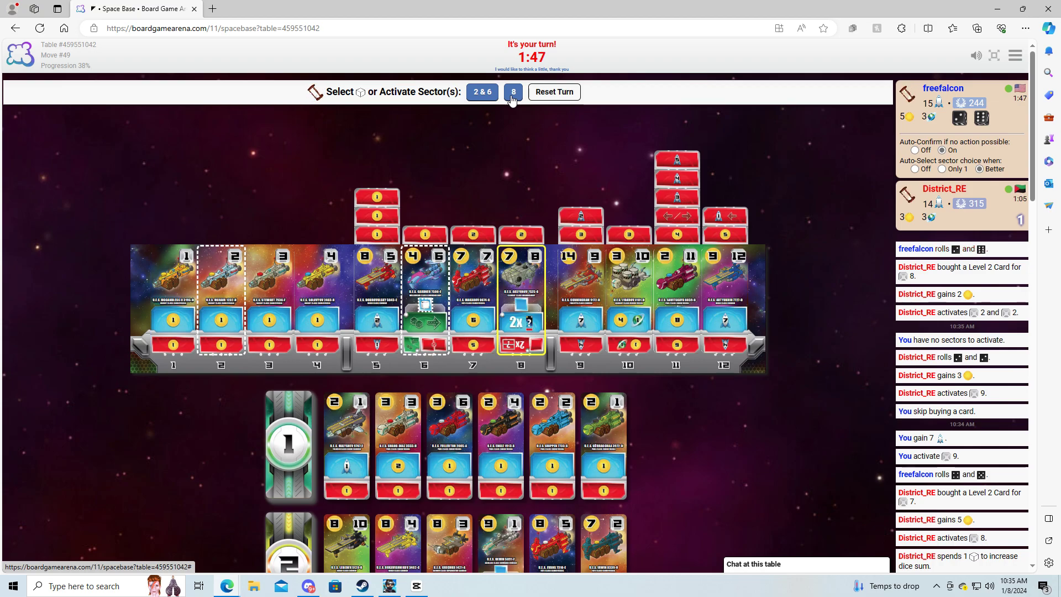
{"action": "left_click", "coordinate": [512, 91]}
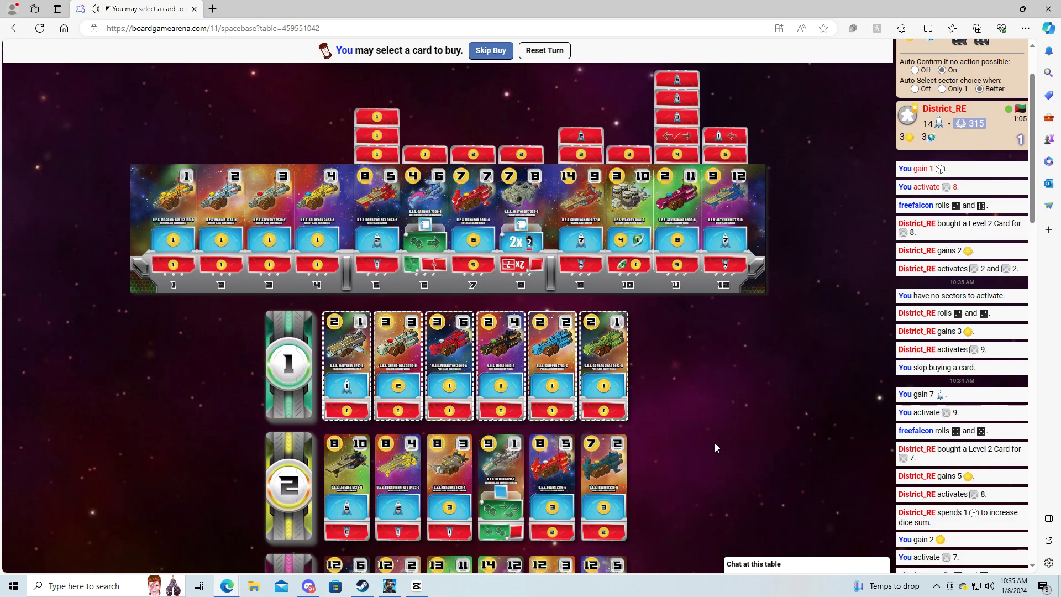
{"action": "mouse_move", "coordinate": [700, 354]}
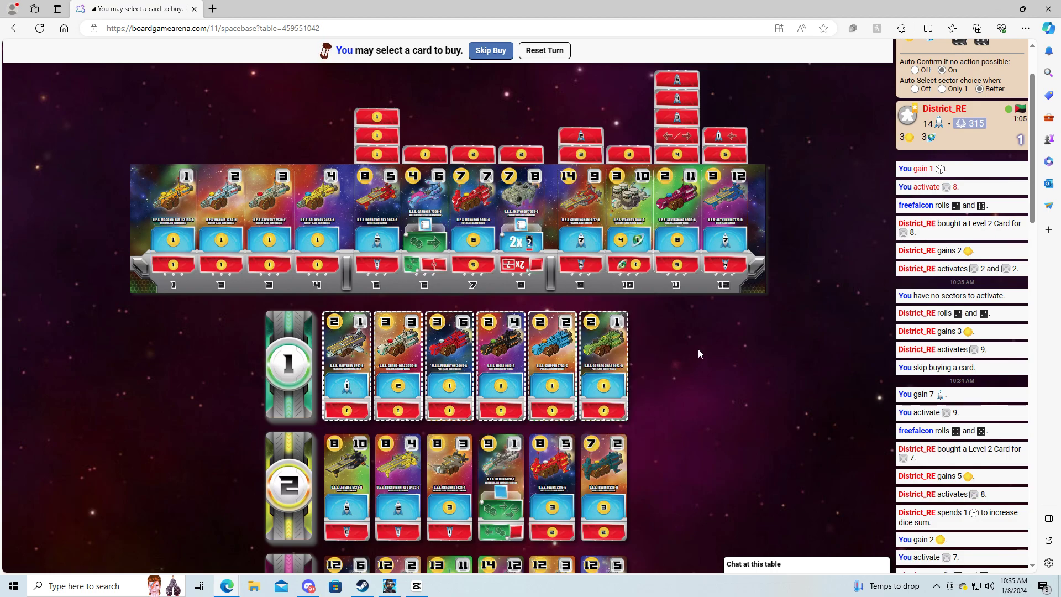
{"action": "mouse_move", "coordinate": [796, 320]}
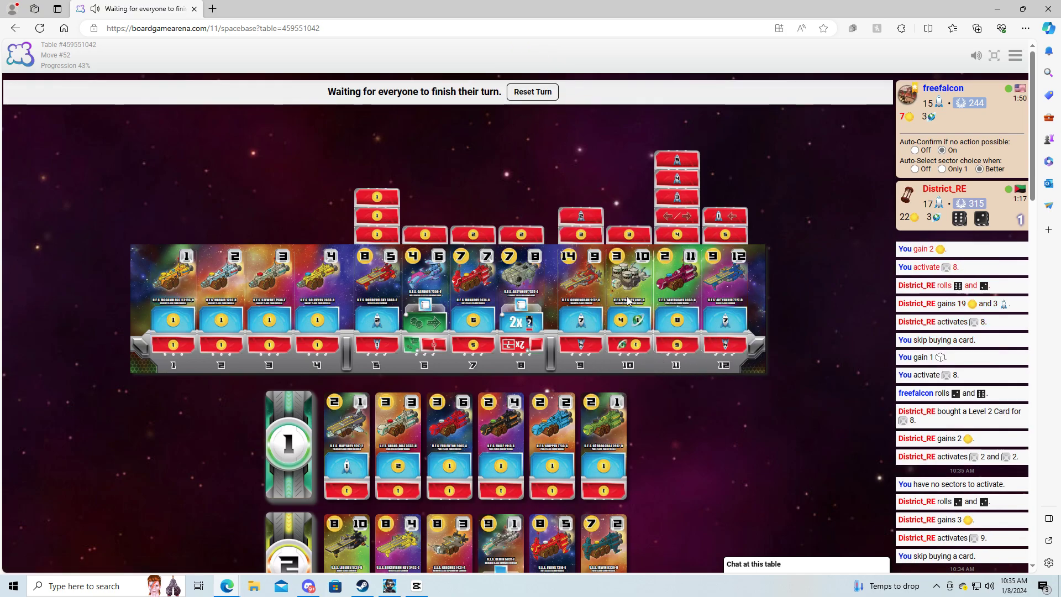
{"action": "mouse_move", "coordinate": [687, 469]}
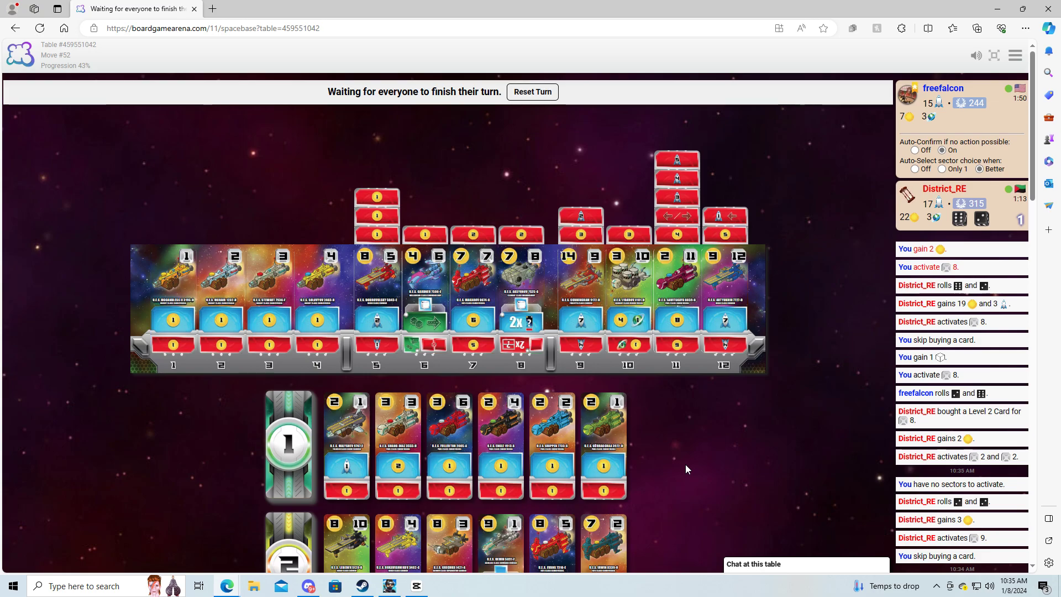
{"action": "mouse_move", "coordinate": [710, 178]}
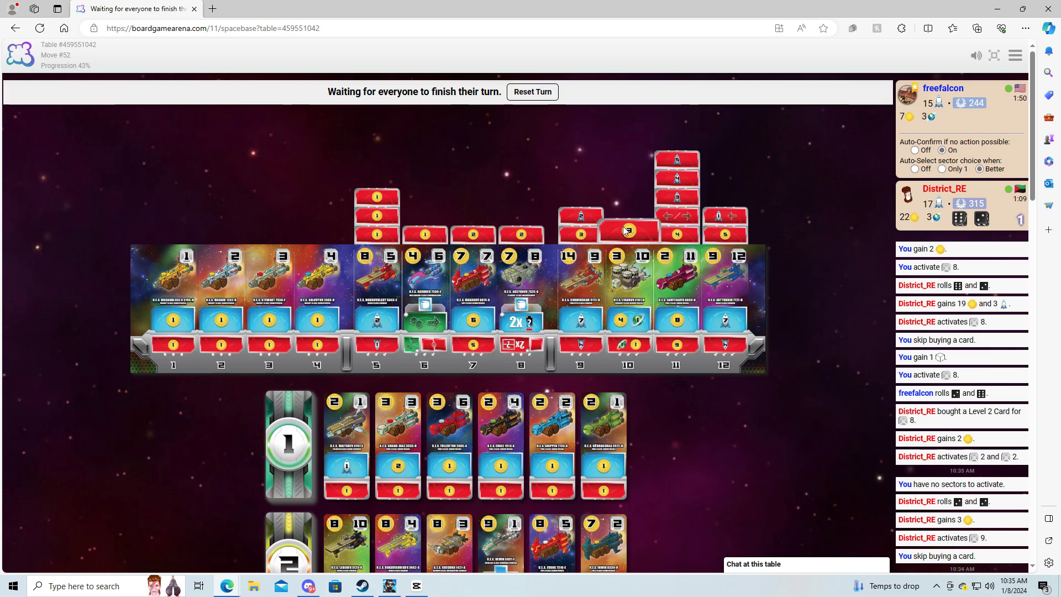
{"action": "mouse_move", "coordinate": [714, 210]}
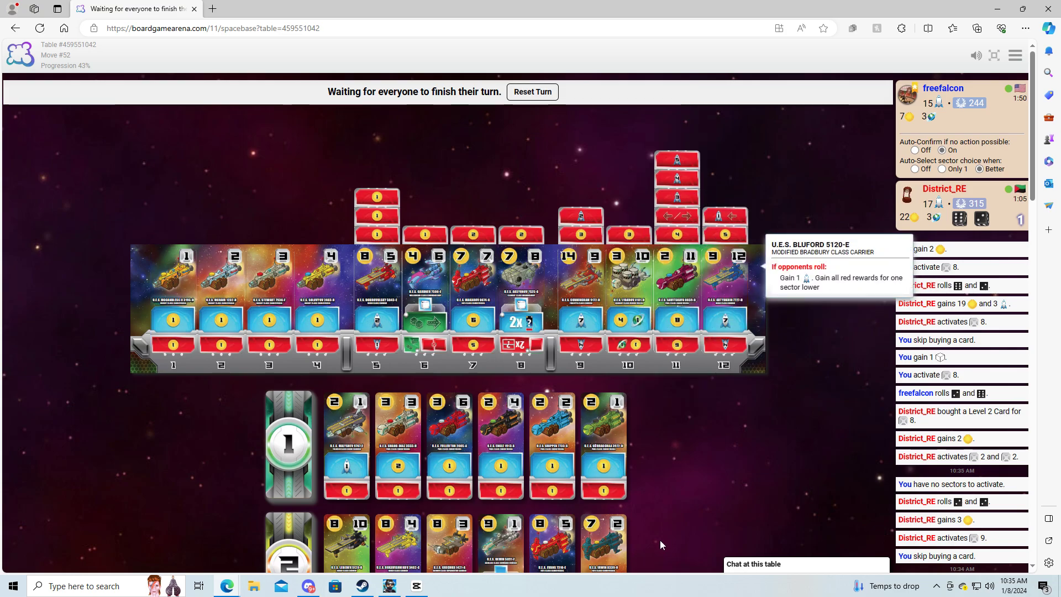
{"action": "mouse_move", "coordinate": [579, 121]}
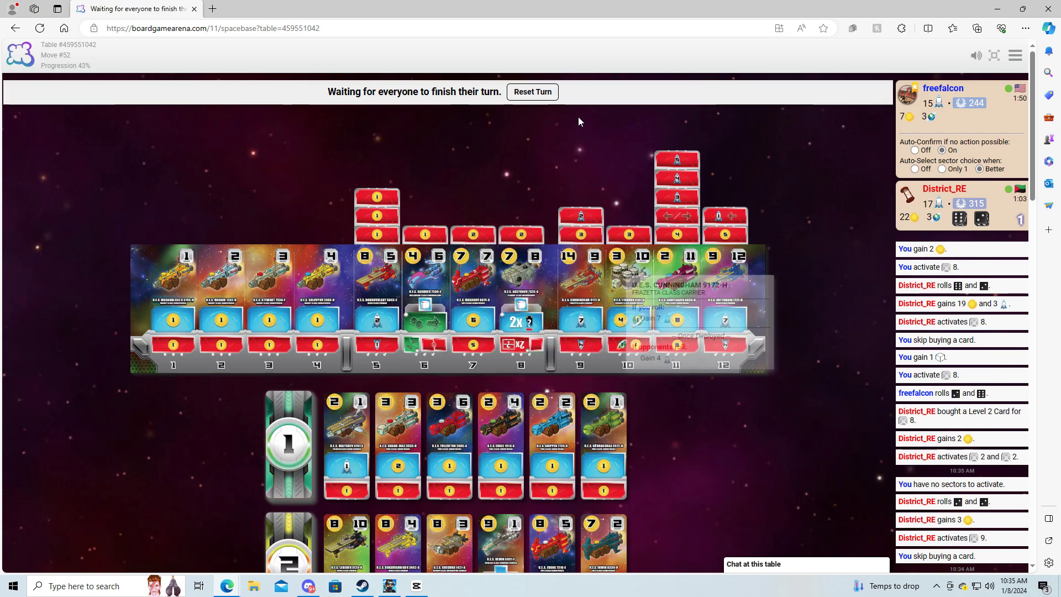
{"action": "scroll", "scroll_direction": "down", "scroll_amount": 3}
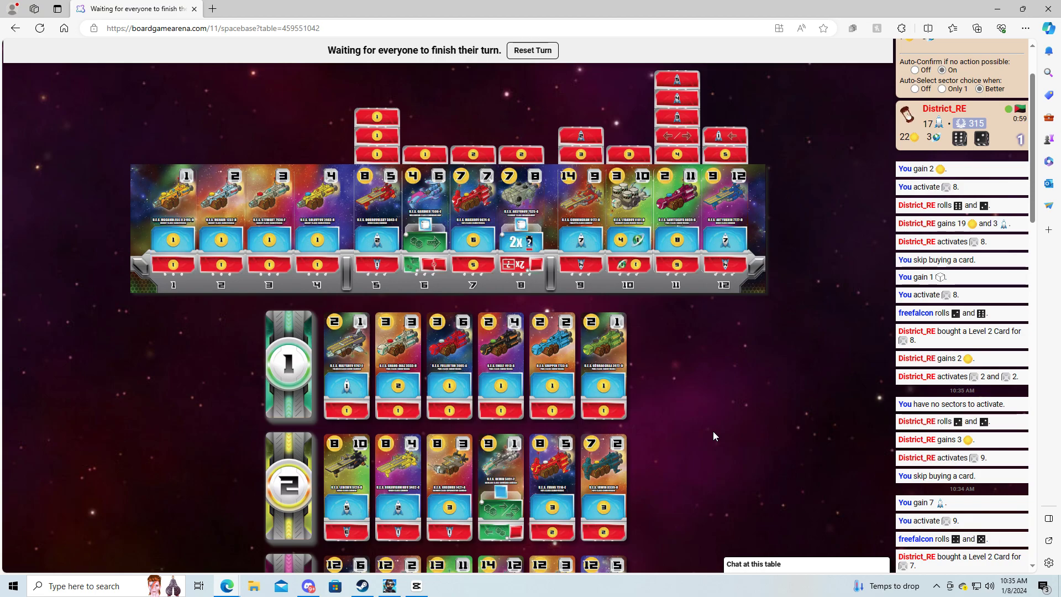
{"action": "mouse_move", "coordinate": [670, 437]}
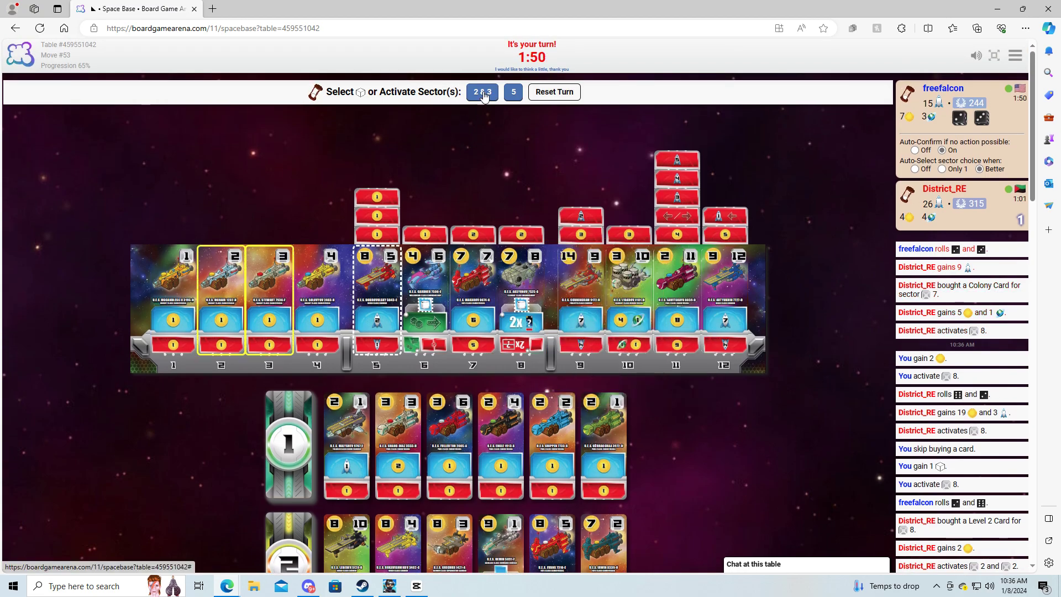
- Activate sectors 2 and 3 for 2 coins
{"action": "scroll", "scroll_direction": "down", "scroll_amount": 3}
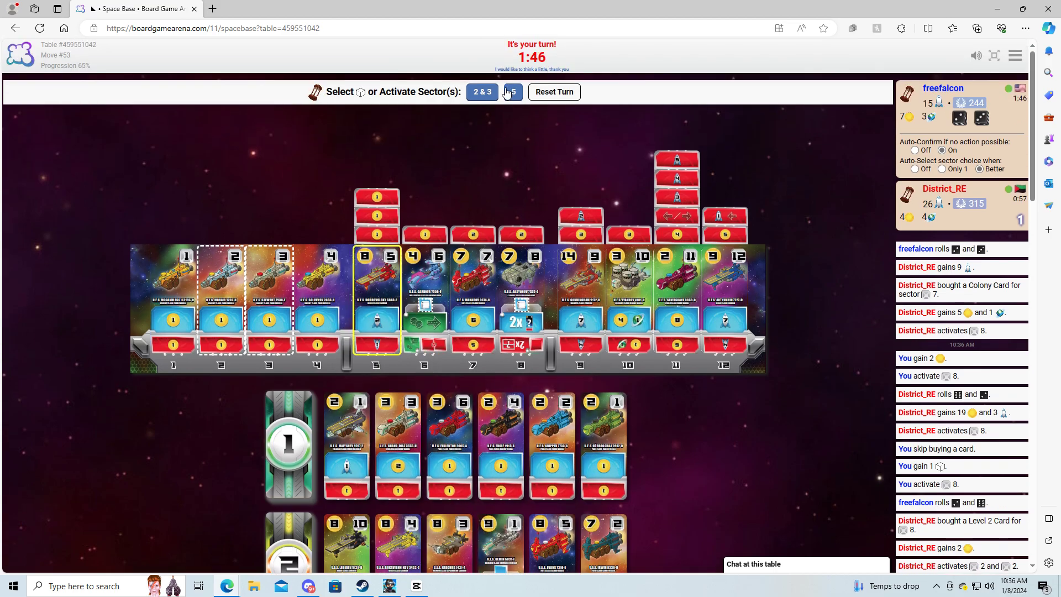
{"action": "left_click", "coordinate": [481, 91]}
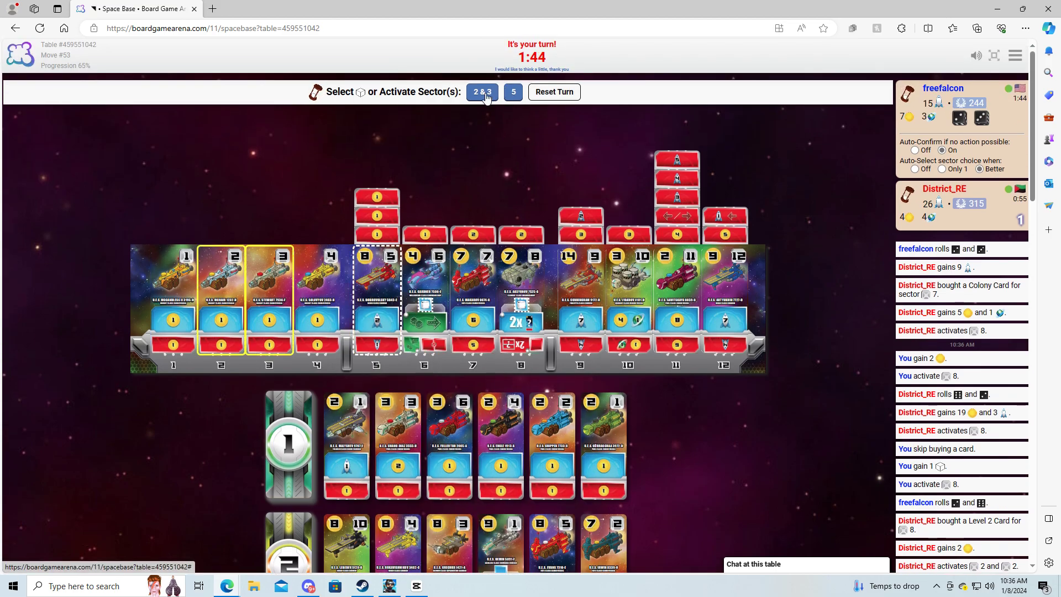
{"action": "left_click", "coordinate": [482, 91]}
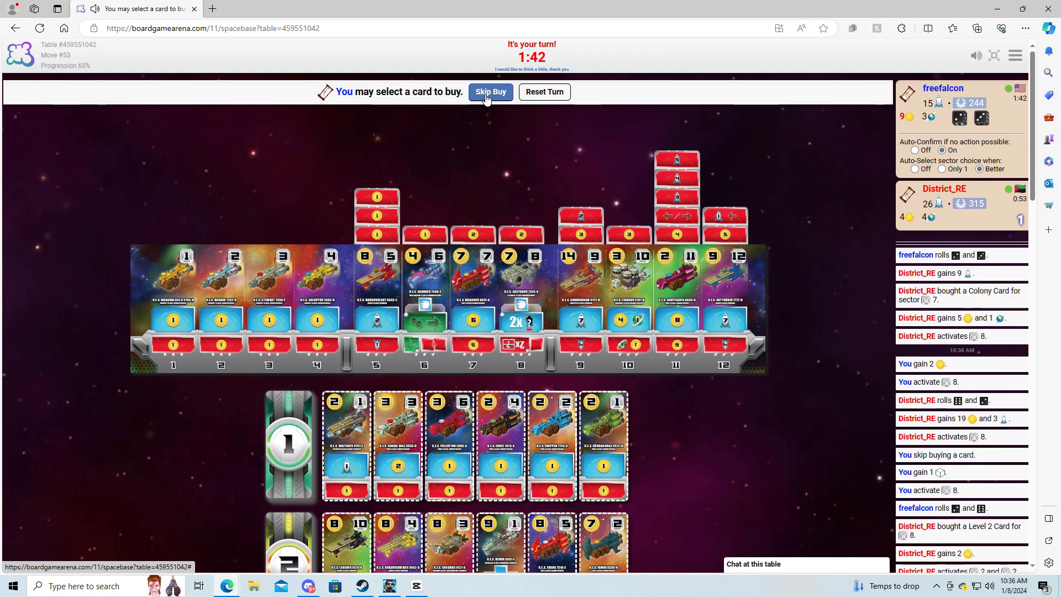
- Buy the Level 2 card for sector 10
{"action": "scroll", "scroll_direction": "down", "scroll_amount": 3}
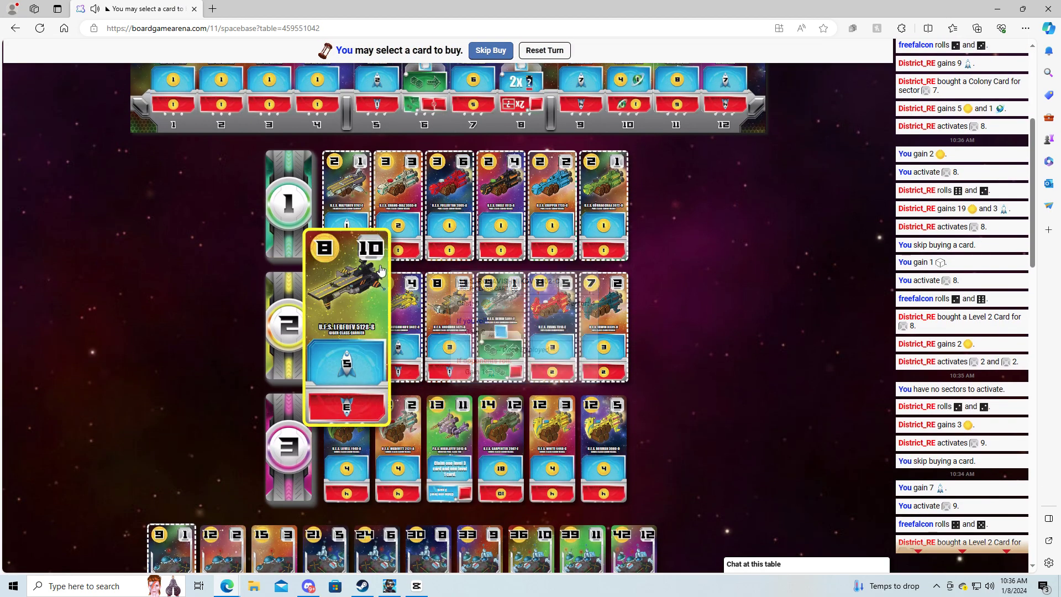
{"action": "left_click", "coordinate": [490, 50]}
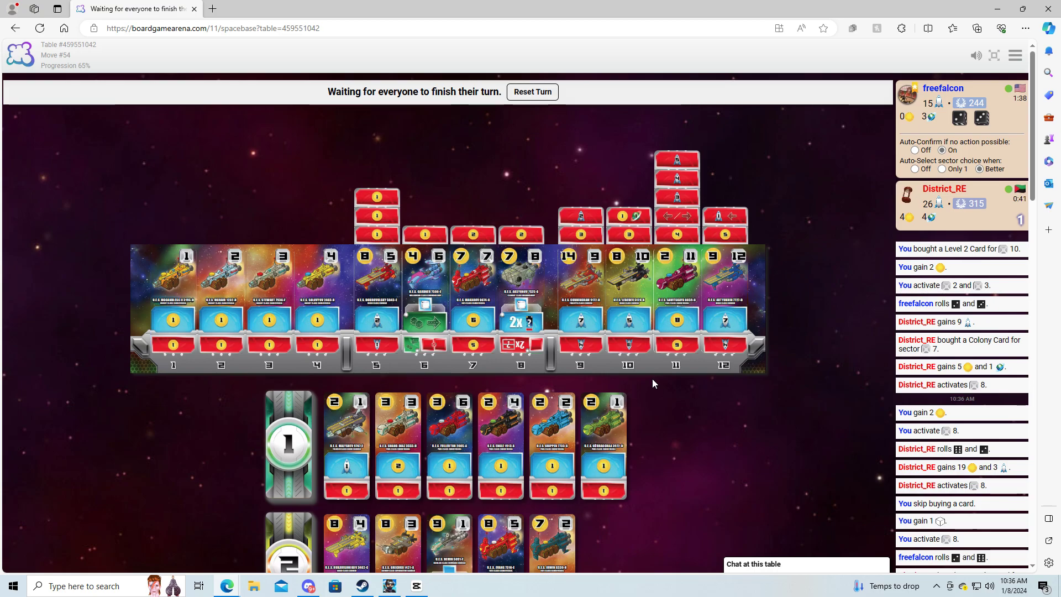
{"action": "scroll", "scroll_direction": "down", "scroll_amount": 3}
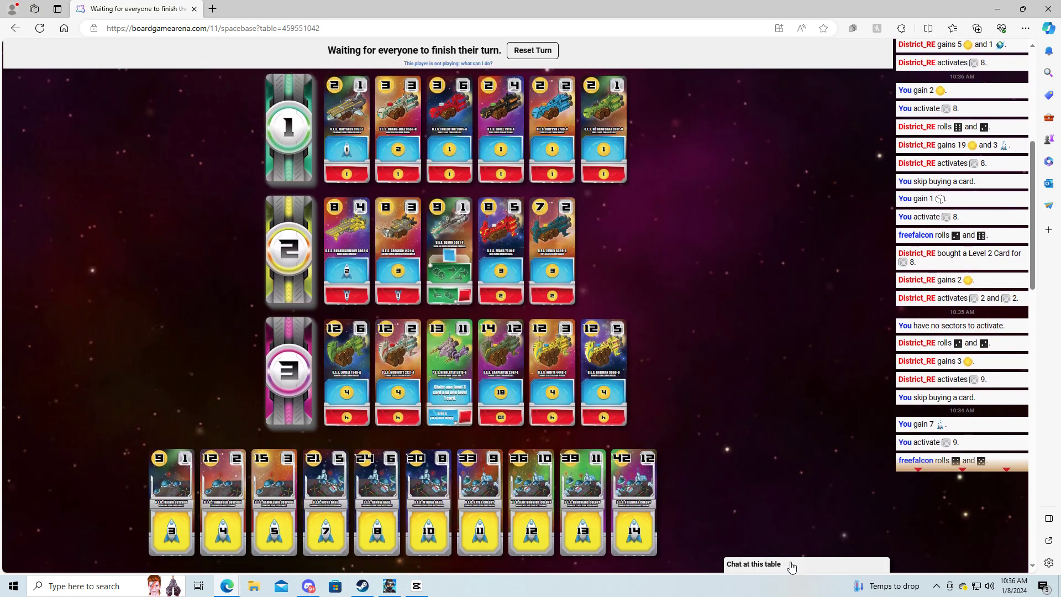
- Send "Ahhh I've rolled soo many 8s lol" in the table chat
{"action": "left_click", "coordinate": [752, 564]}
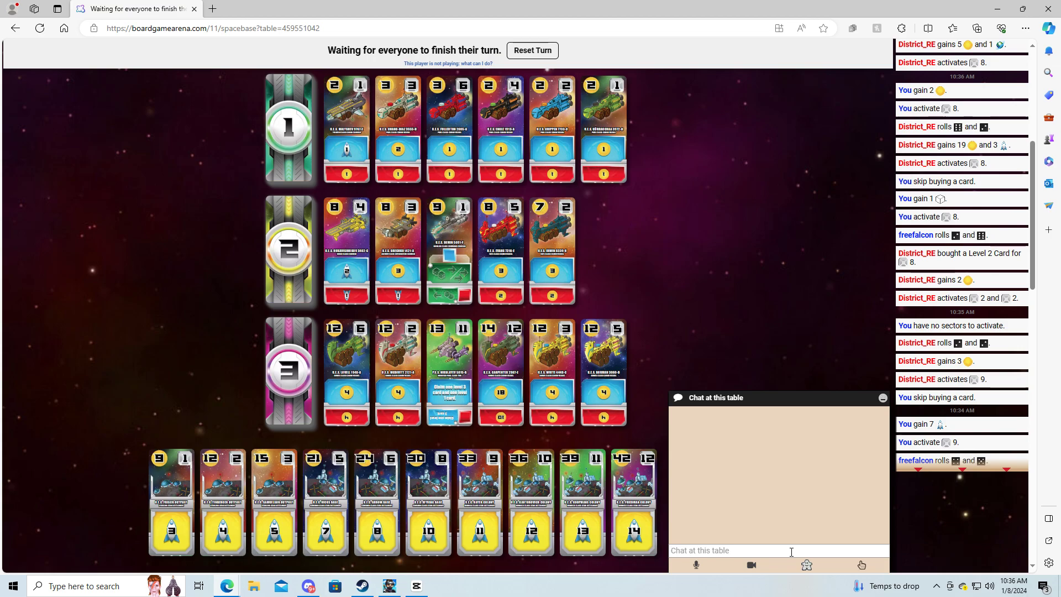
{"action": "type", "text": "A"}
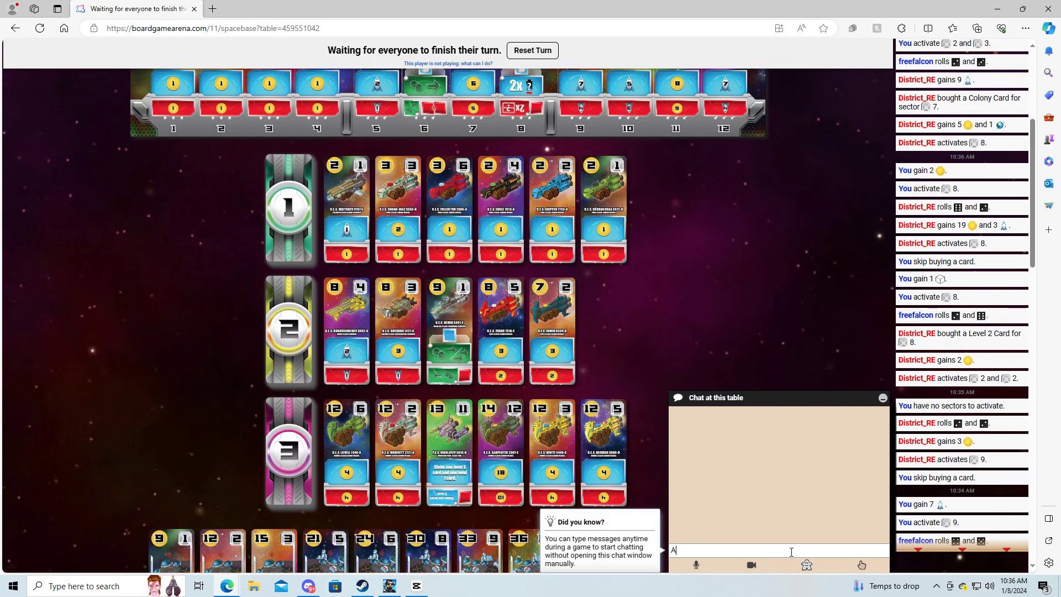
{"action": "type", "text": "hhh I've"}
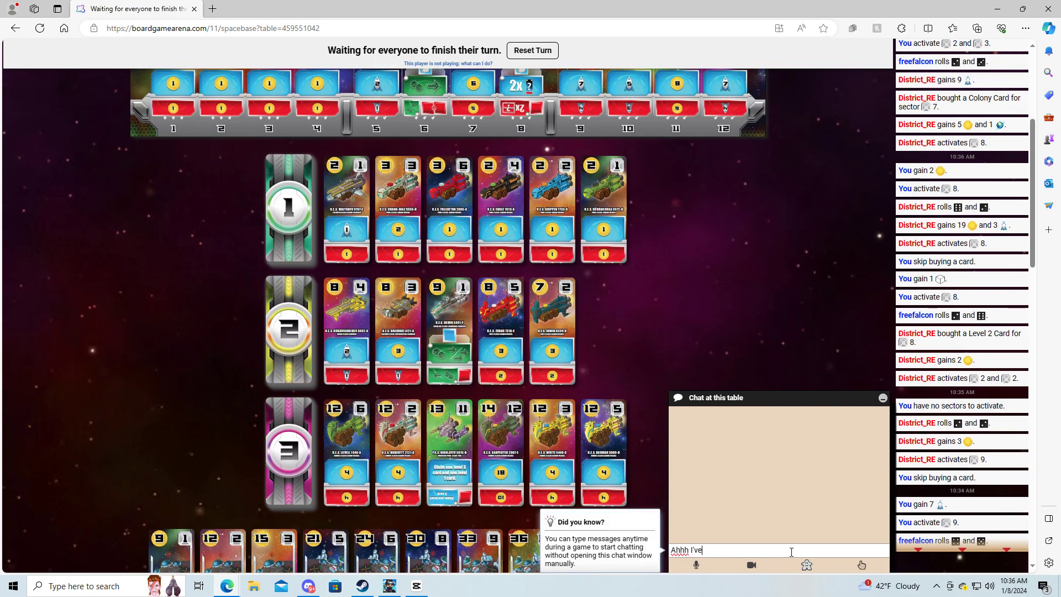
{"action": "type", "text": "rolled so"}
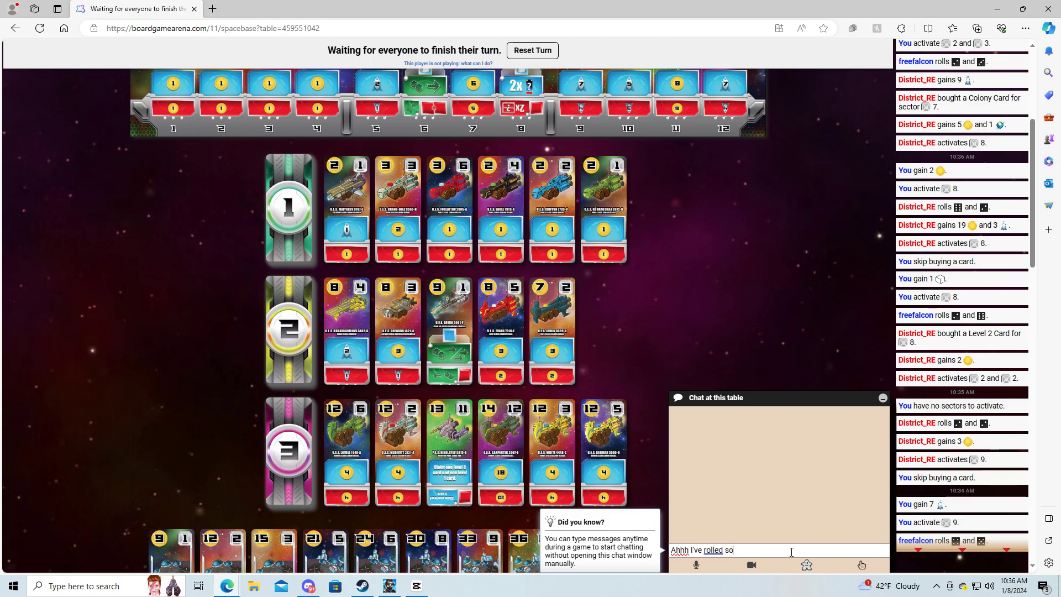
{"action": "type", "text": "oo many"}
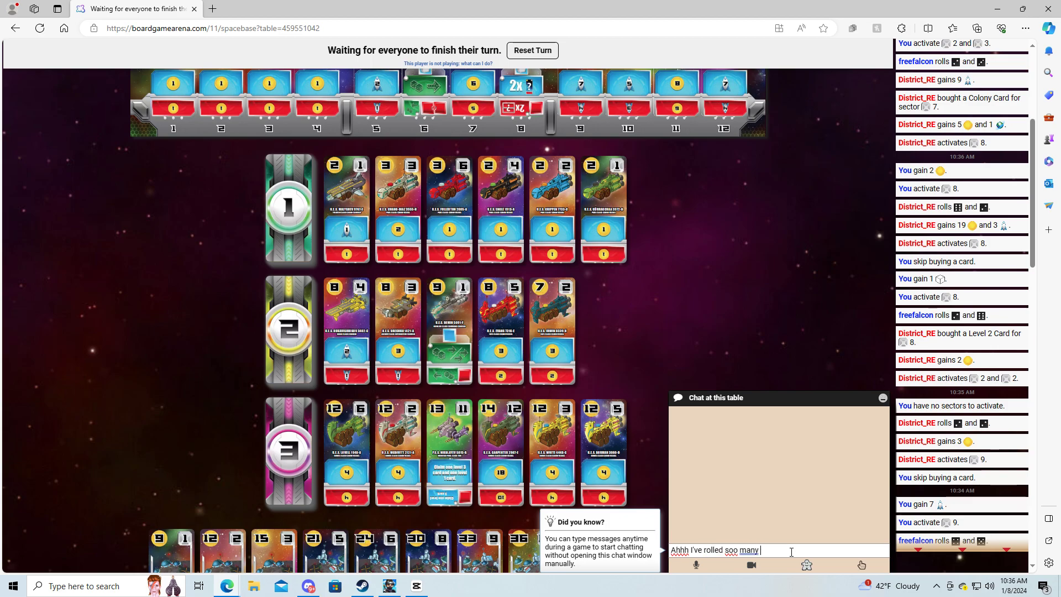
{"action": "key", "text": "Return"}
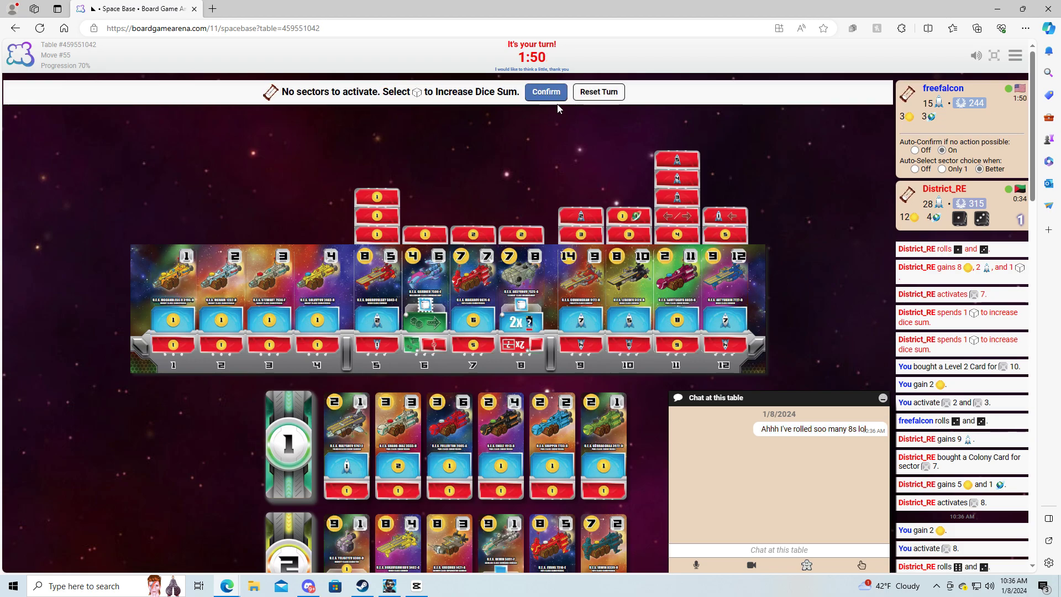
- Confirm the empty roll, spend a charge to reach sector 12, and double its rewards
{"action": "left_click", "coordinate": [545, 91]}
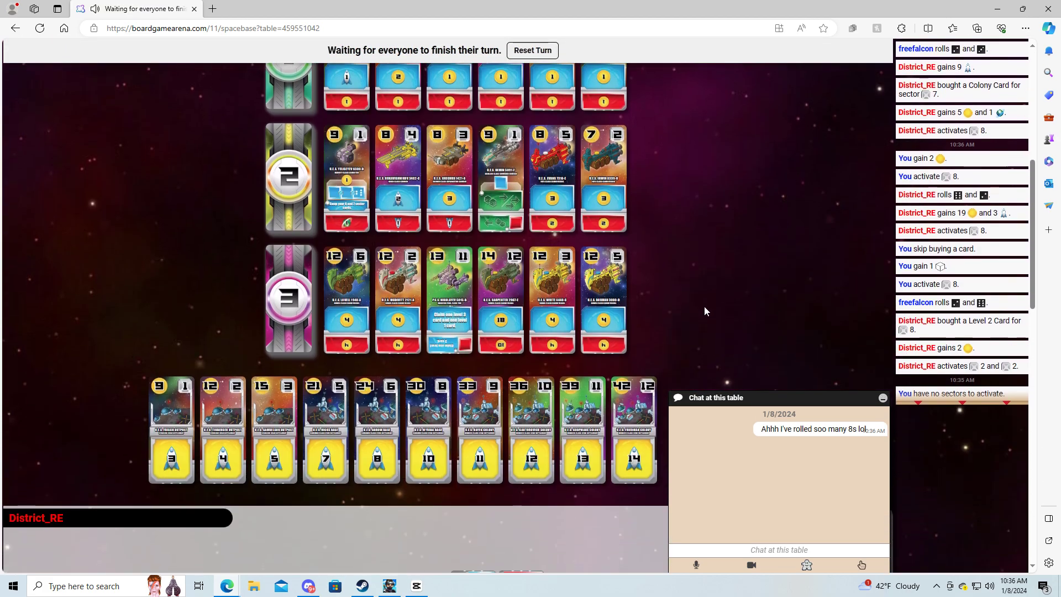
{"action": "scroll", "scroll_direction": "down", "scroll_amount": 3}
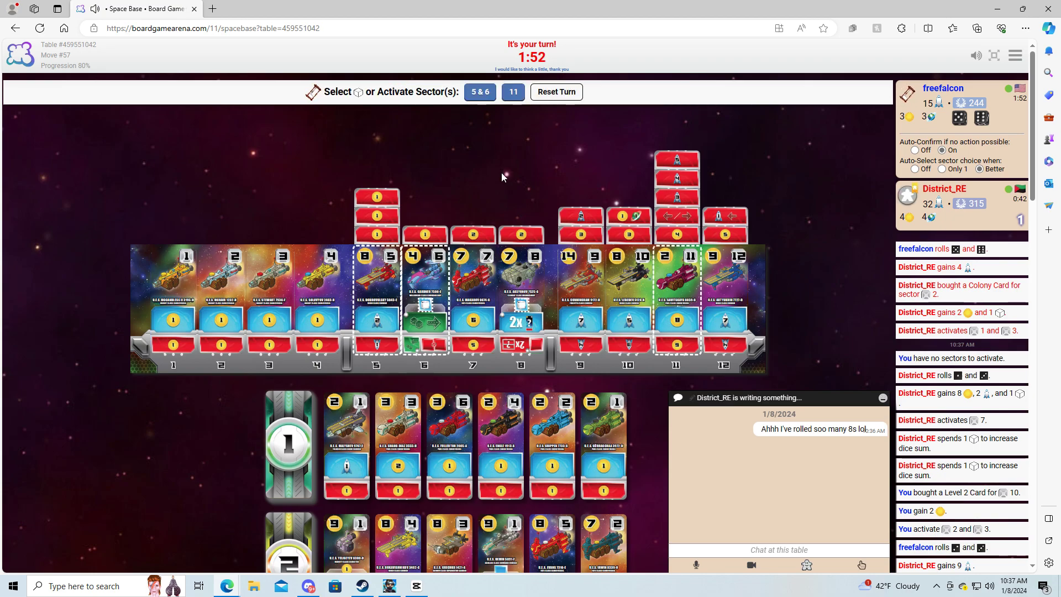
{"action": "left_click", "coordinate": [723, 308]}
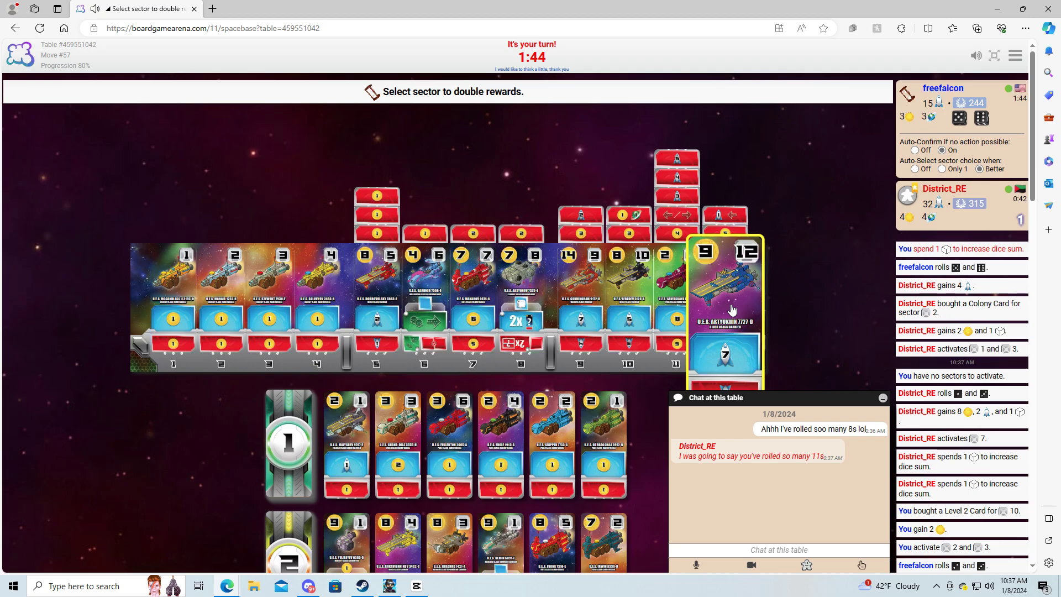
{"action": "left_click", "coordinate": [724, 305]}
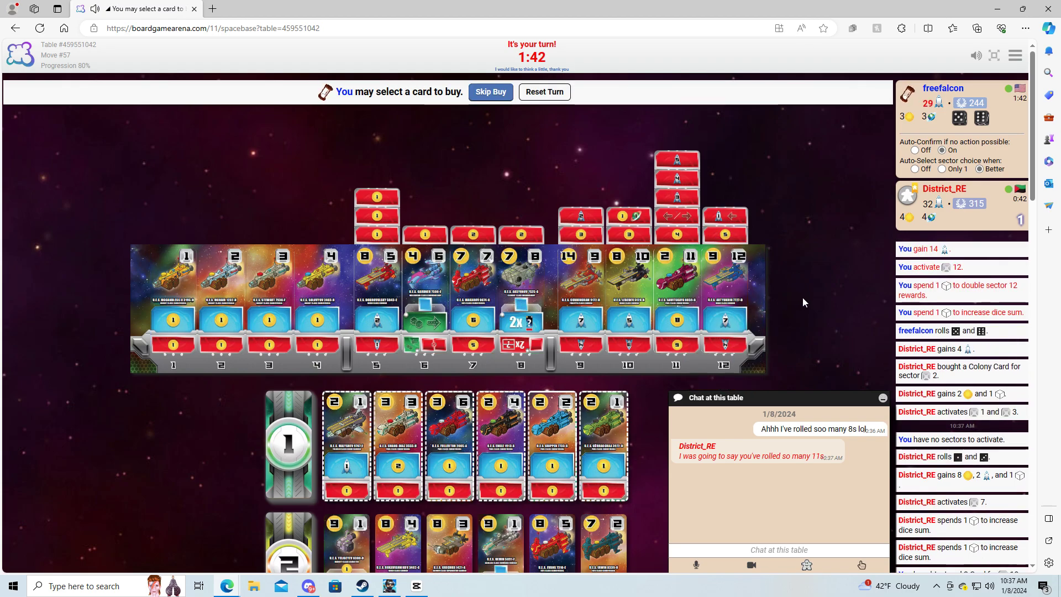
{"action": "mouse_move", "coordinate": [787, 291]}
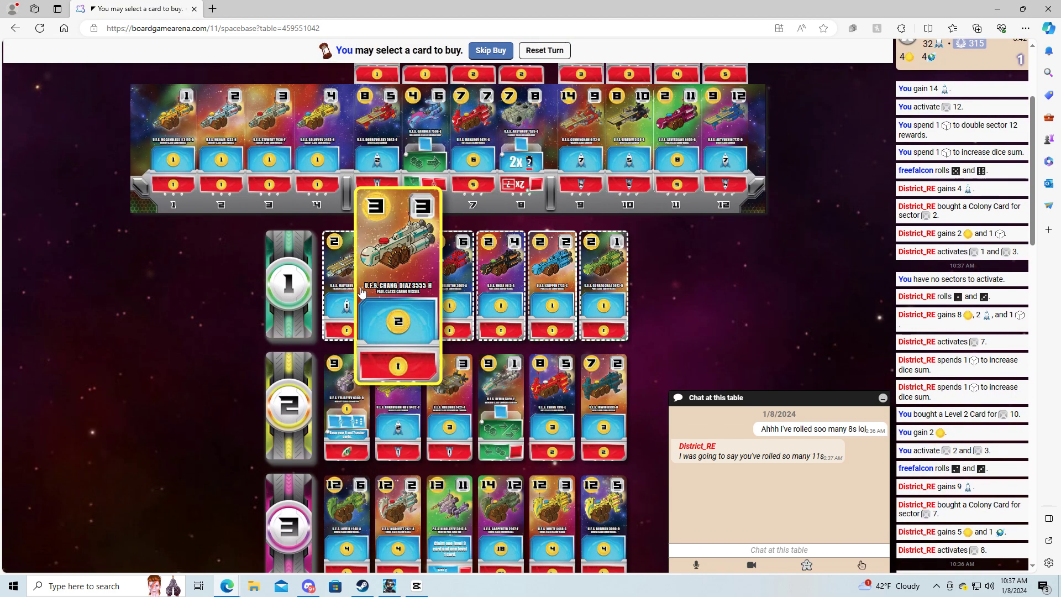
- Buy the Level 1 card for sector 1
{"action": "left_click", "coordinate": [397, 284]}
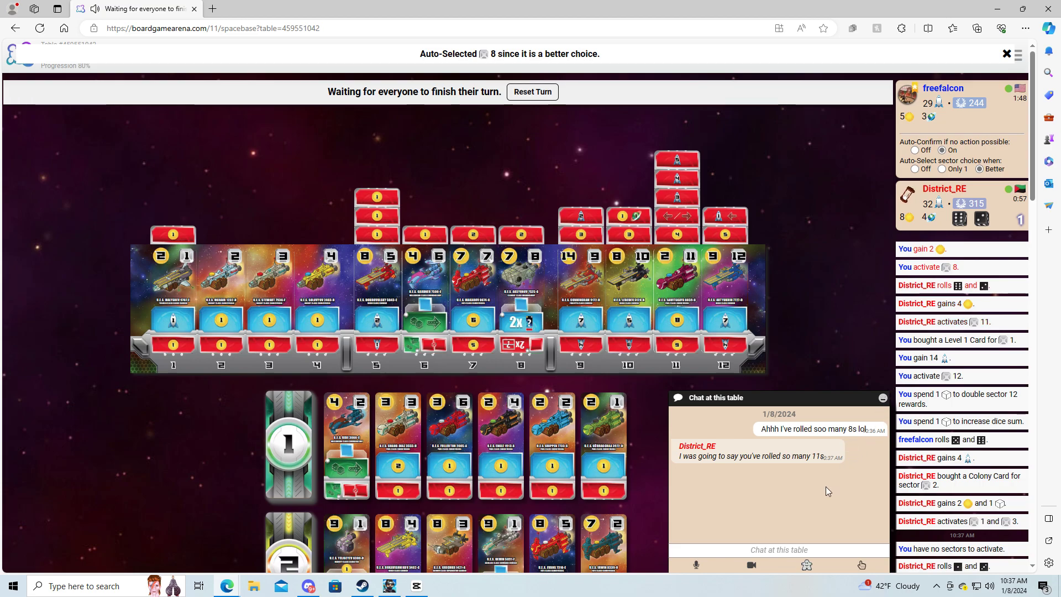
{"action": "left_click", "coordinate": [778, 549]}
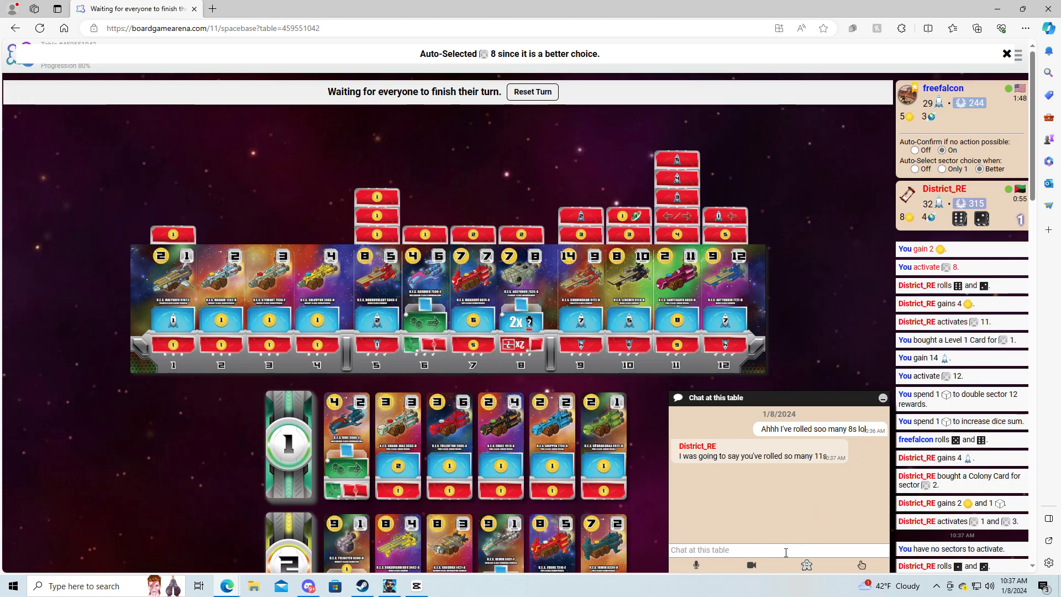
{"action": "left_click", "coordinate": [1006, 55]}
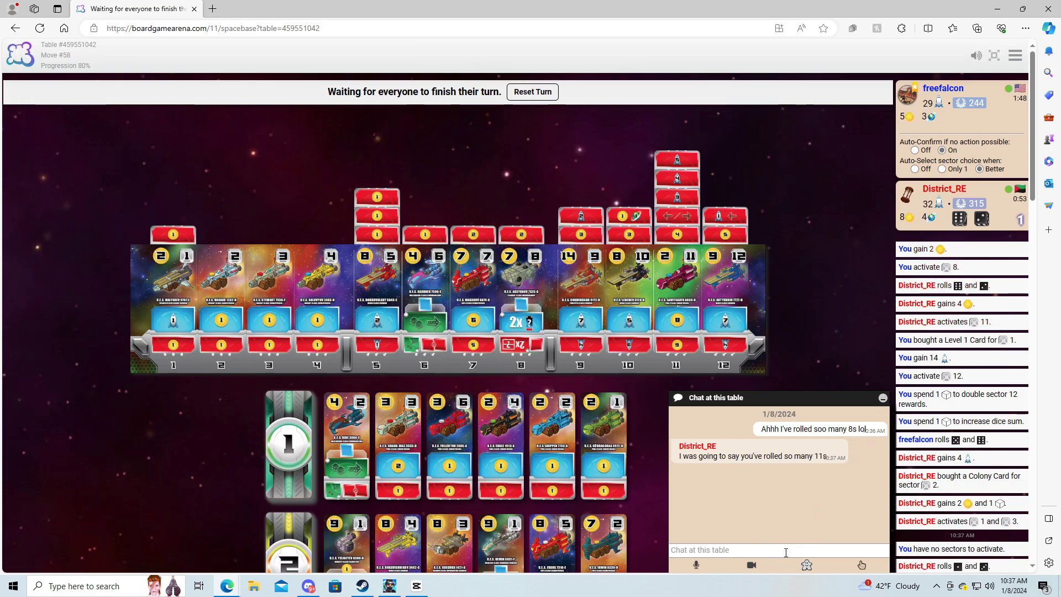
- Send the chat reply "Yea. but you haven't lol"
{"action": "type", "text": "Yea."}
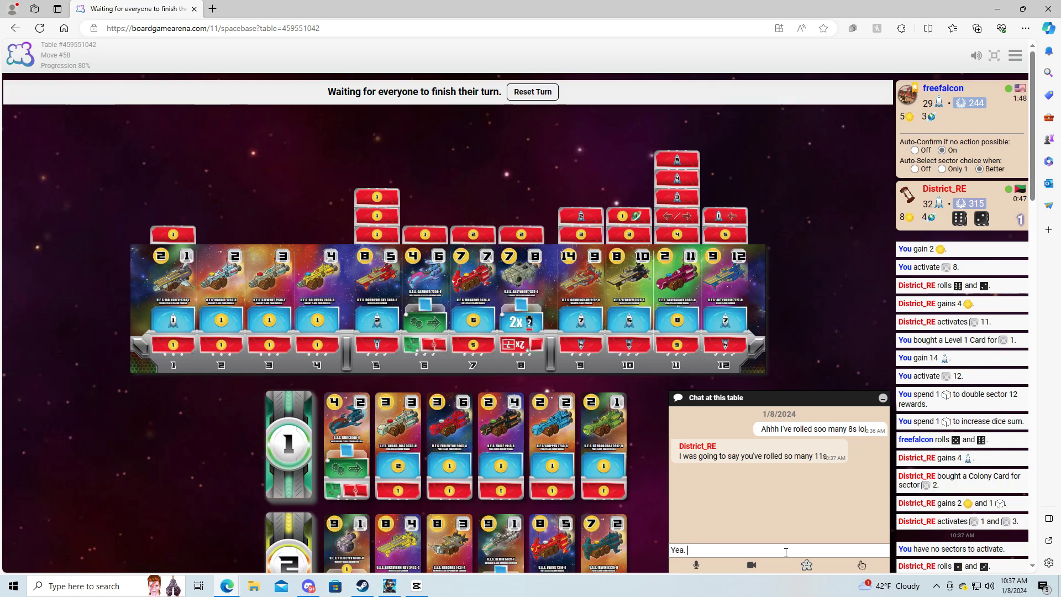
{"action": "type", "text": "but"}
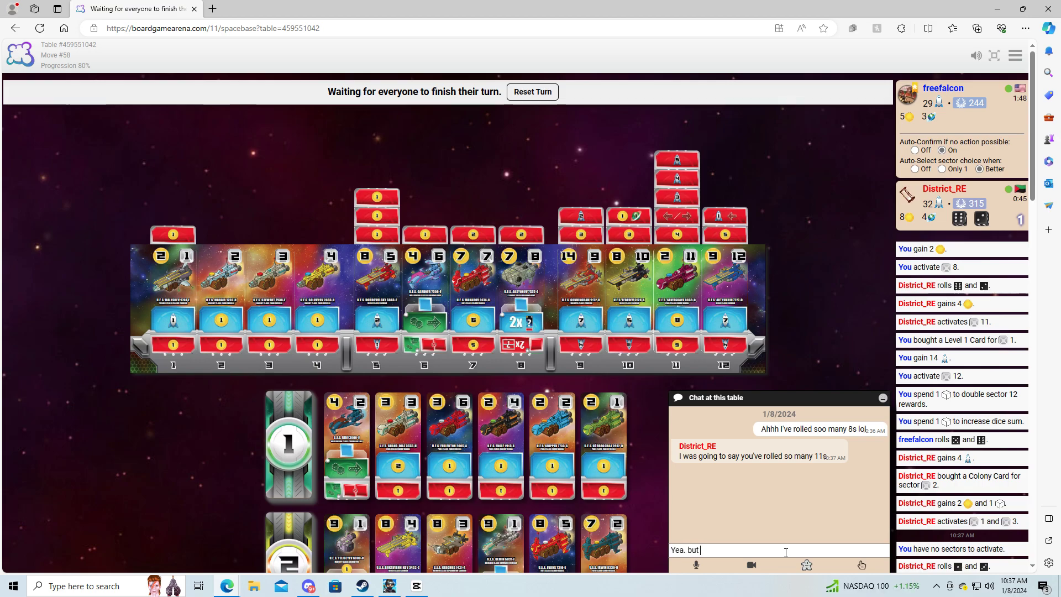
{"action": "type", "text": "you haven't lol"}
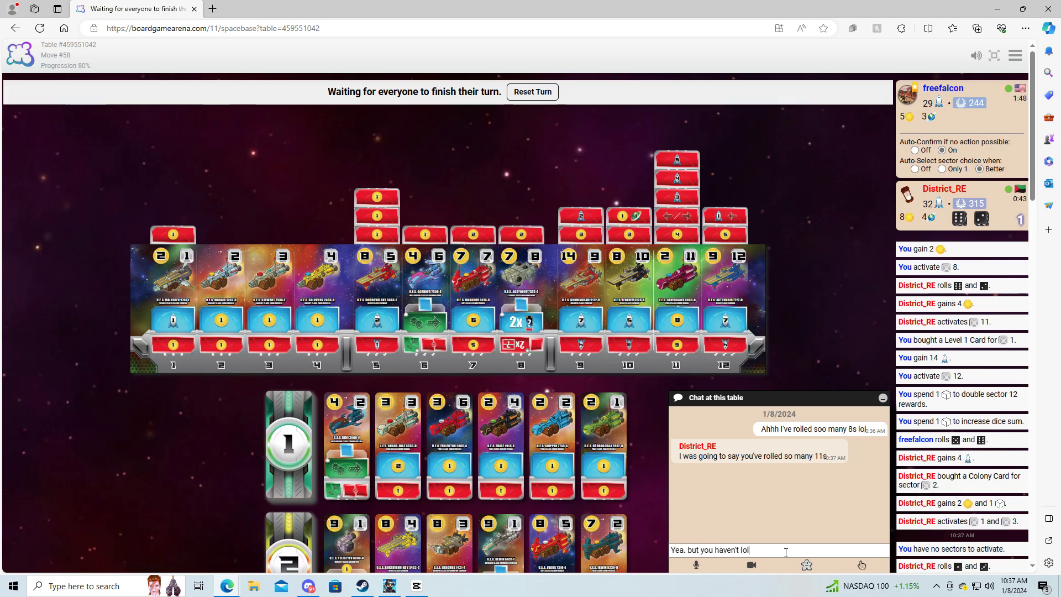
{"action": "key", "text": "Return"}
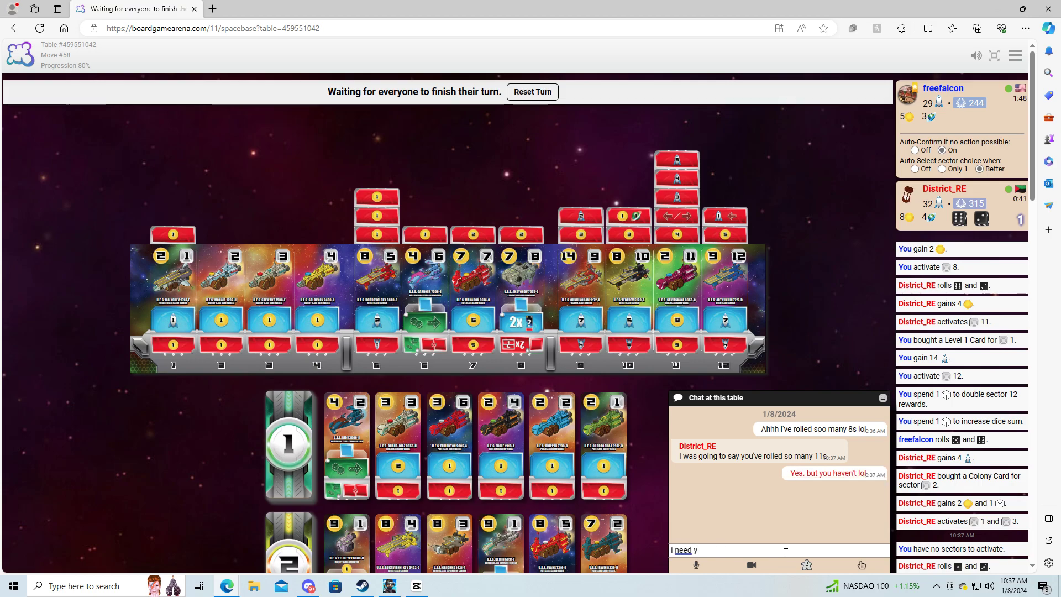
- Send the chat reply "I need you to roll one!!"
{"action": "type", "text": "ou to roll"}
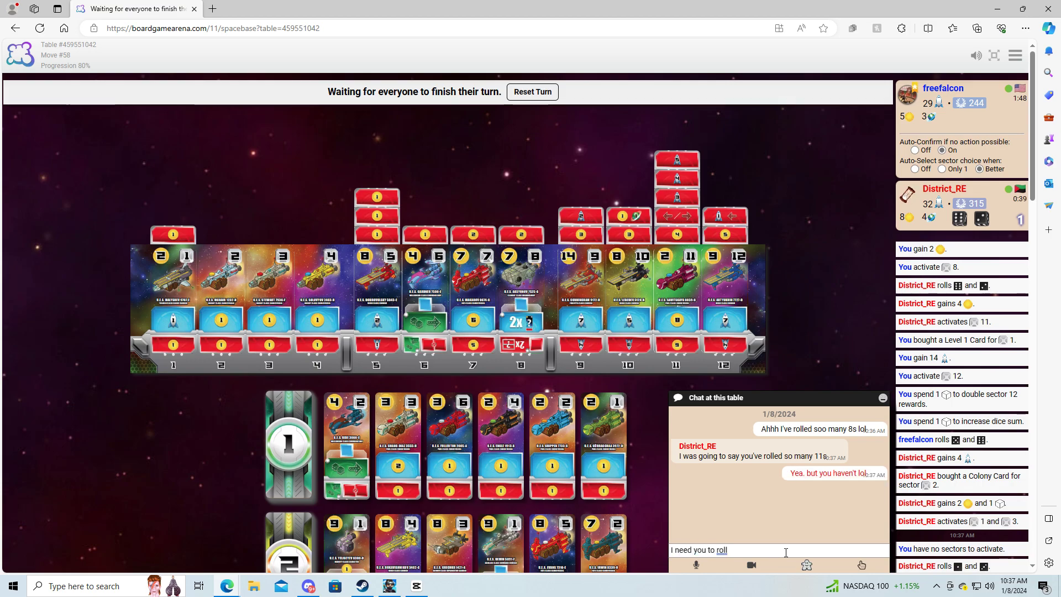
{"action": "type", "text": "one!!"}
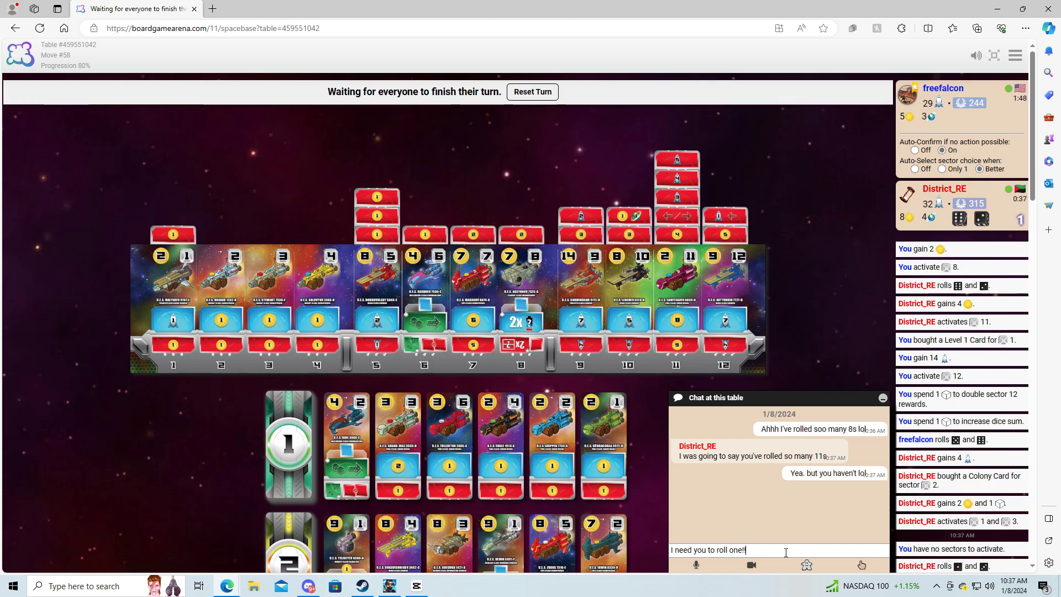
{"action": "key", "text": "Return"}
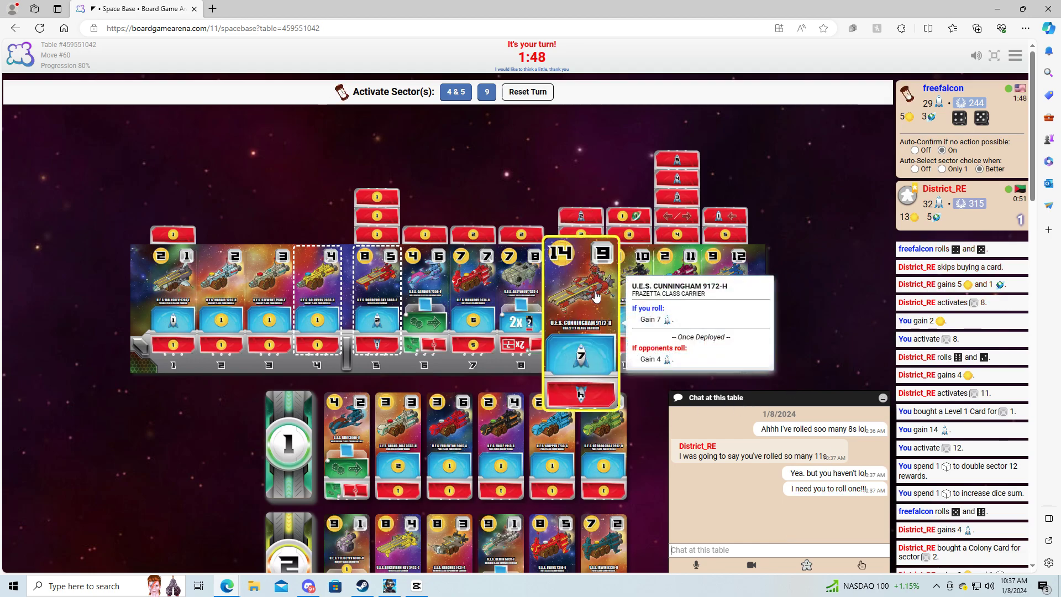
- Activate sector 9 without buying, then take sectors 1 and 2 and skip buying again
{"action": "left_click", "coordinate": [485, 91]}
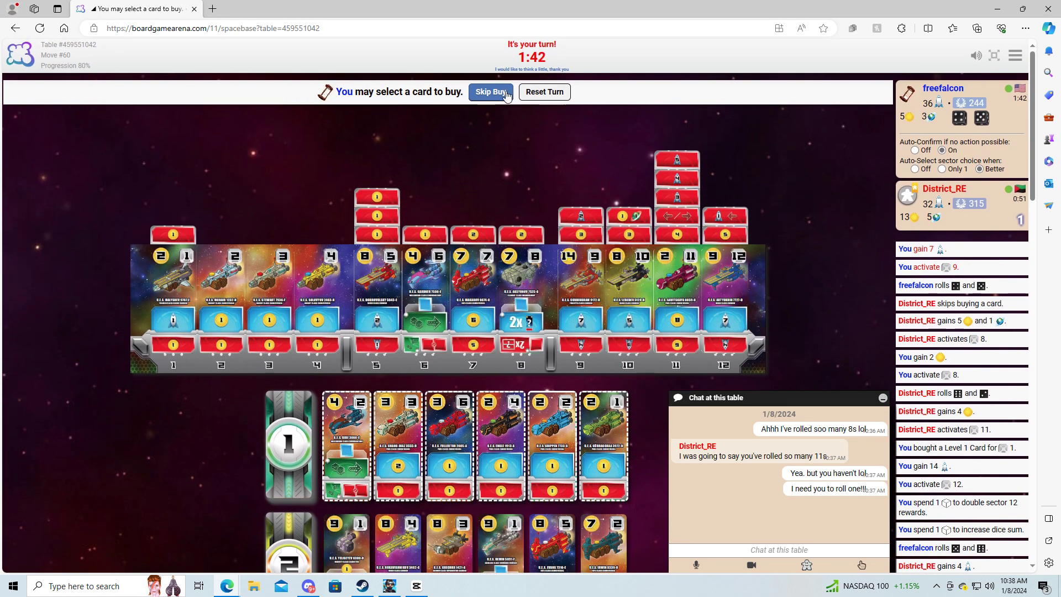
{"action": "left_click", "coordinate": [490, 91]}
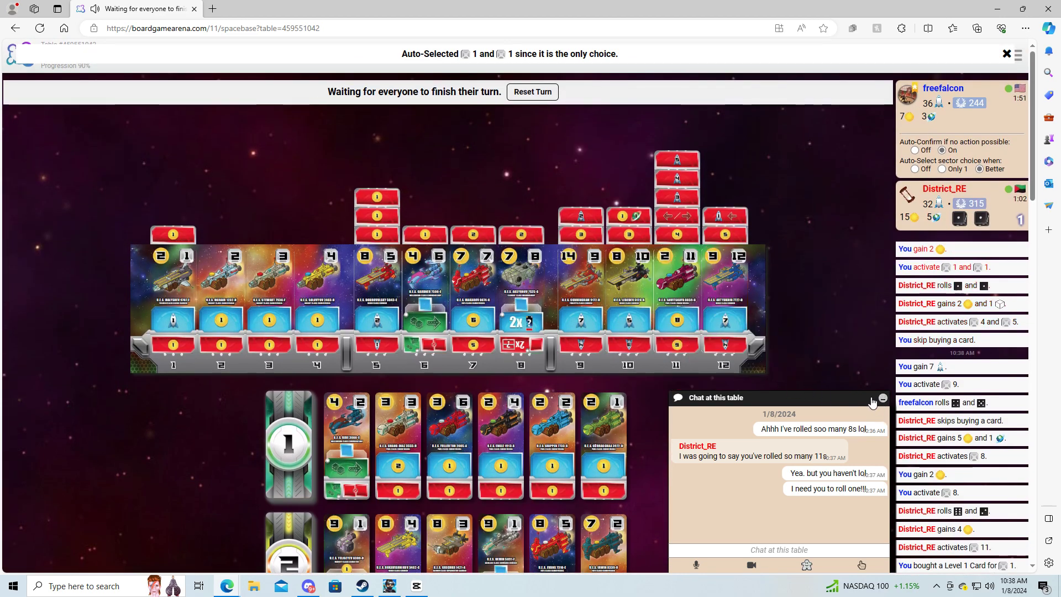
{"action": "mouse_move", "coordinate": [862, 357]}
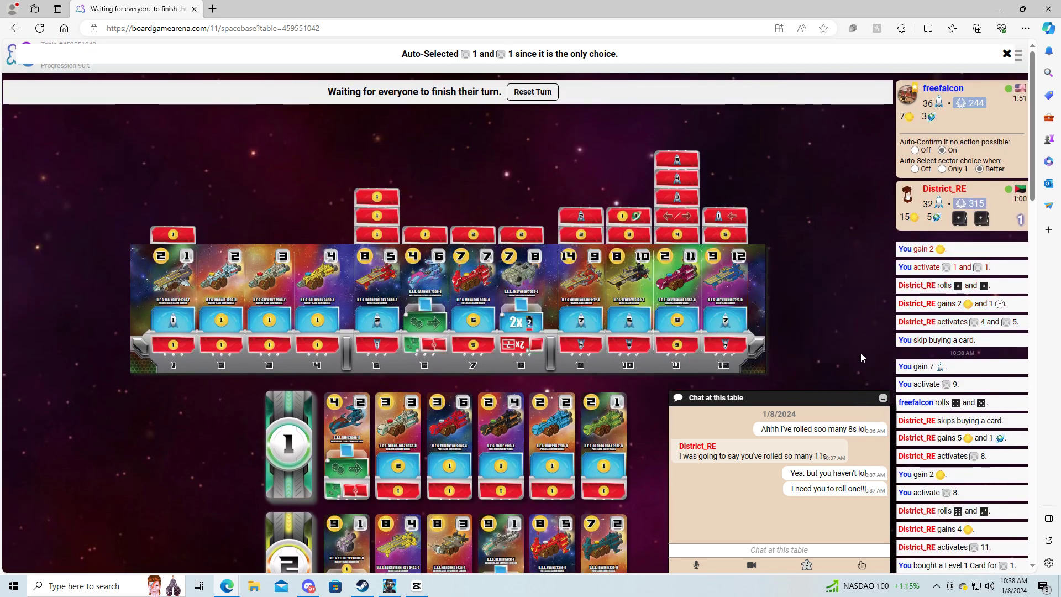
{"action": "left_click", "coordinate": [1006, 54]}
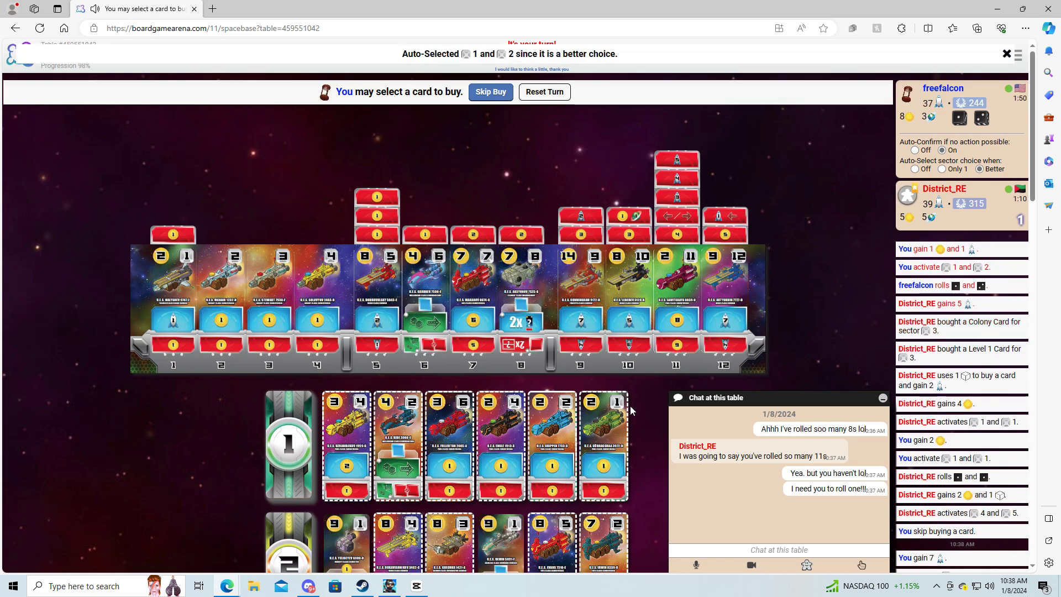
{"action": "scroll", "scroll_direction": "down", "scroll_amount": 3}
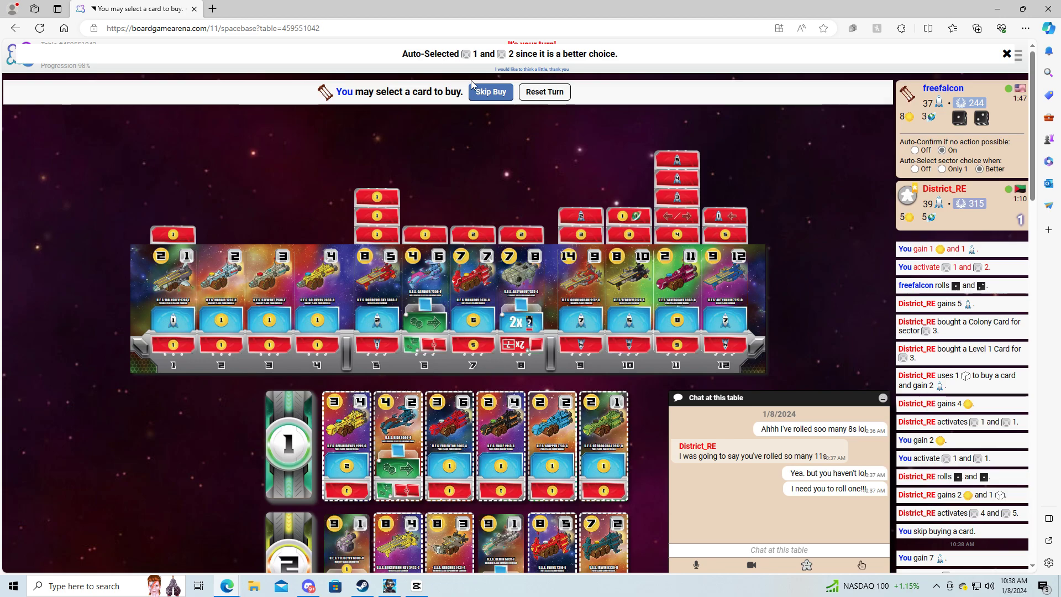
{"action": "left_click", "coordinate": [489, 91]}
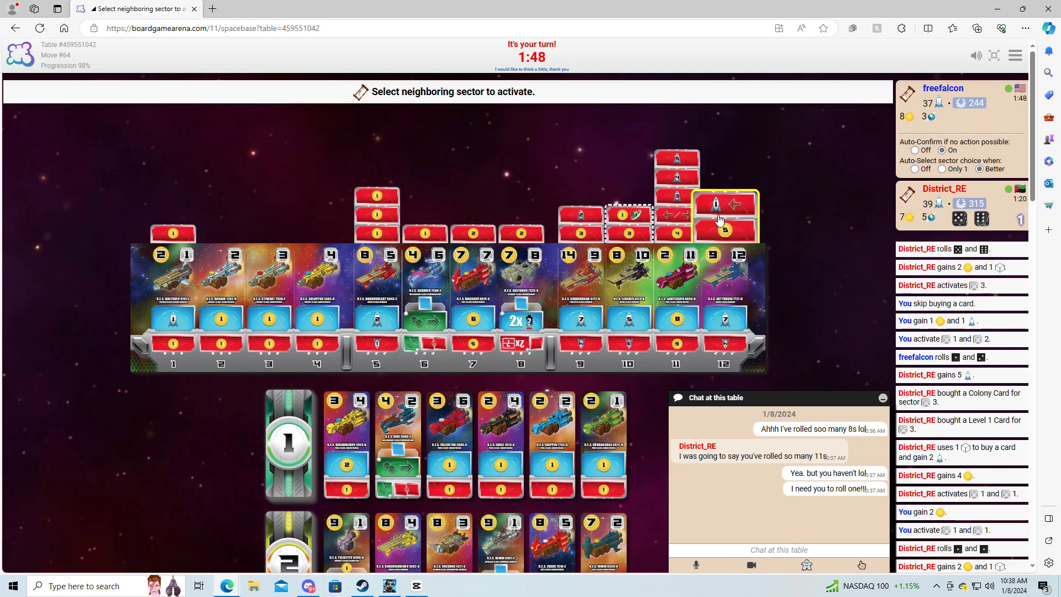
- Activate sector 11, send "THANK YOU!!! lol" in chat, and view the Game results
{"action": "left_click", "coordinate": [724, 215]}
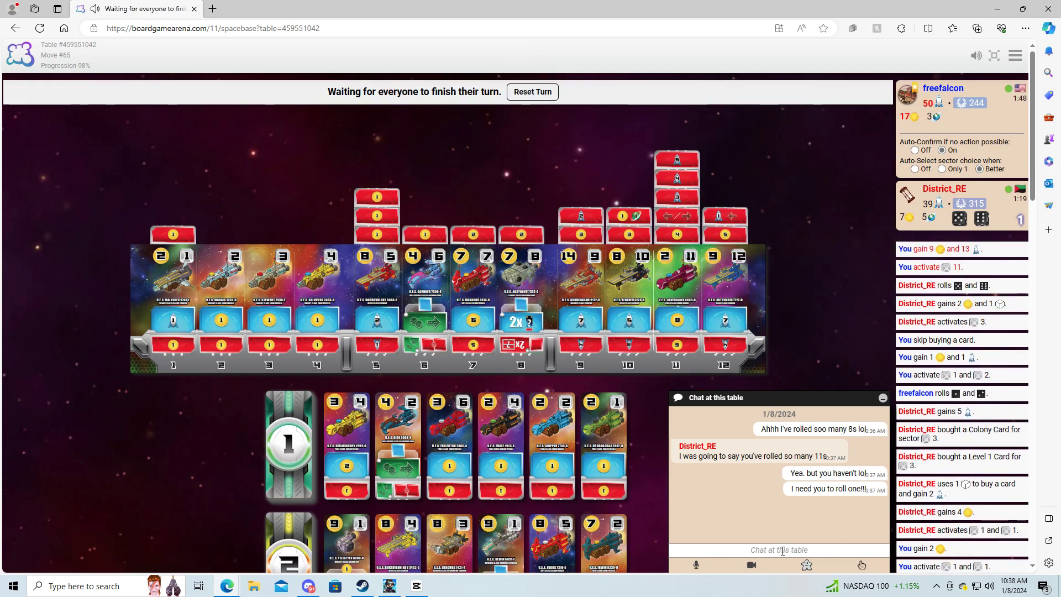
{"action": "type", "text": "THANK YOU!!!"}
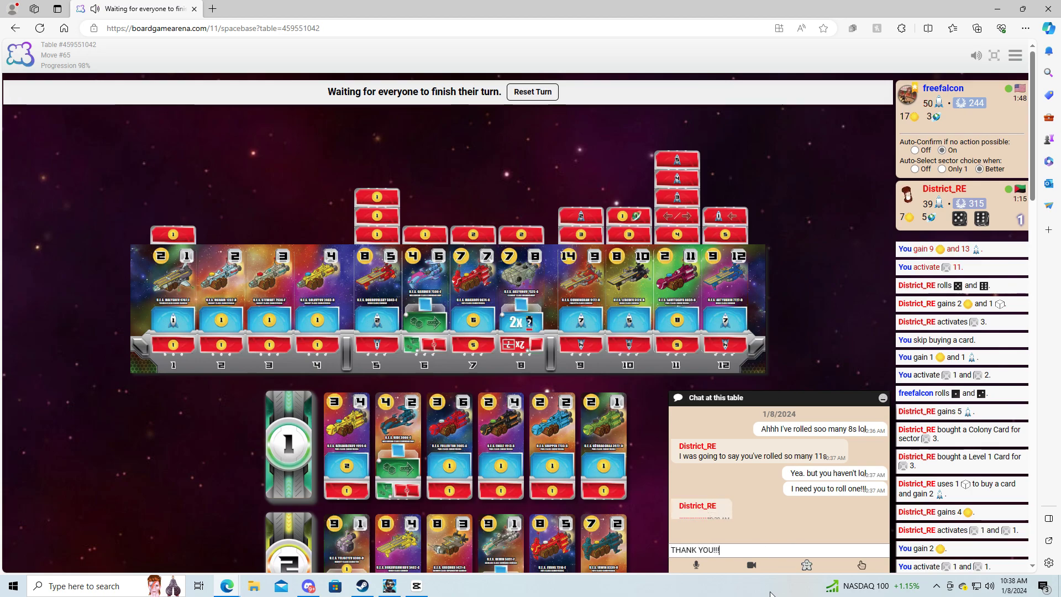
{"action": "type", "text": "! lol"}
{"action": "key", "text": "Return"}
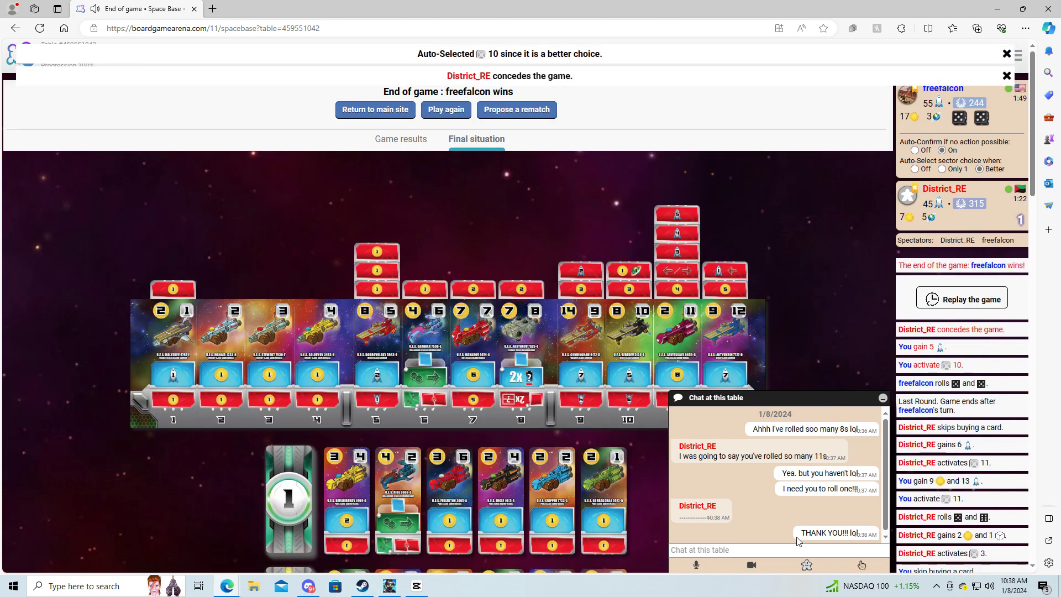
{"action": "left_click", "coordinate": [400, 139]}
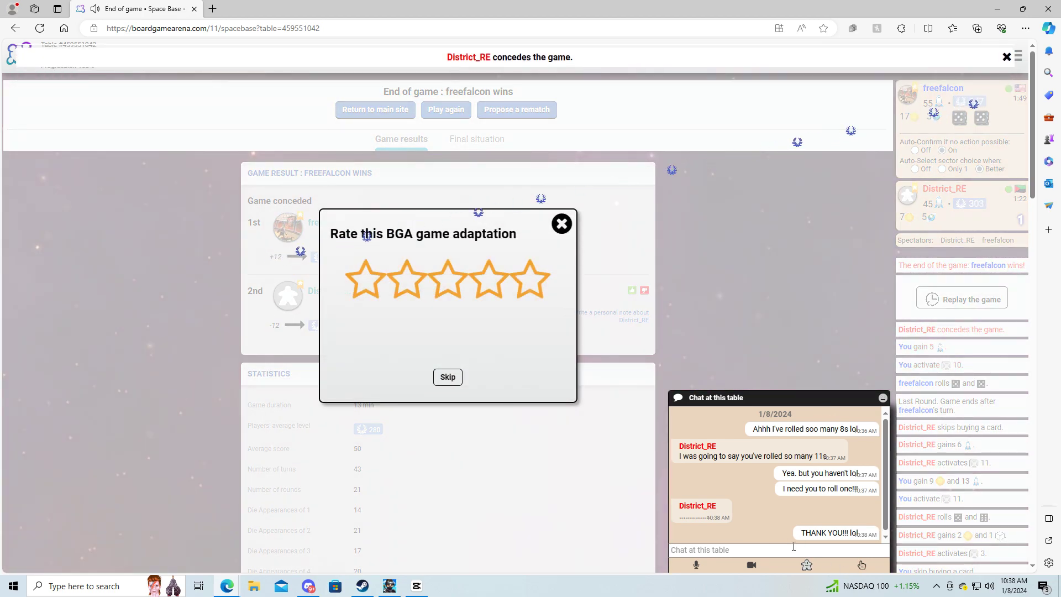